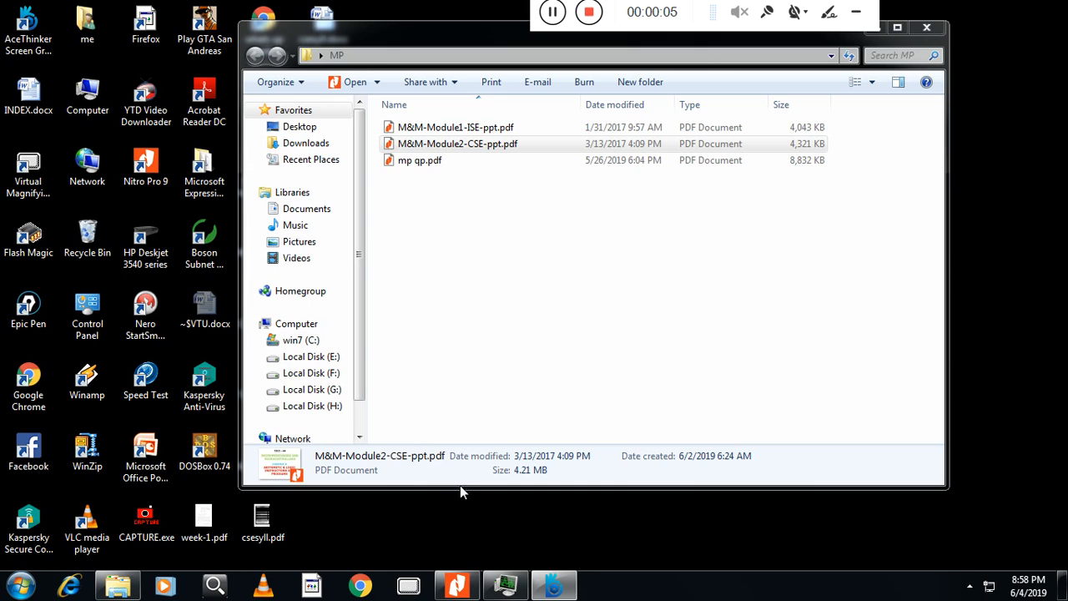
Open M&M-Module2-CSE-ppt.pdf from the MP folder in Nitro Pro 9
double_click(457, 143)
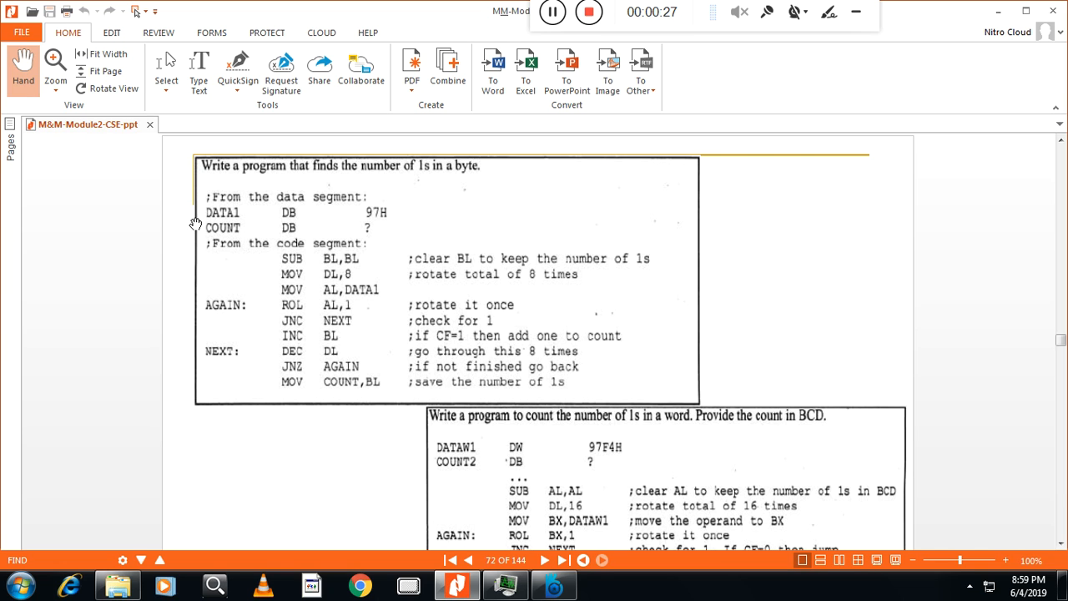
mouse_move(206, 235)
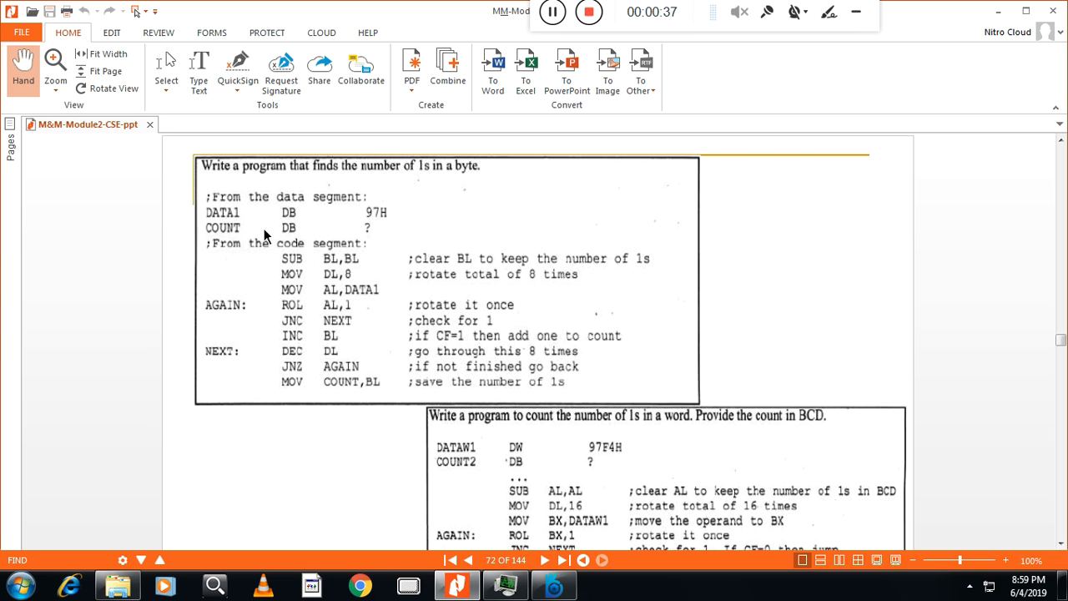
mouse_move(232, 227)
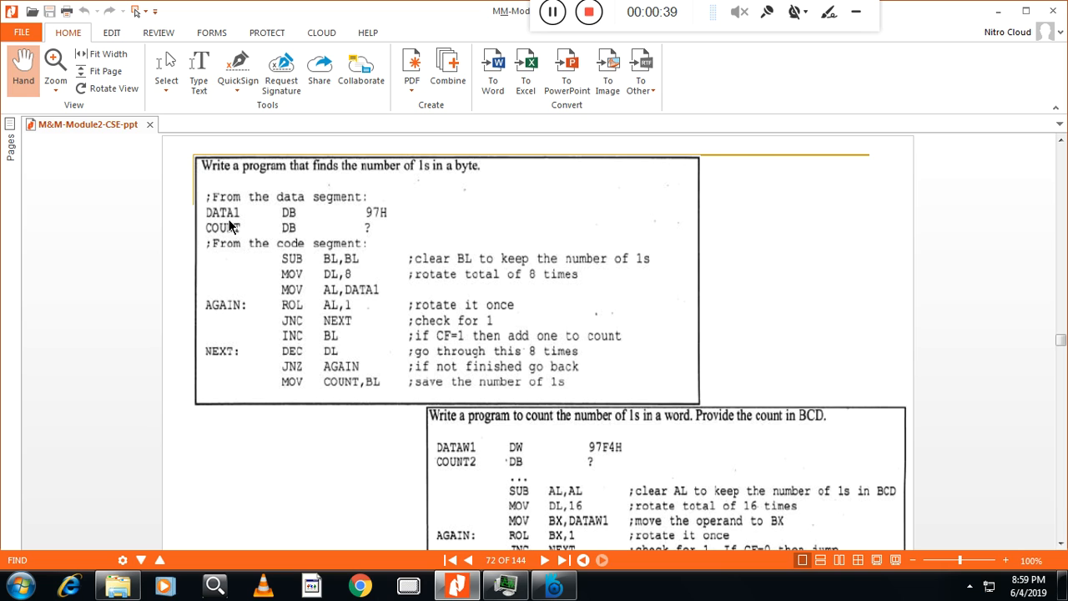
mouse_move(288, 227)
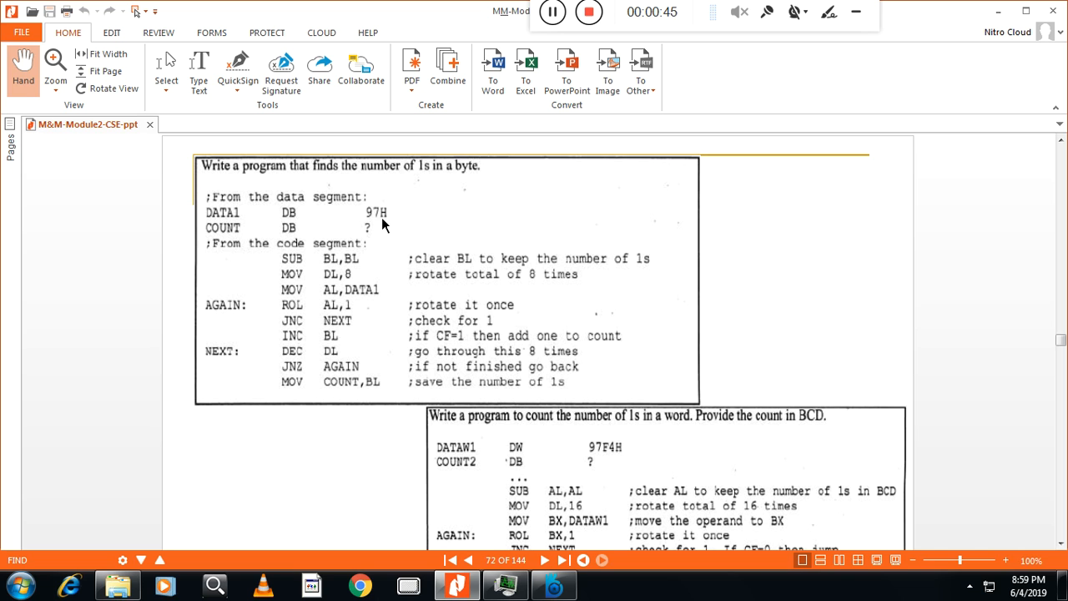
mouse_move(242, 241)
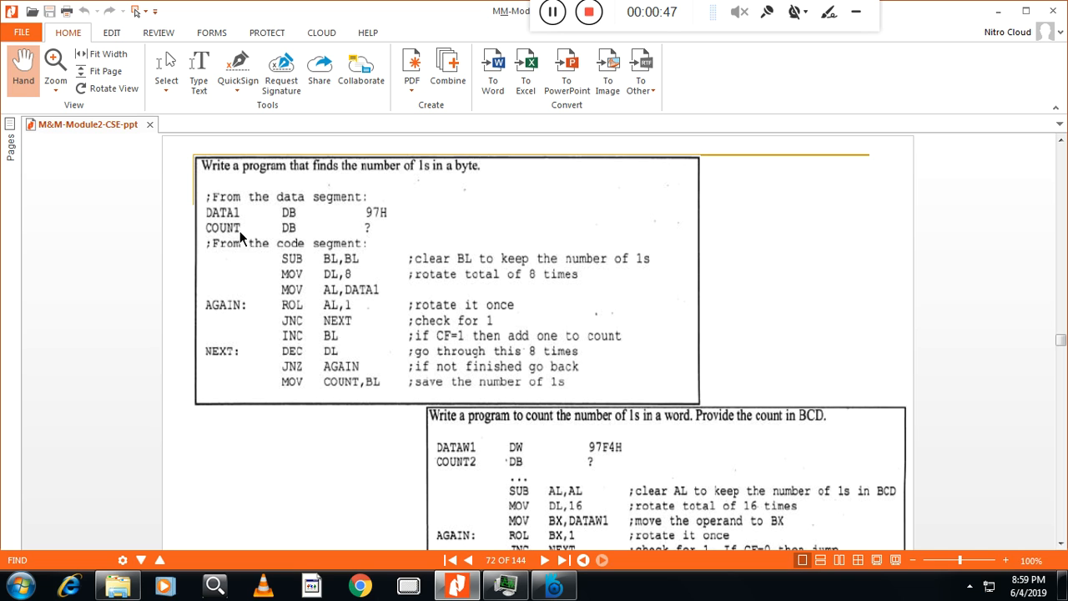
mouse_move(317, 252)
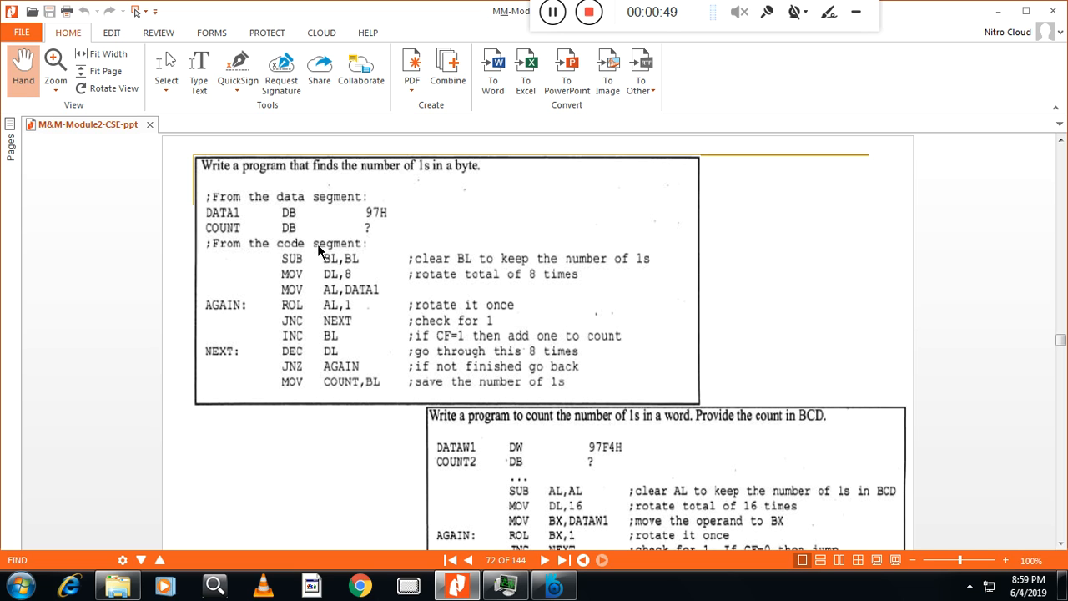
mouse_move(271, 257)
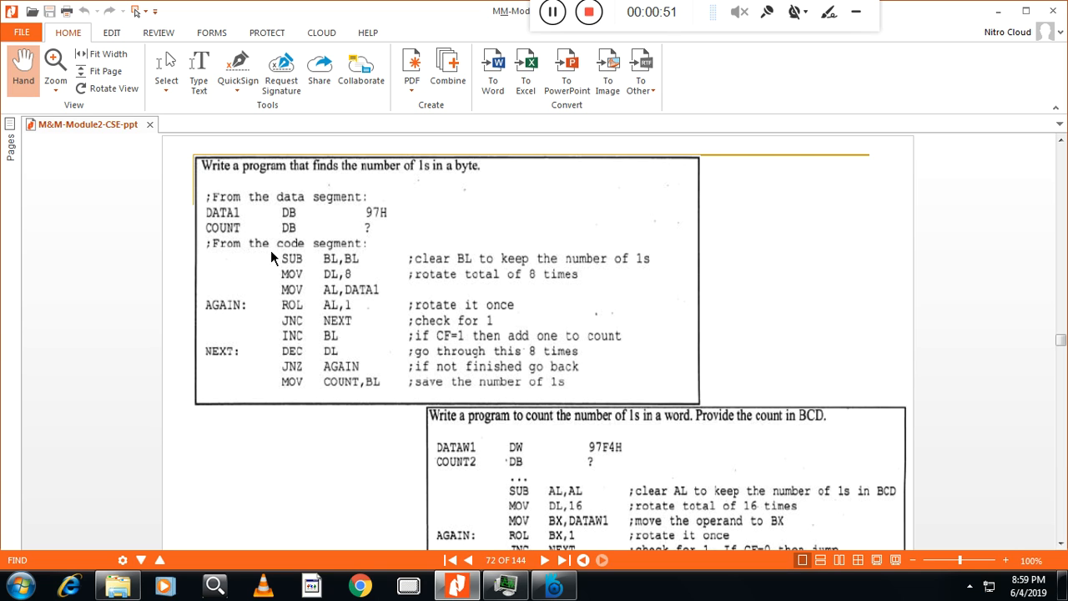
mouse_move(267, 263)
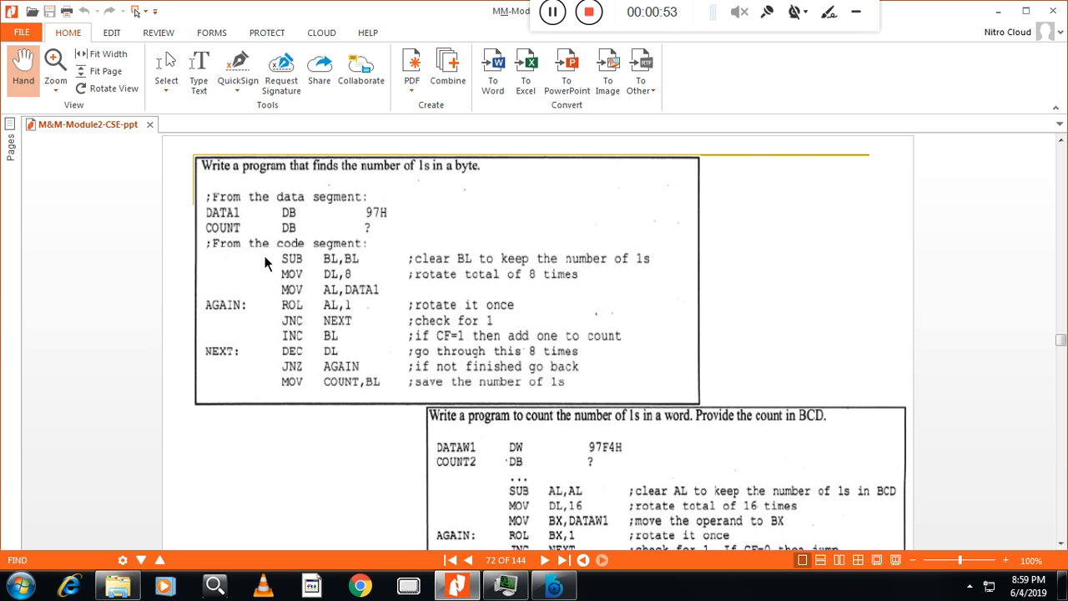
mouse_move(293, 271)
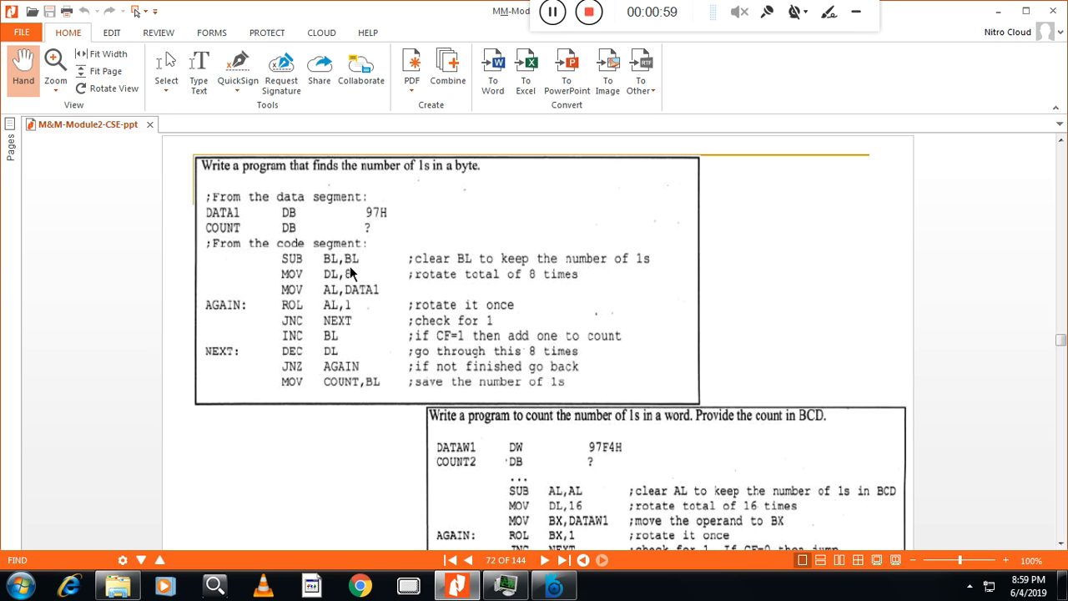
mouse_move(457, 274)
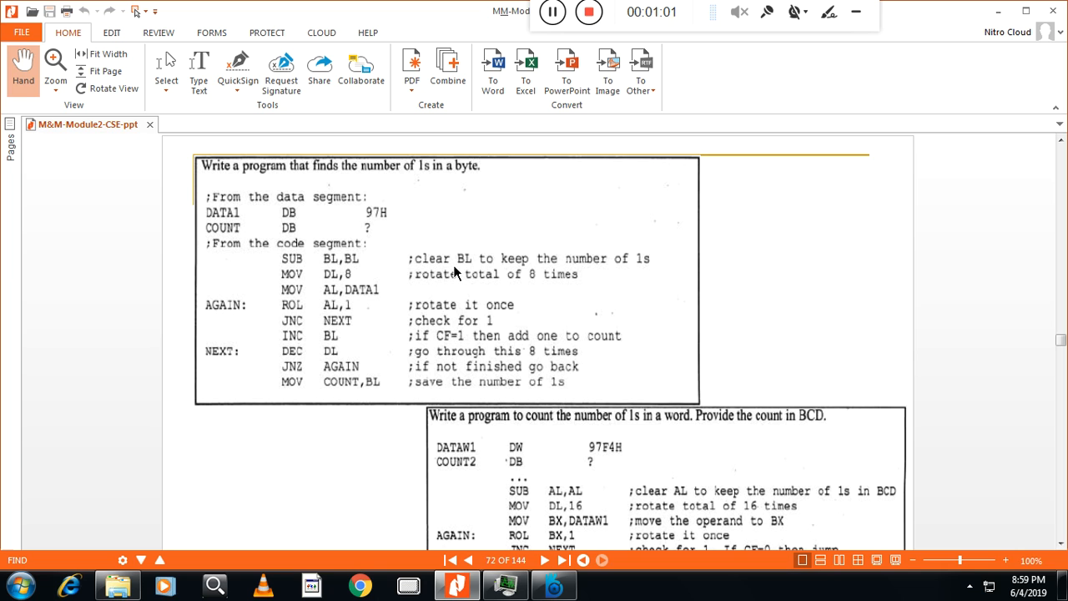
mouse_move(532, 278)
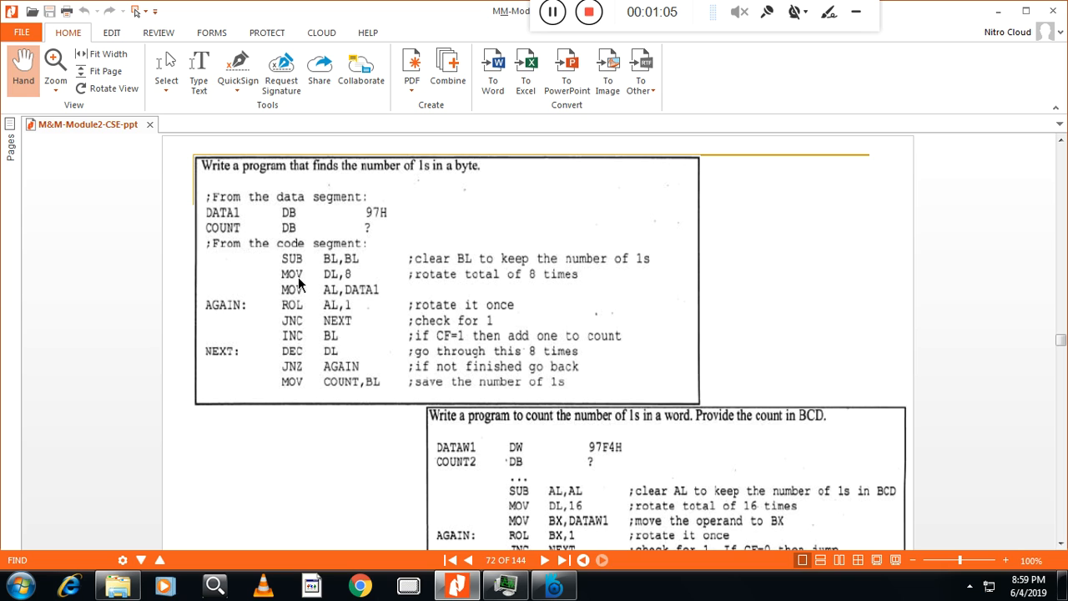
mouse_move(347, 287)
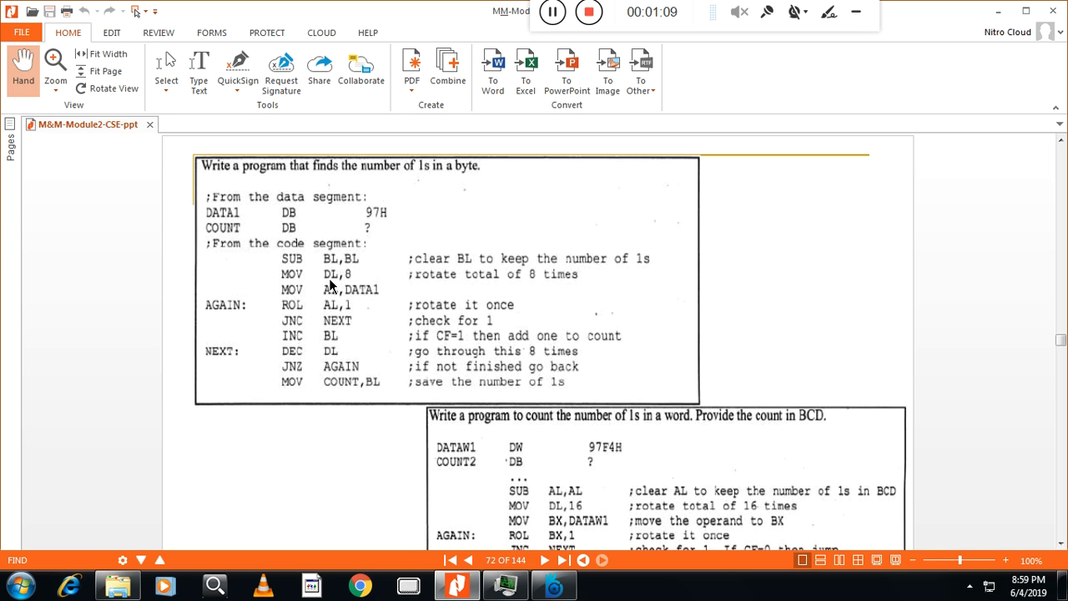
mouse_move(345, 286)
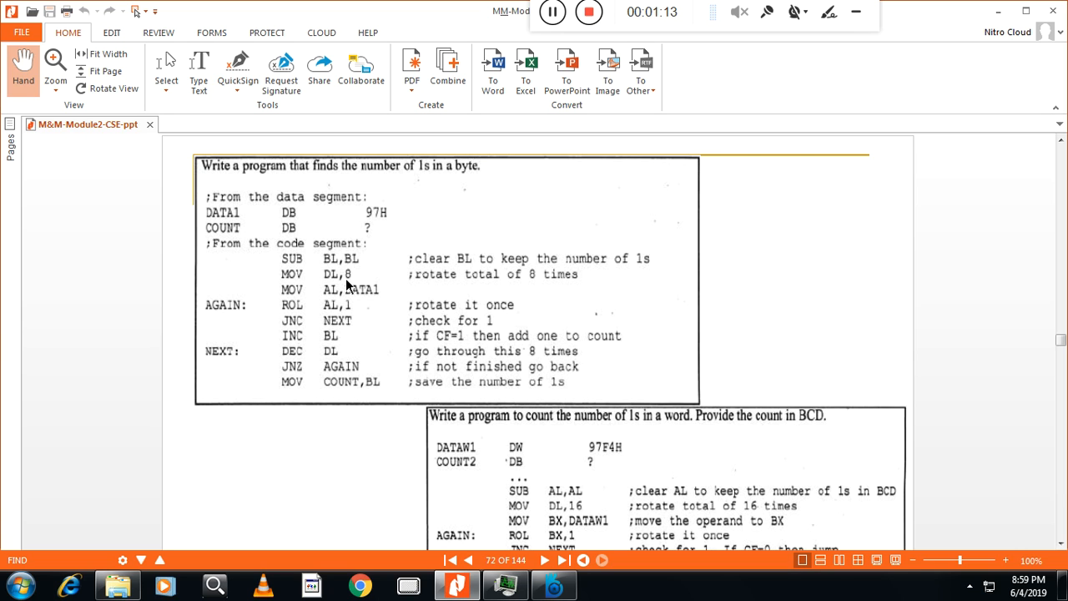
mouse_move(353, 283)
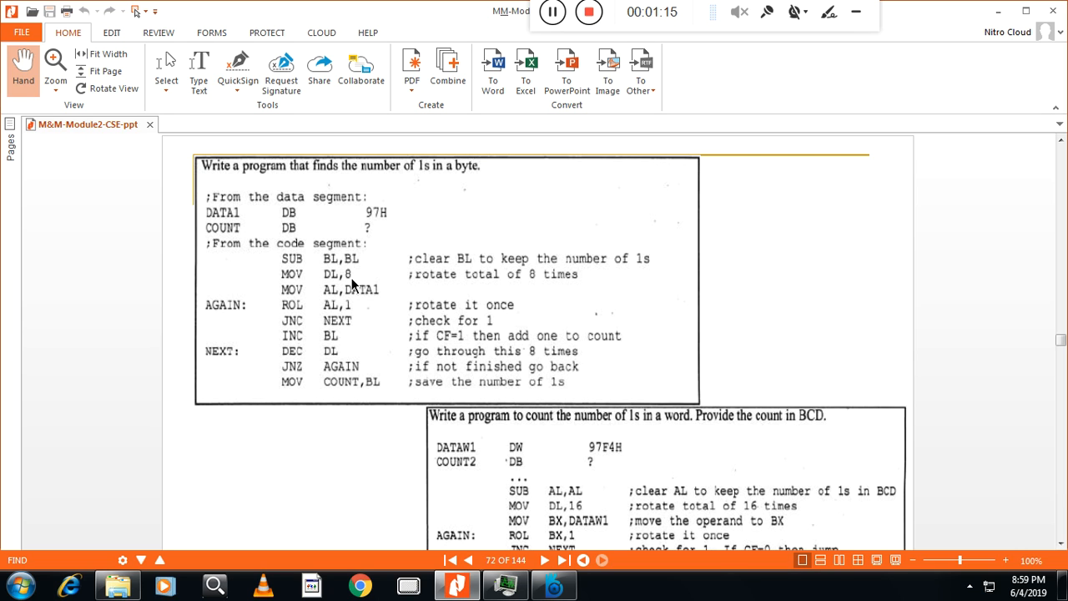
mouse_move(365, 293)
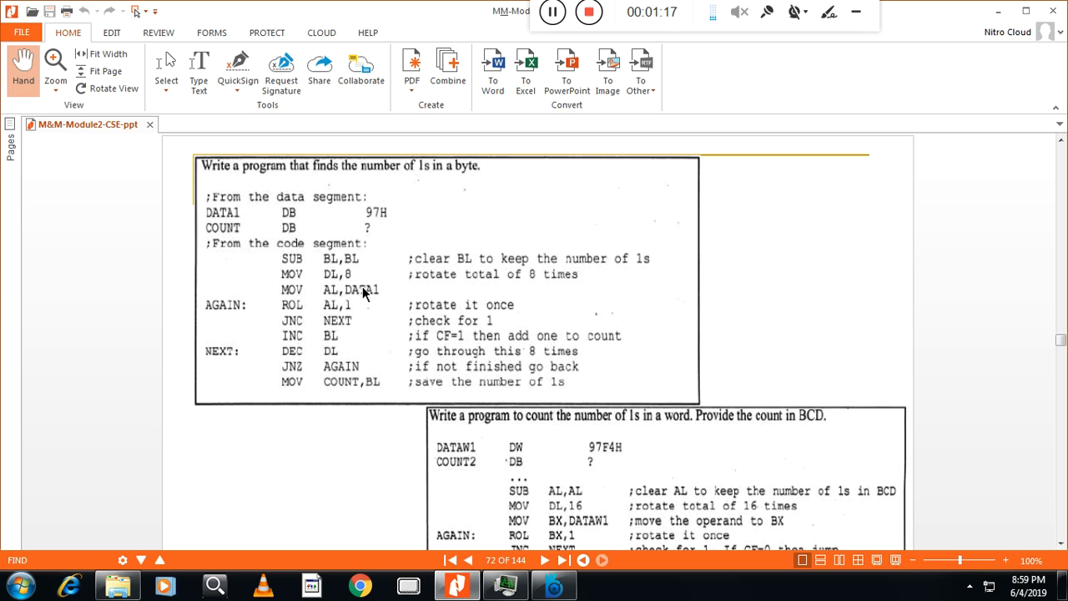
mouse_move(360, 303)
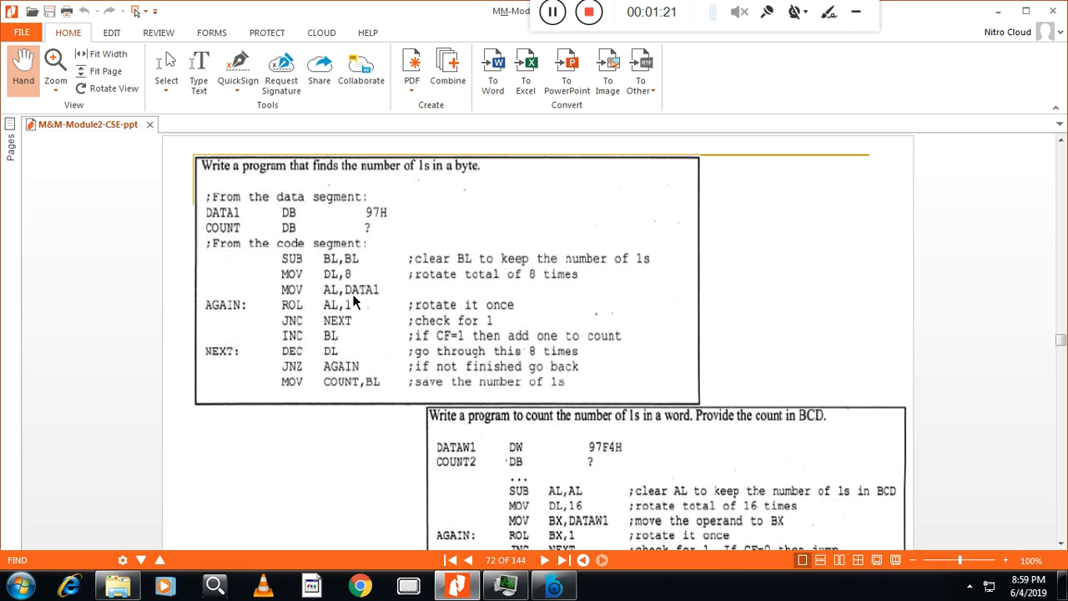
mouse_move(367, 301)
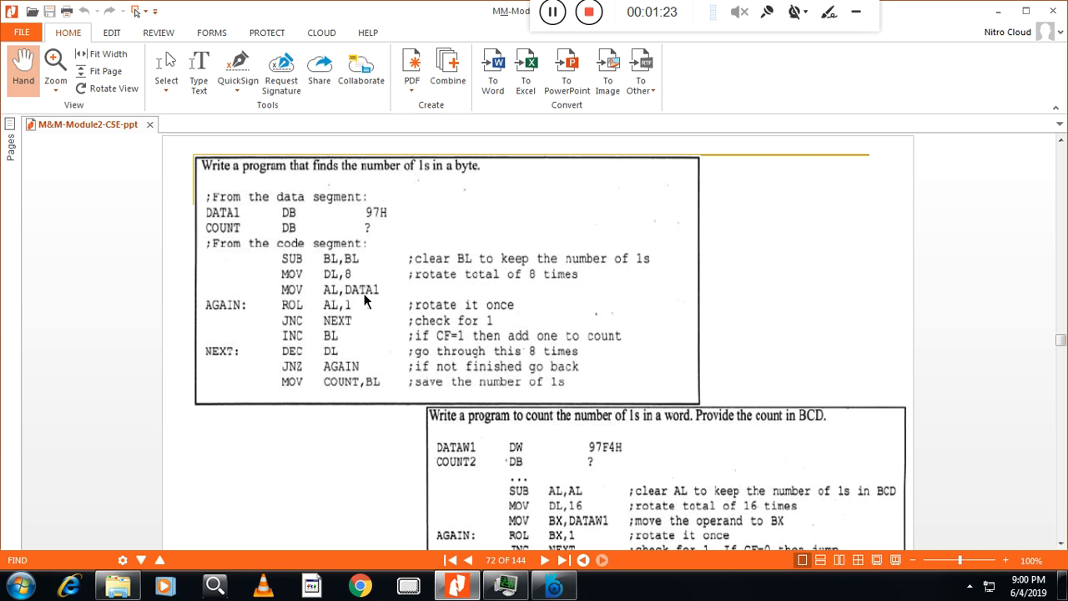
mouse_move(333, 307)
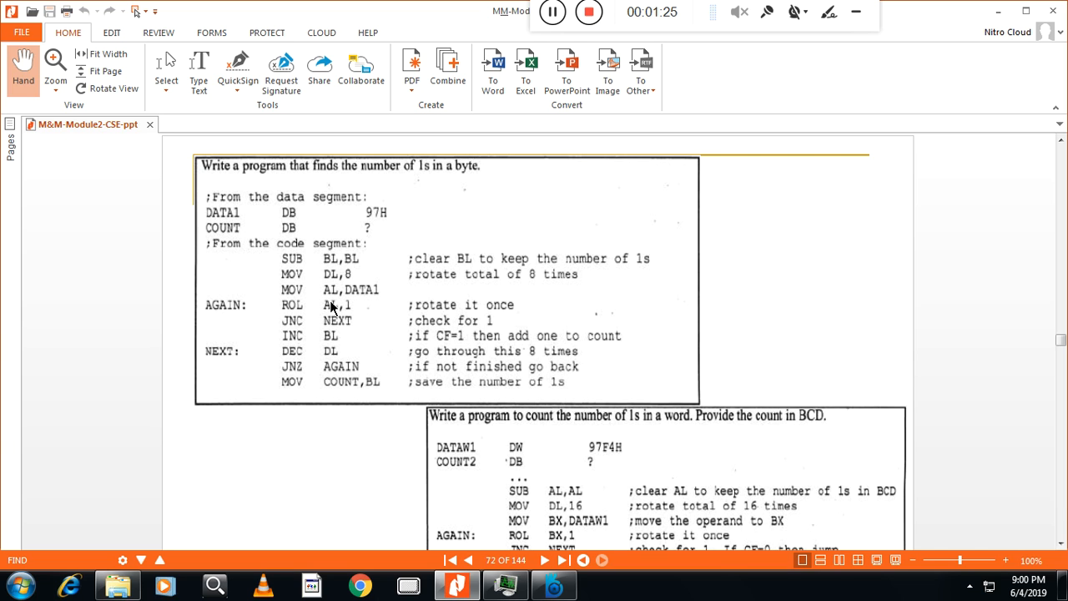
mouse_move(298, 313)
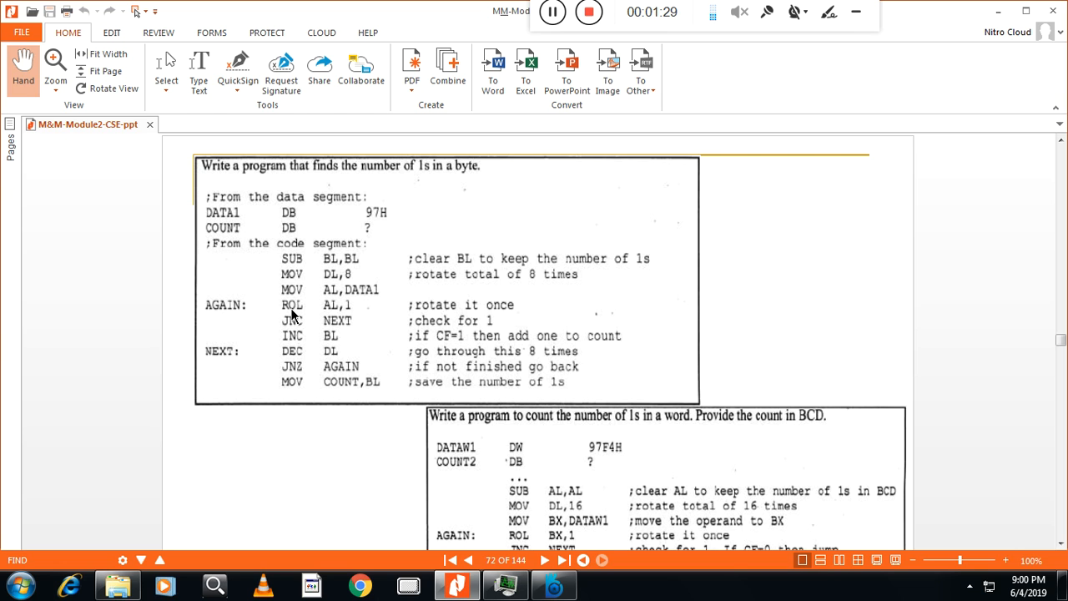
mouse_move(300, 314)
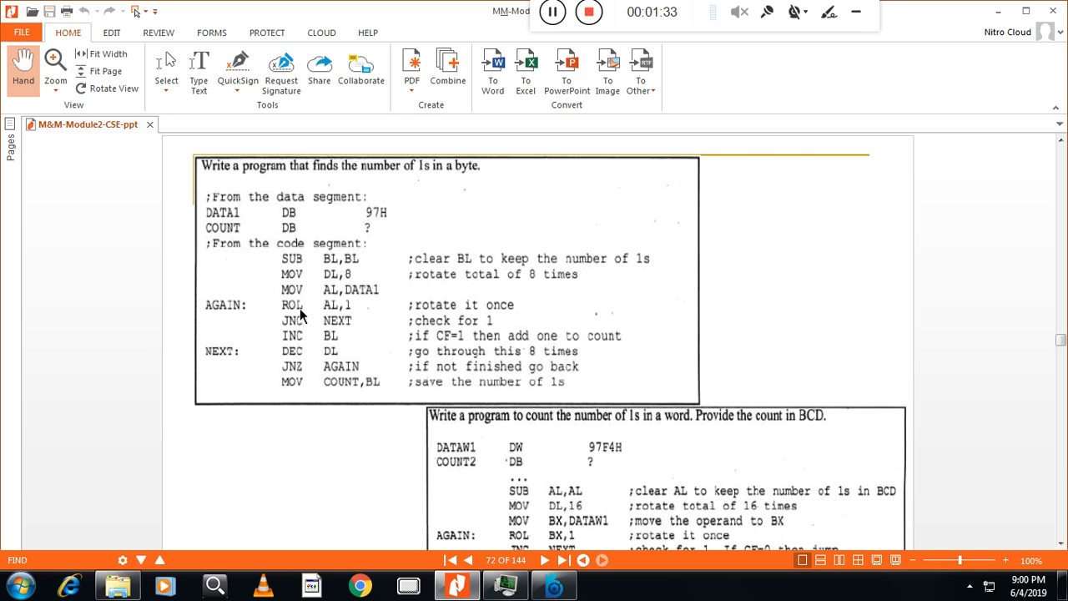
mouse_move(338, 316)
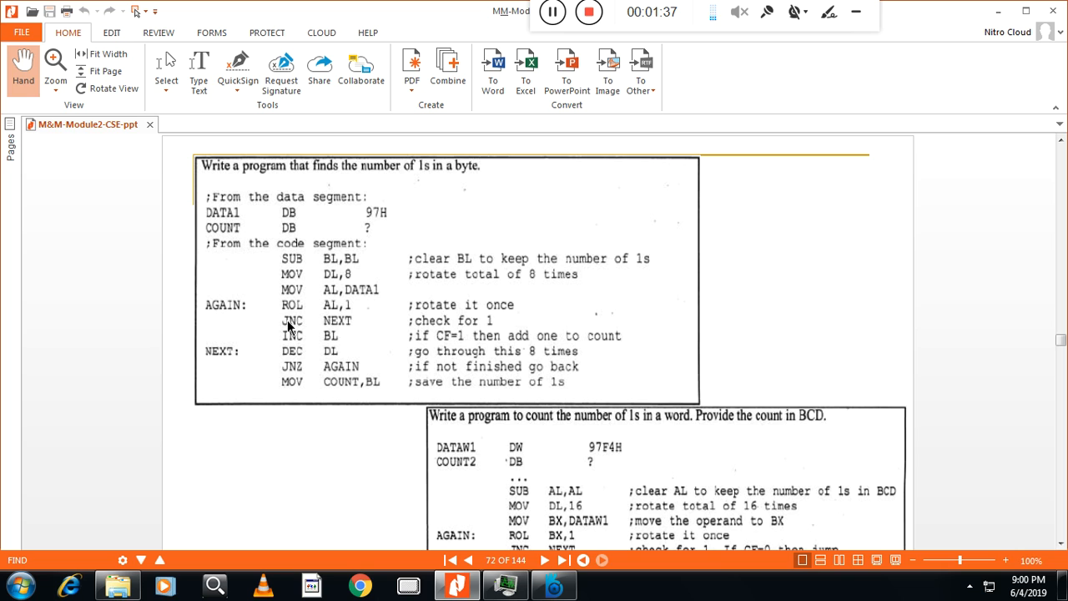
mouse_move(292, 317)
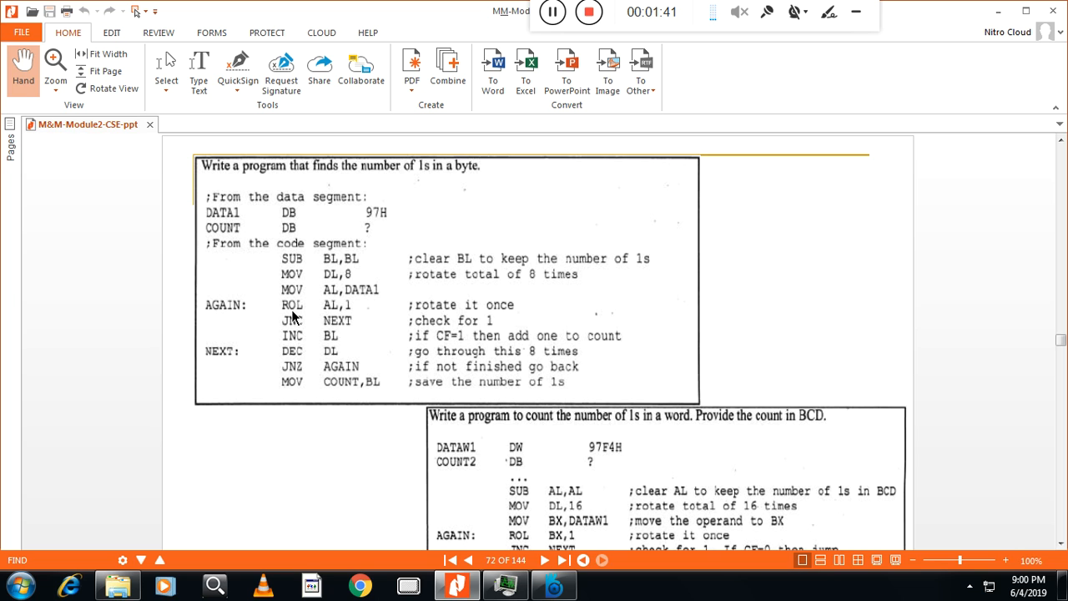
mouse_move(301, 316)
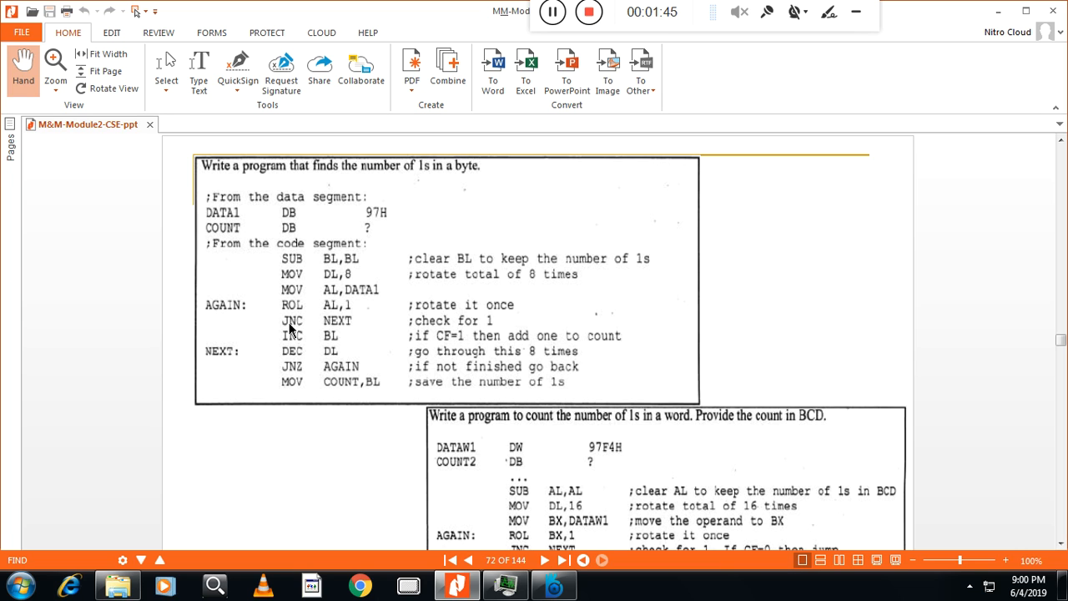
mouse_move(299, 330)
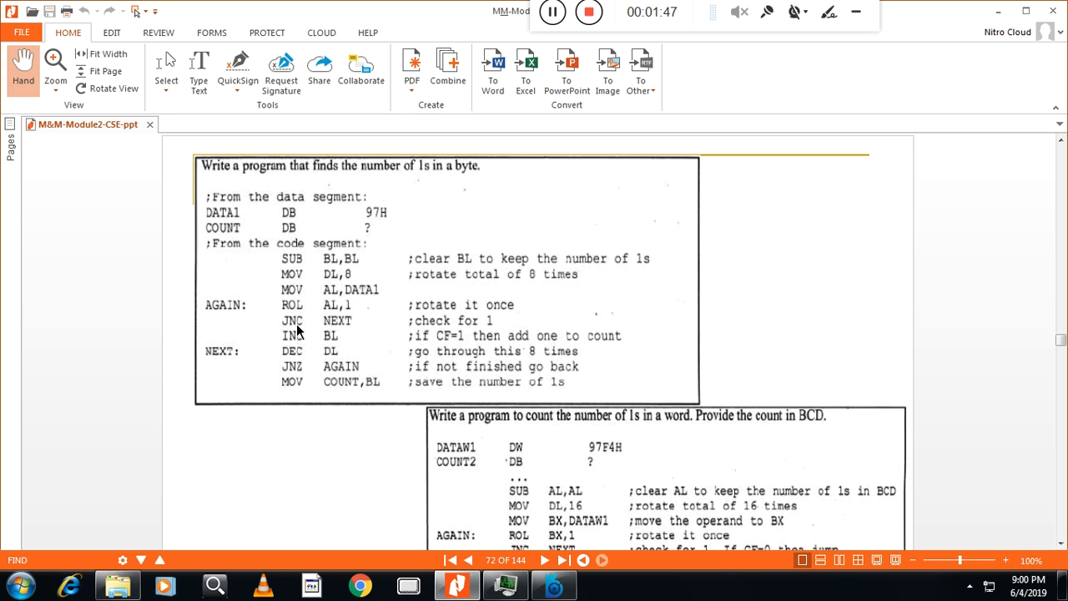
mouse_move(244, 362)
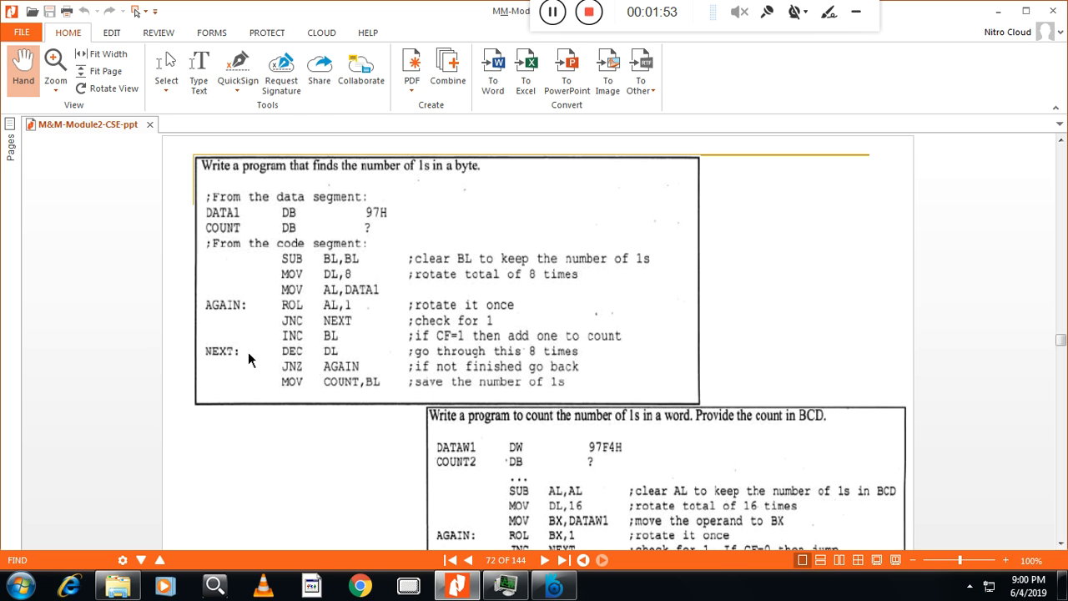
mouse_move(324, 347)
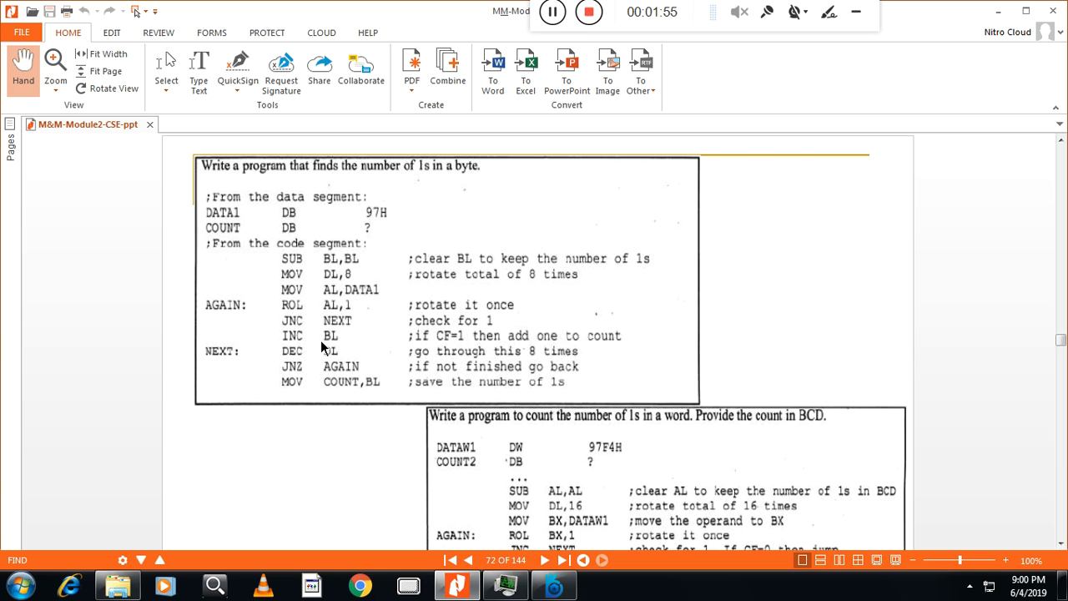
mouse_move(350, 274)
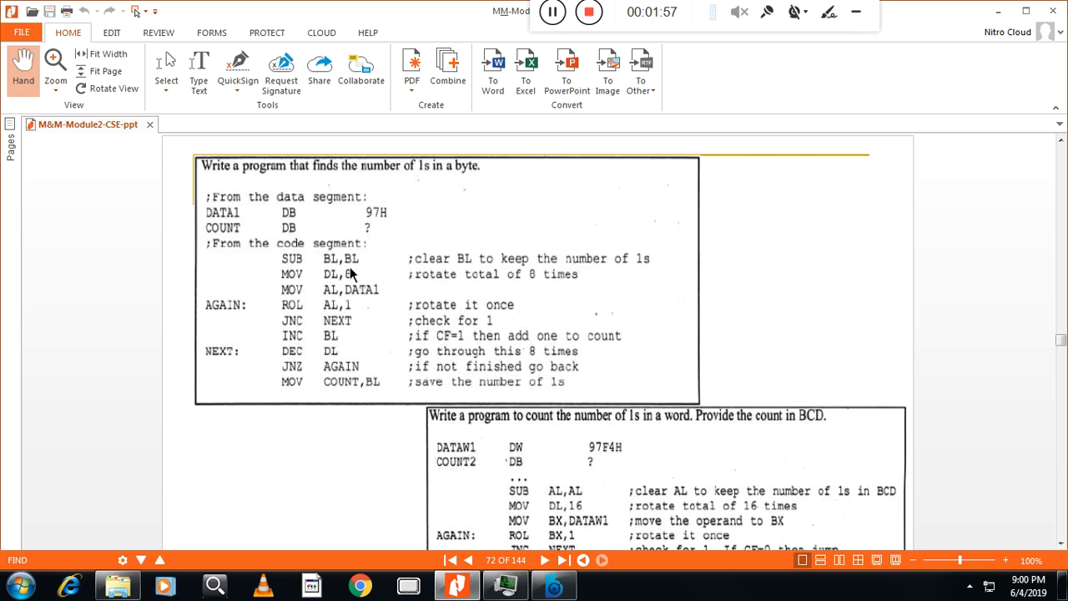
mouse_move(442, 210)
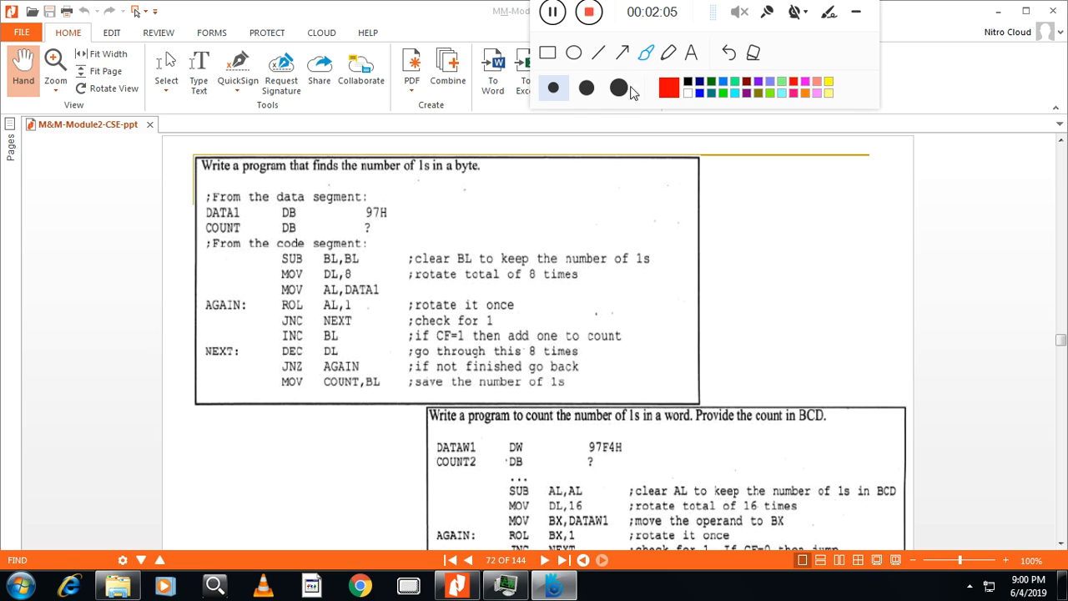
mouse_move(418, 205)
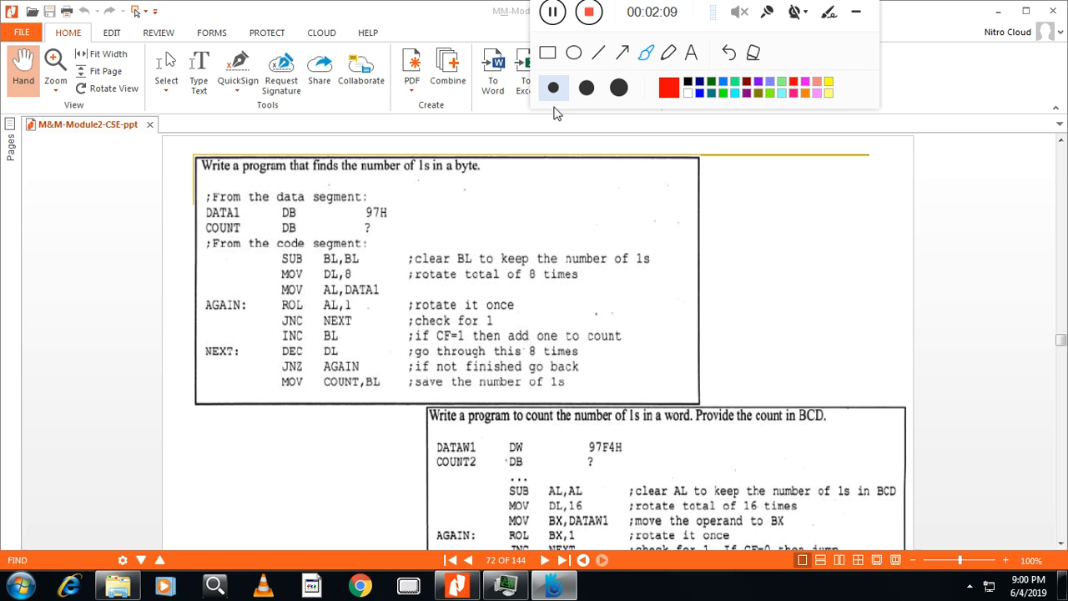
mouse_move(388, 215)
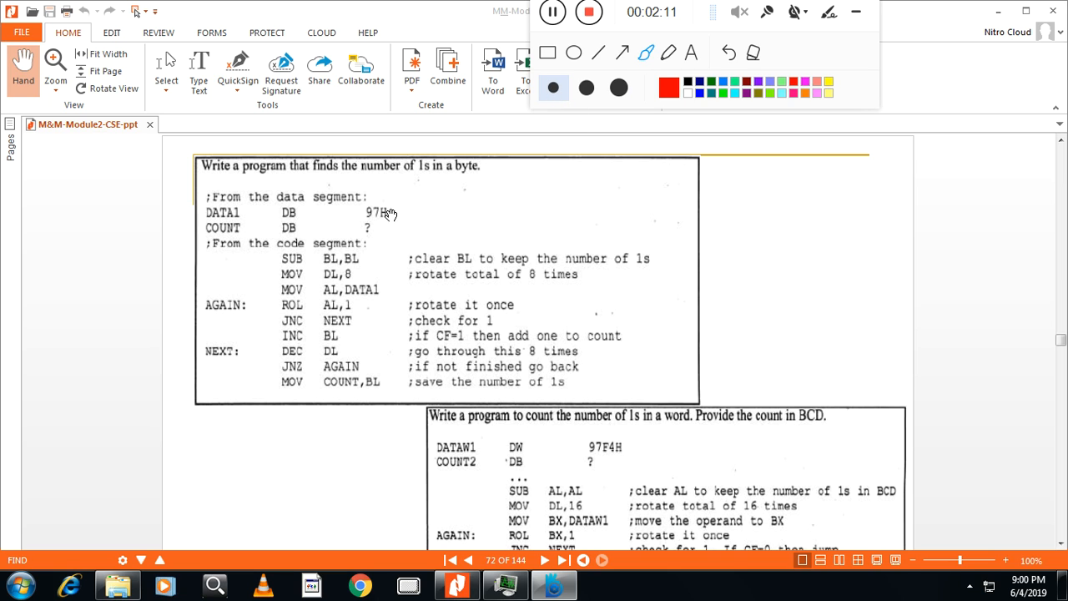
mouse_move(803, 211)
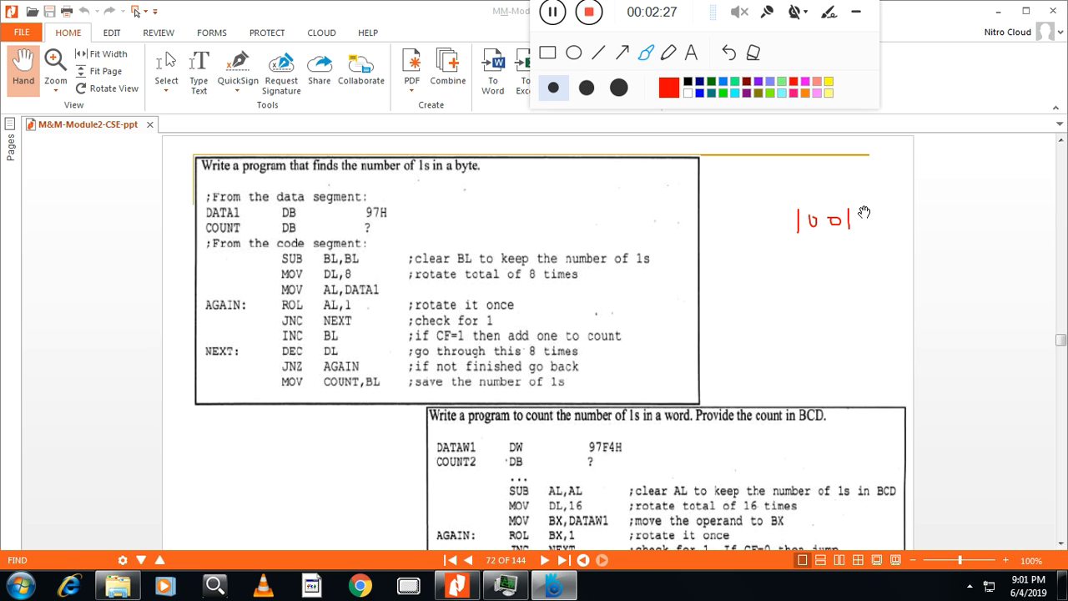
Write the binary number 10010111 for 97H in red and enclose it in a box
left_click_drag(838, 217, 889, 217)
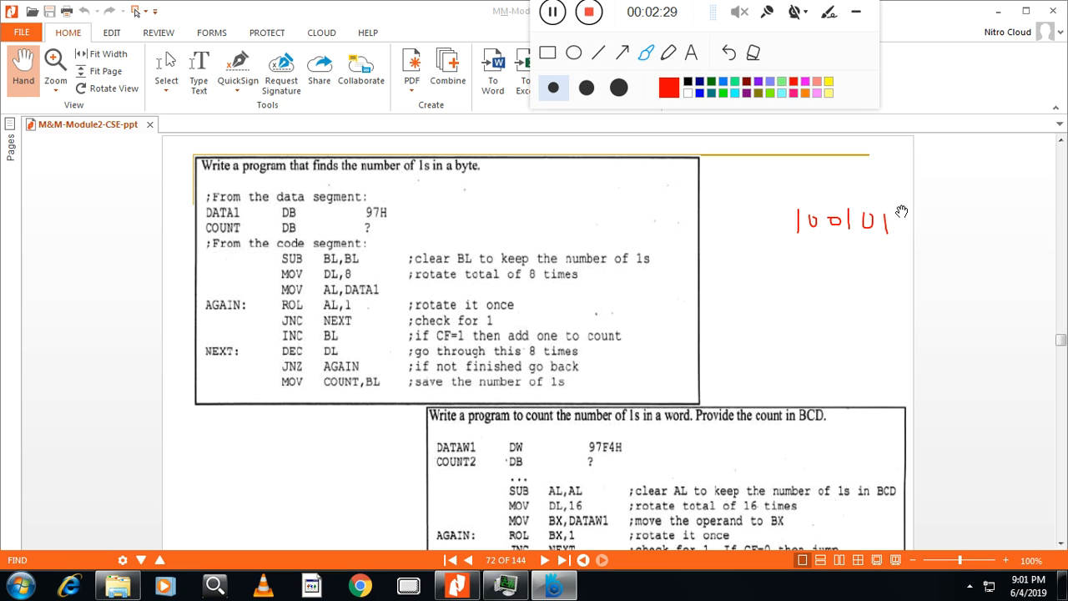
left_click_drag(884, 221, 918, 221)
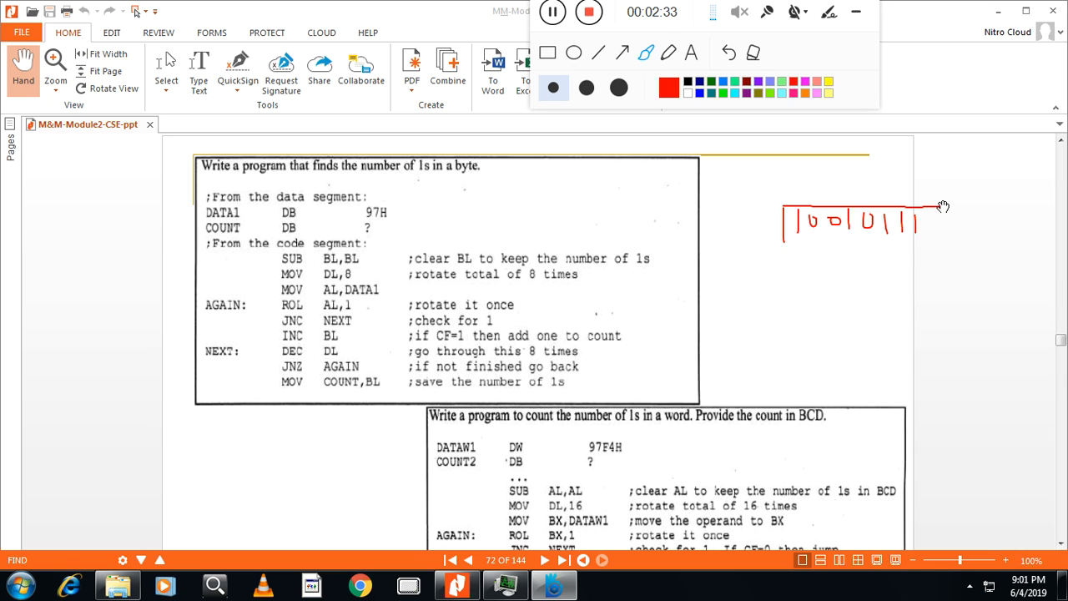
left_click_drag(943, 207, 780, 244)
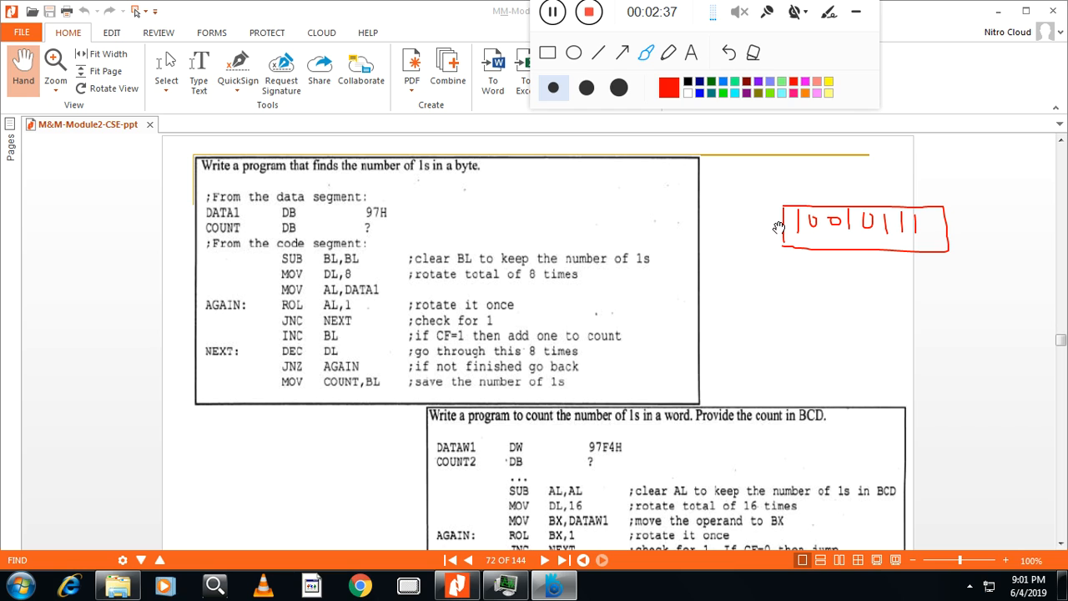
left_click_drag(738, 229, 805, 230)
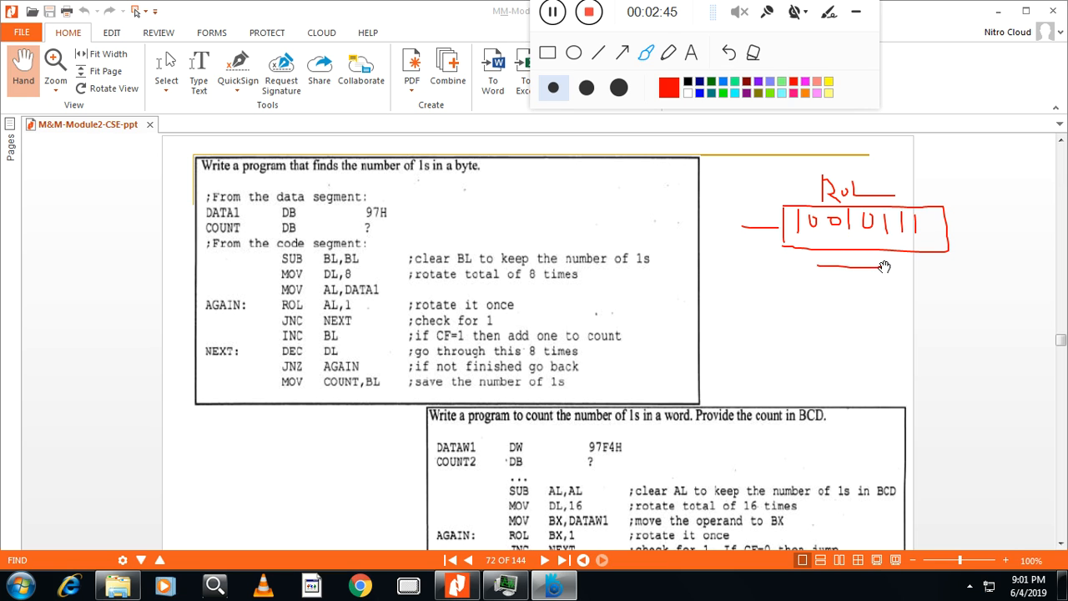
mouse_move(821, 266)
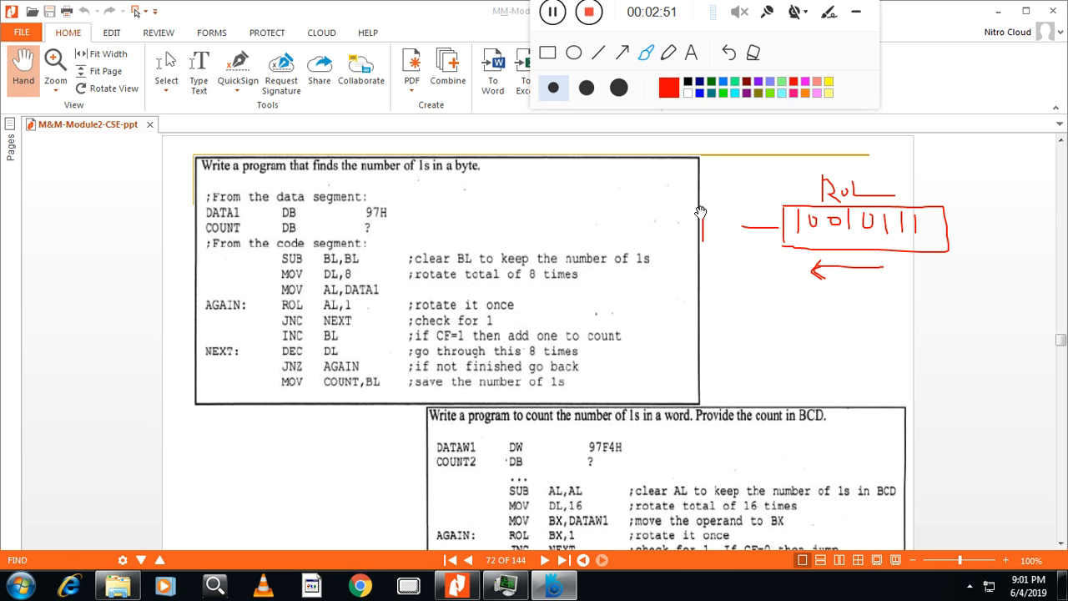
Add the carry-bit box, the ROL loop-back line around the number, and the note BL=1 below
left_click_drag(701, 215, 726, 242)
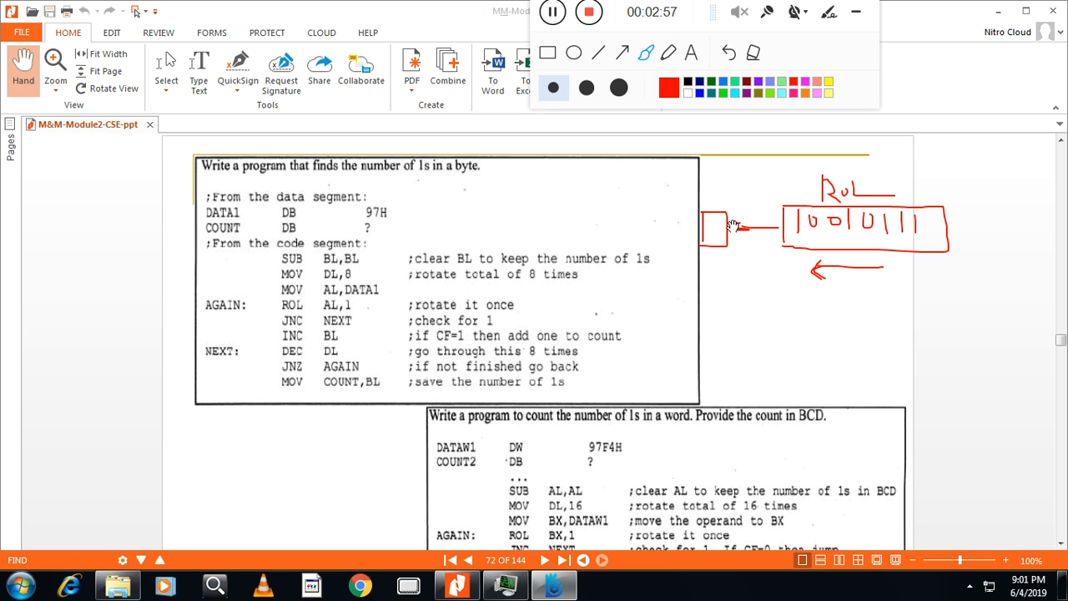
mouse_move(744, 234)
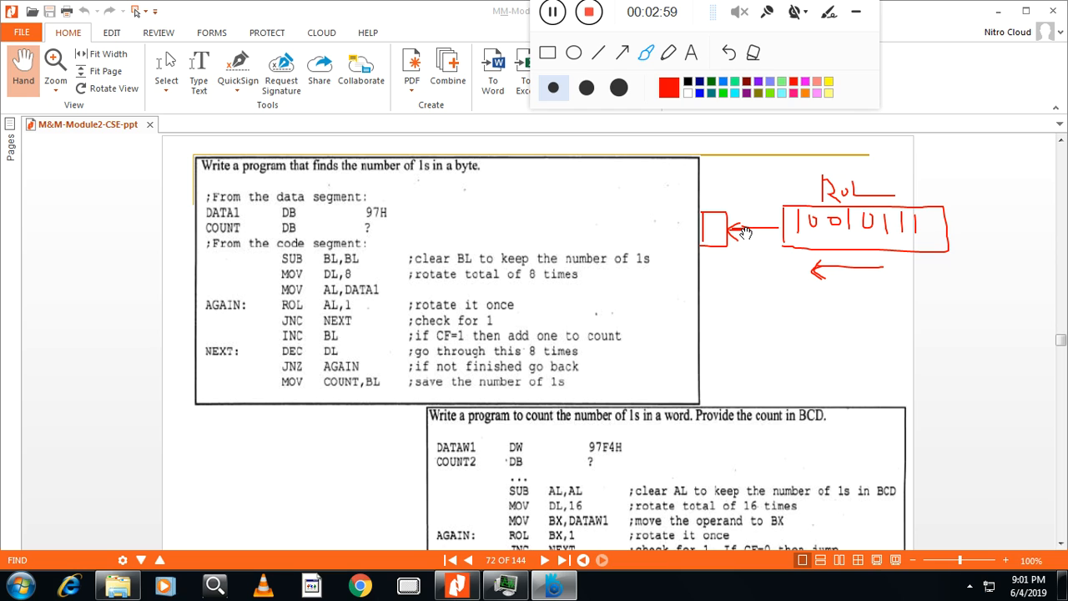
left_click_drag(734, 242, 893, 307)
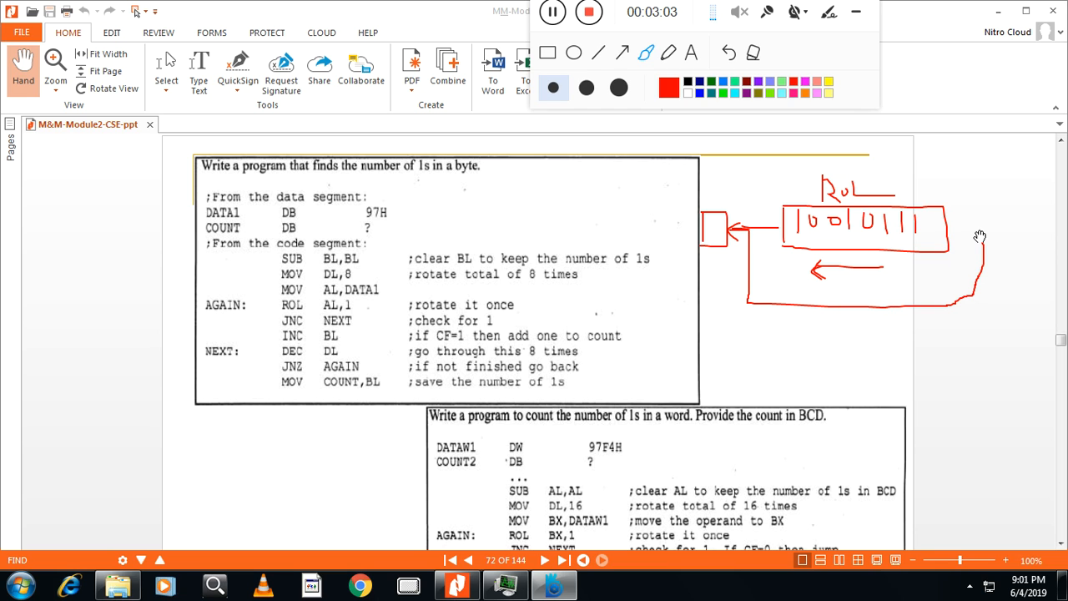
mouse_move(967, 242)
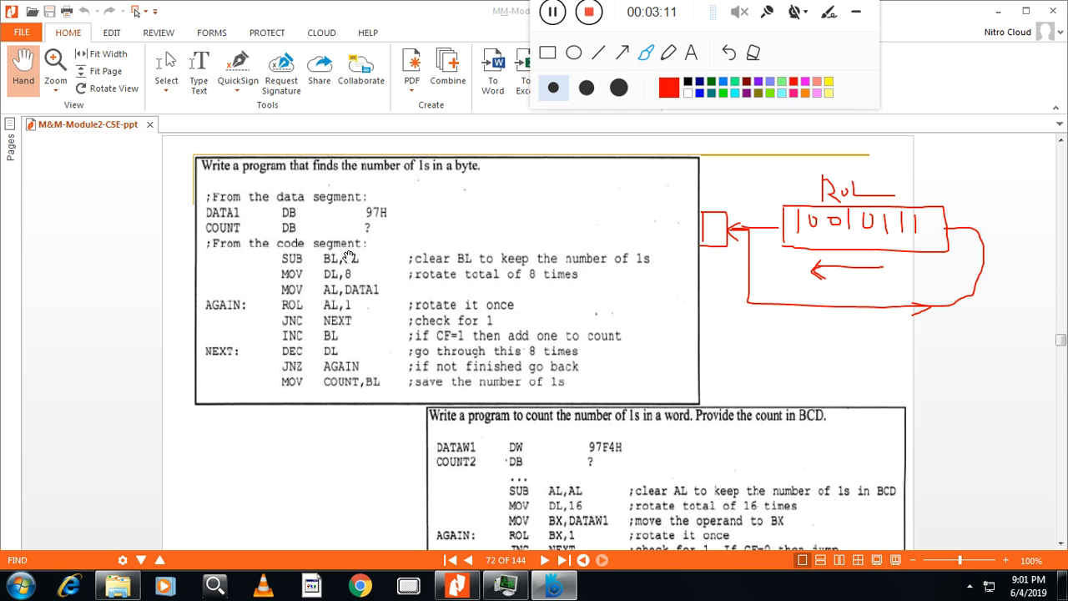
mouse_move(702, 233)
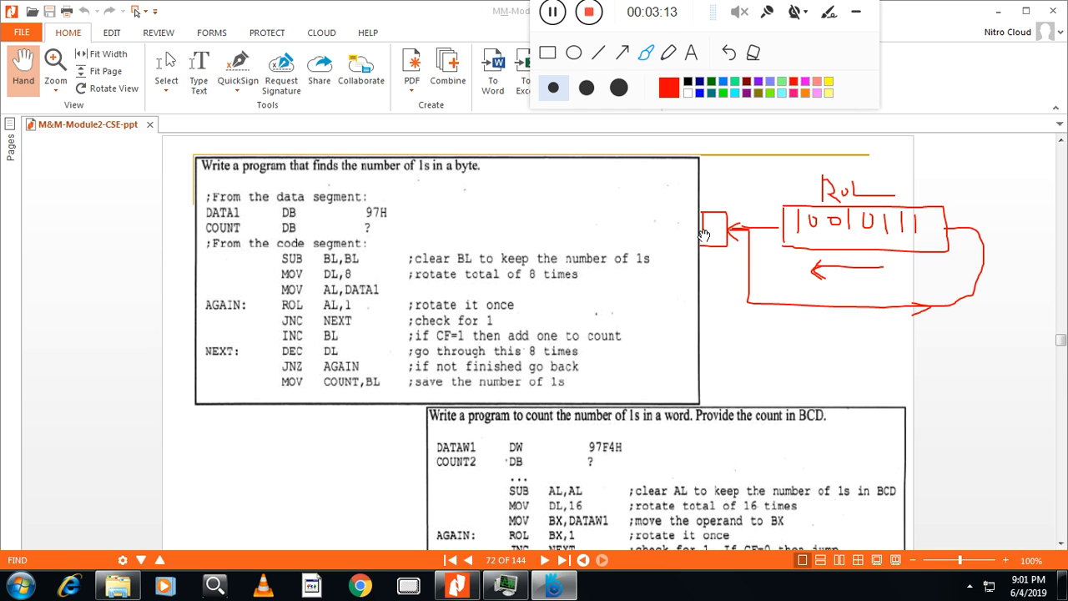
mouse_move(713, 234)
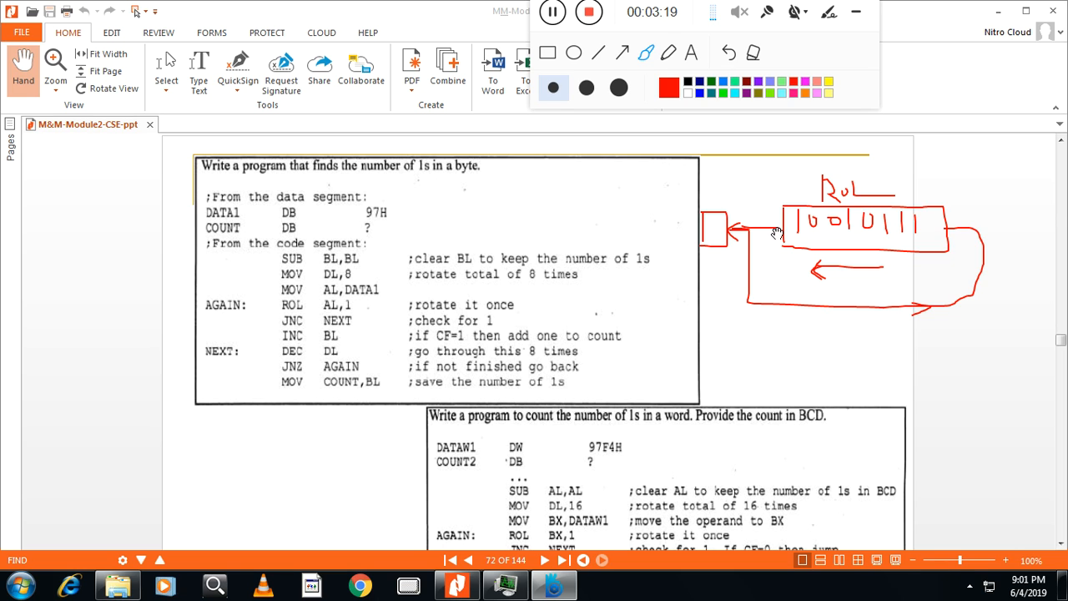
mouse_move(790, 233)
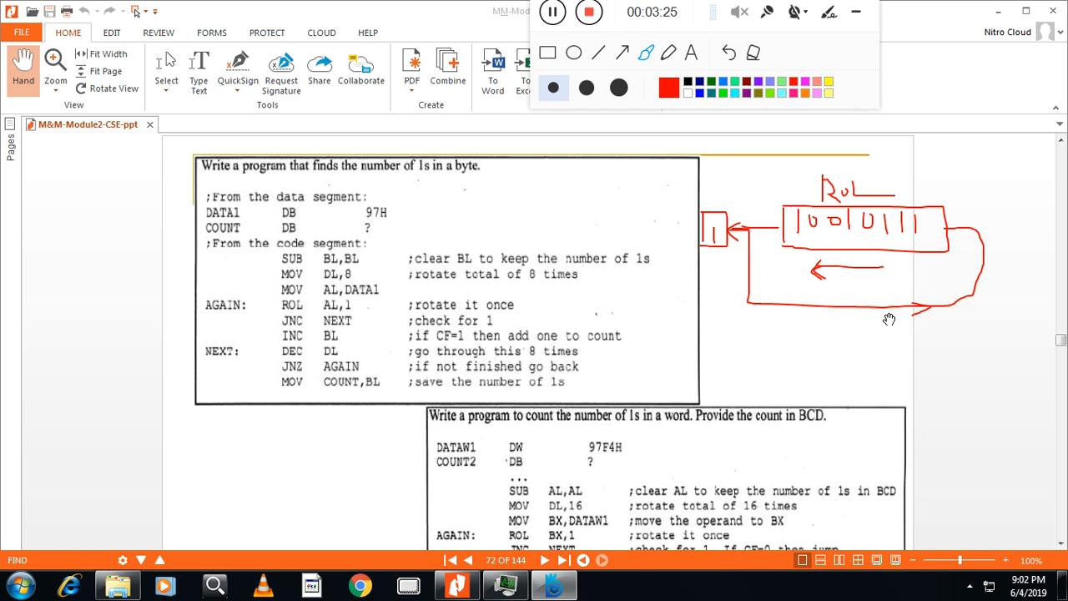
mouse_move(938, 224)
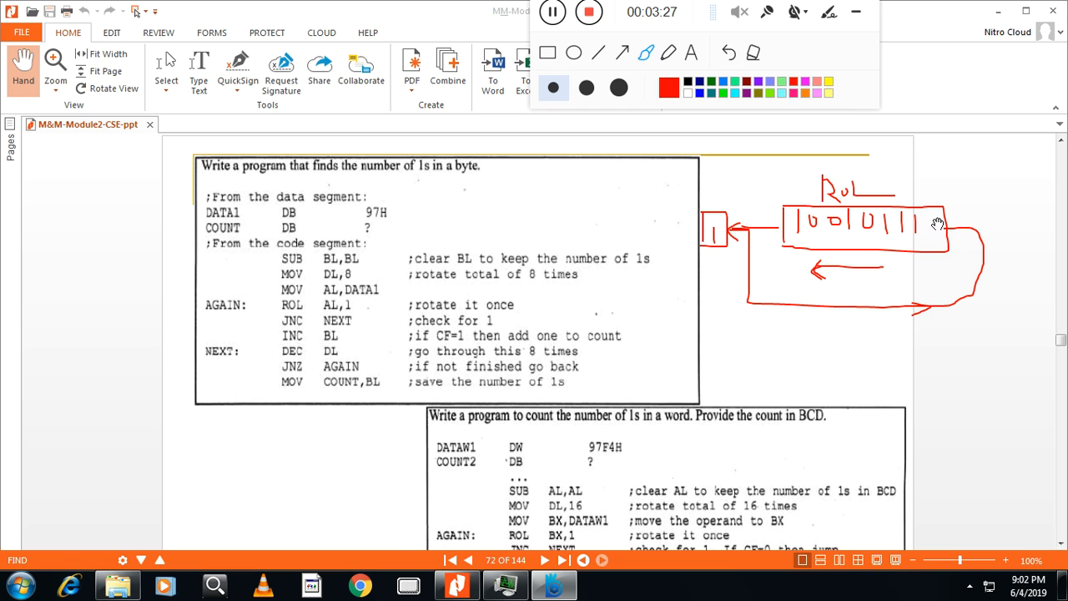
mouse_move(873, 236)
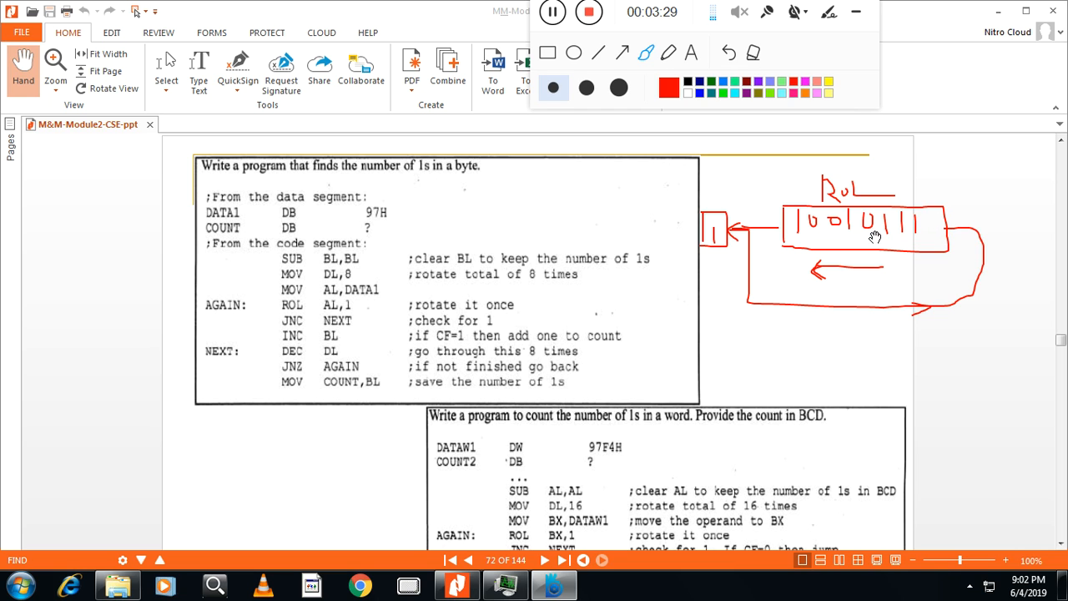
mouse_move(314, 345)
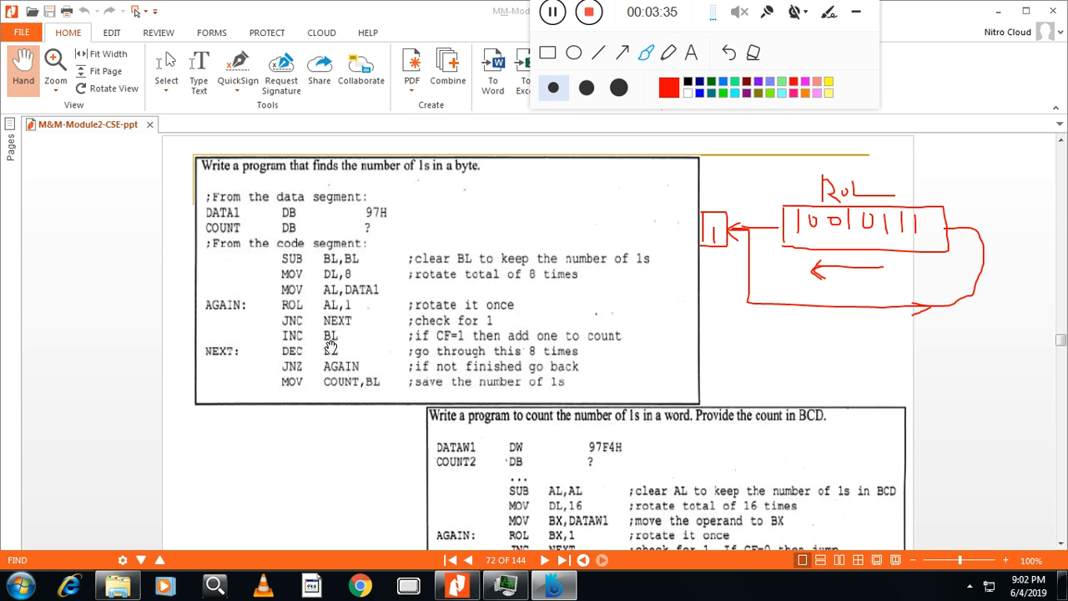
mouse_move(590, 268)
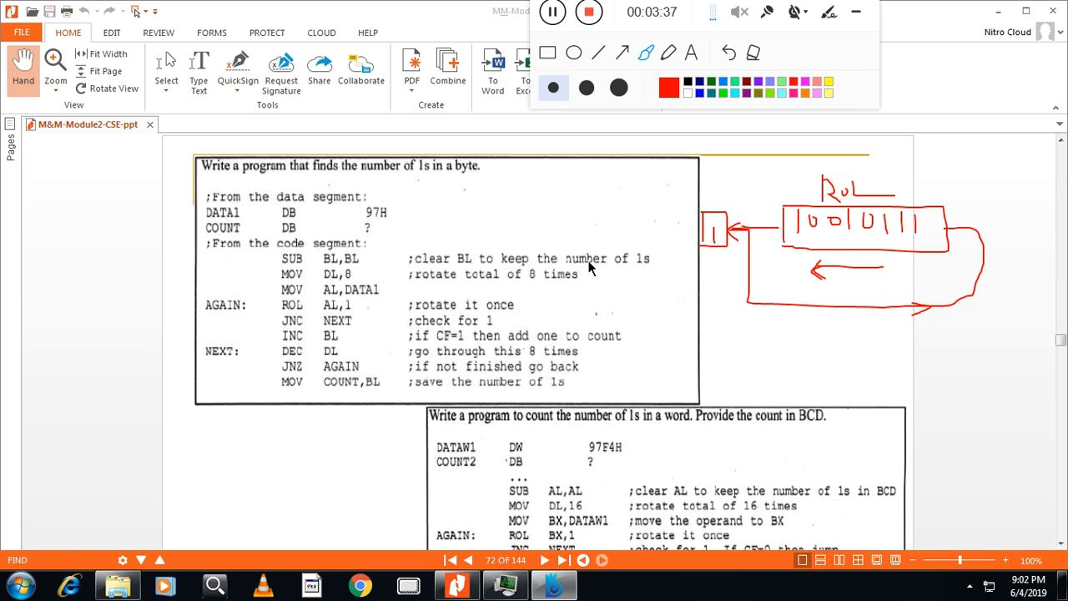
mouse_move(716, 334)
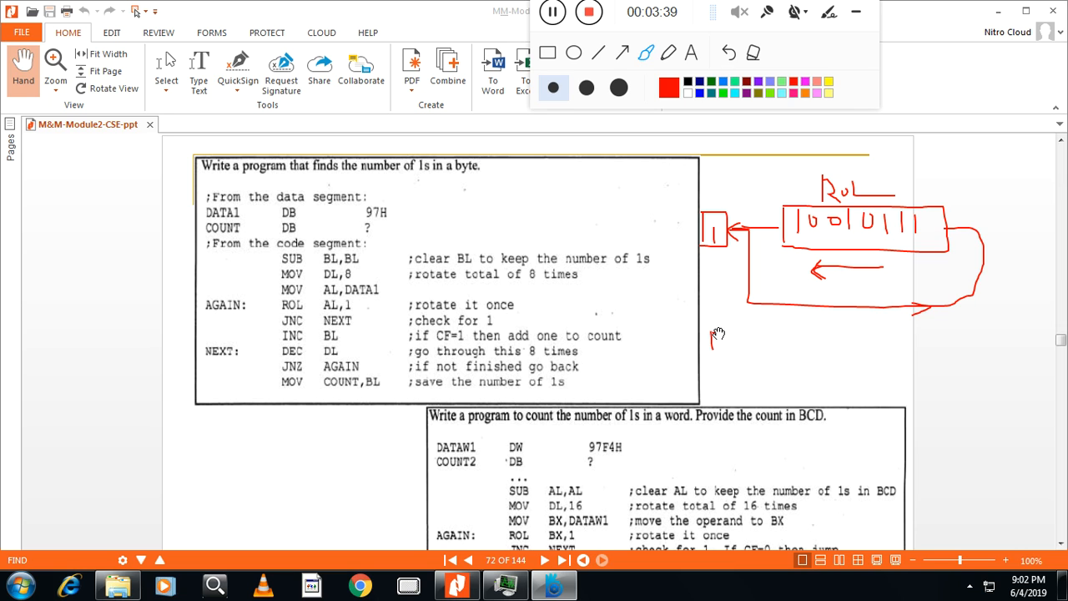
left_click_drag(718, 342, 755, 343)
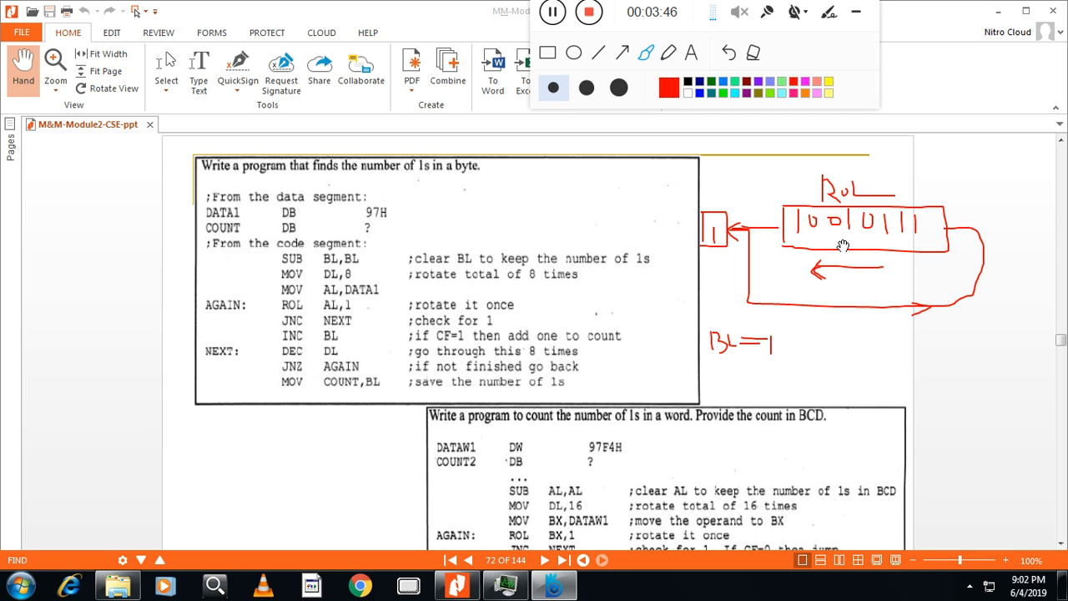
mouse_move(813, 243)
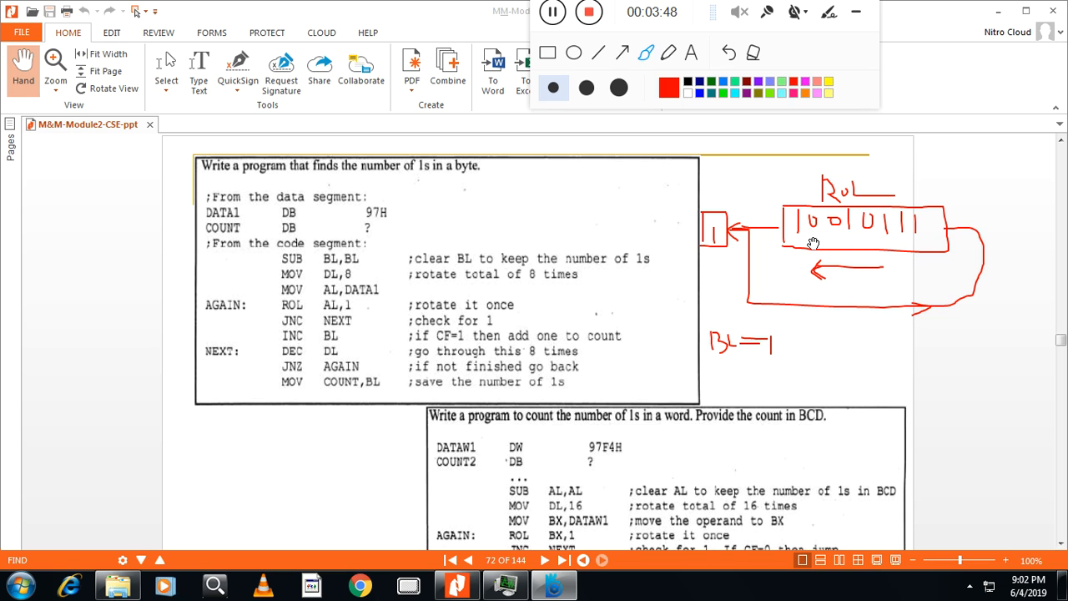
mouse_move(904, 247)
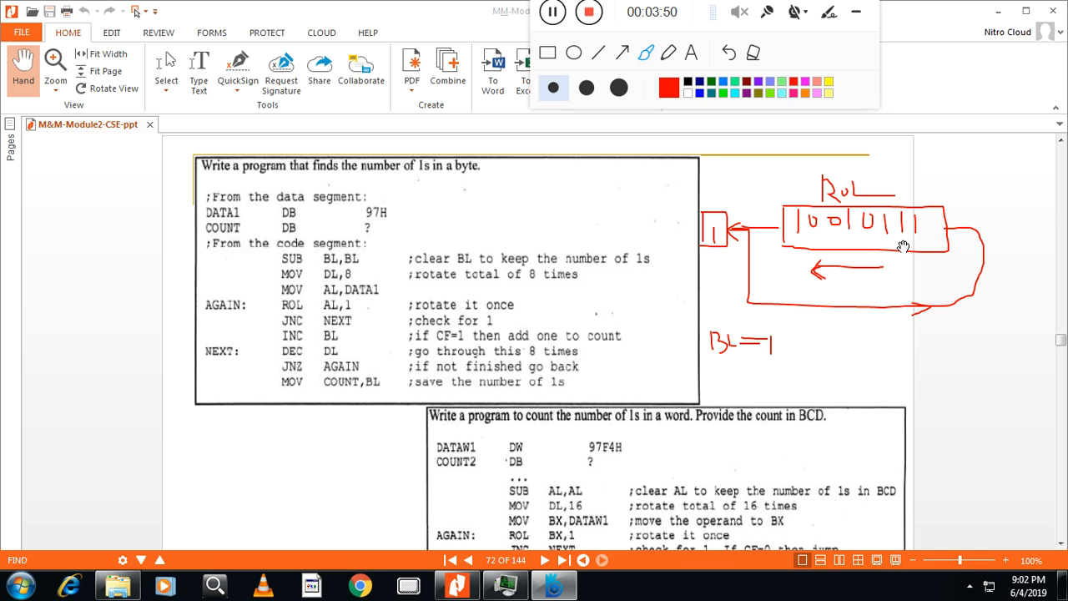
mouse_move(739, 238)
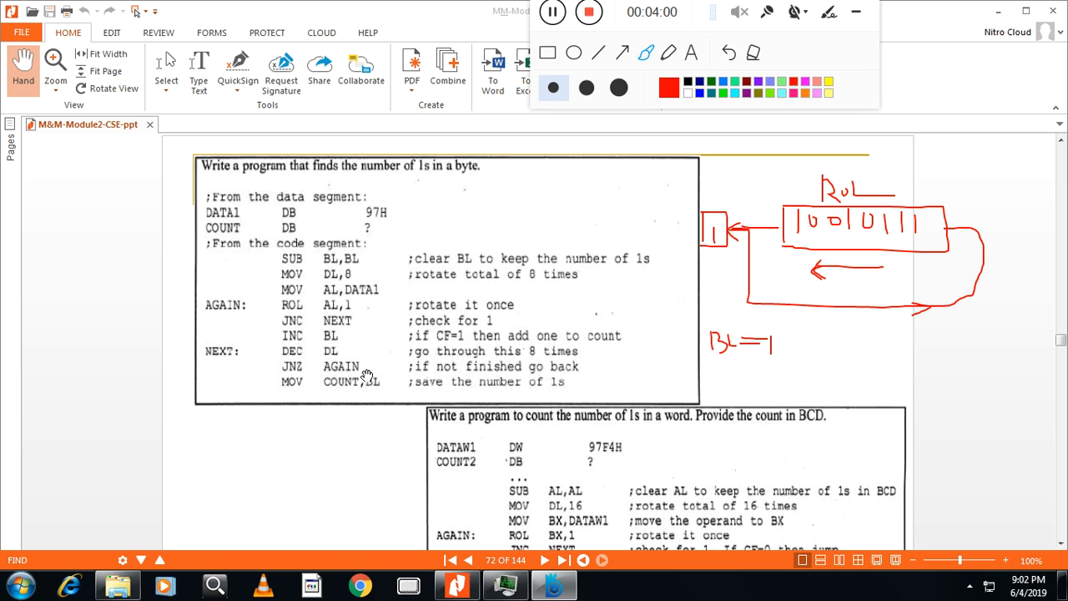
mouse_move(741, 280)
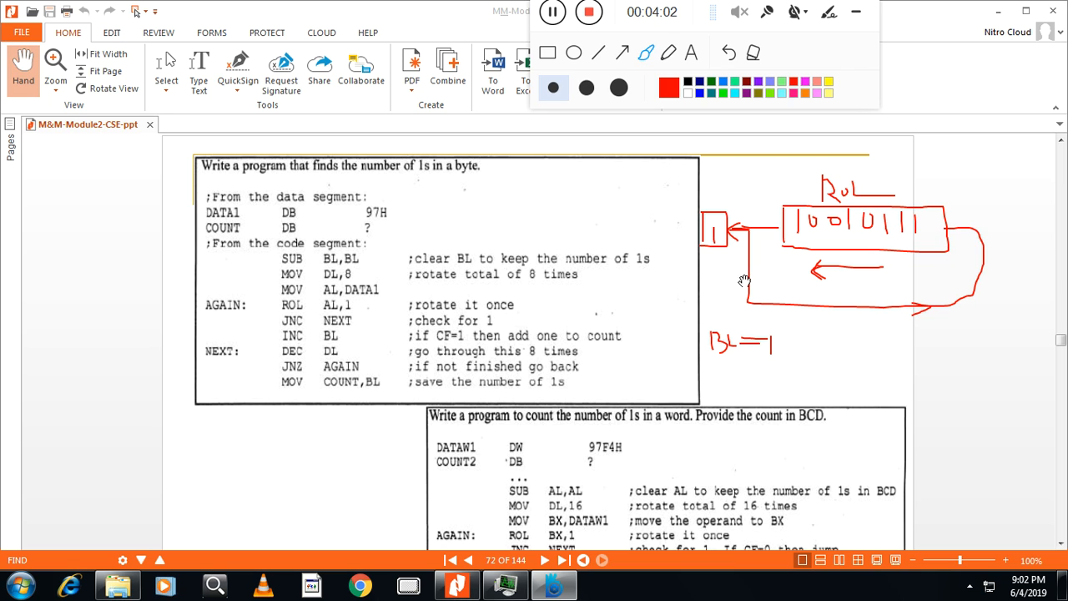
mouse_move(452, 269)
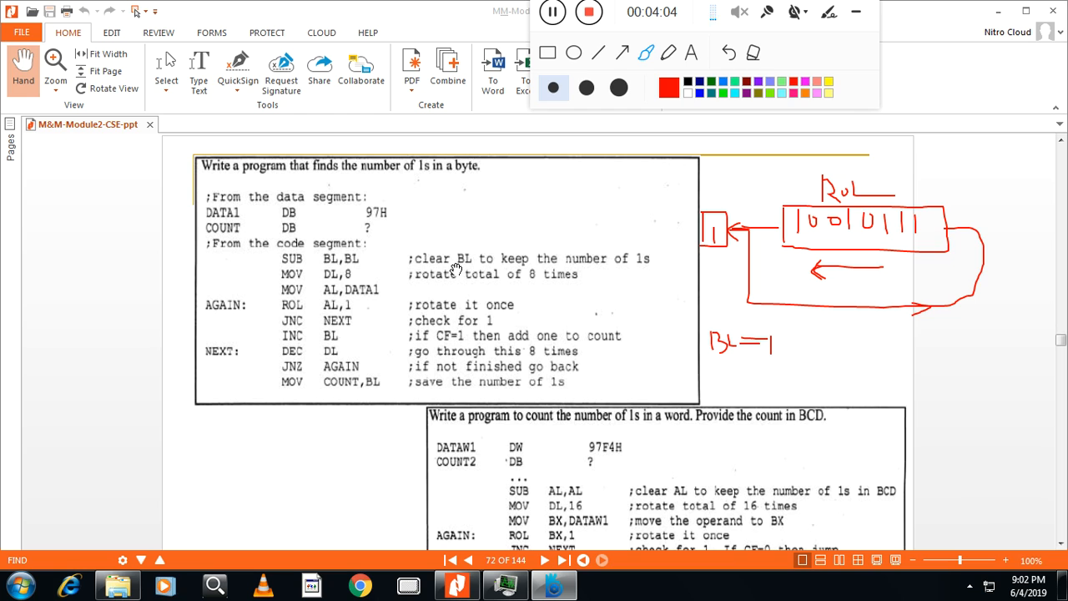
mouse_move(369, 298)
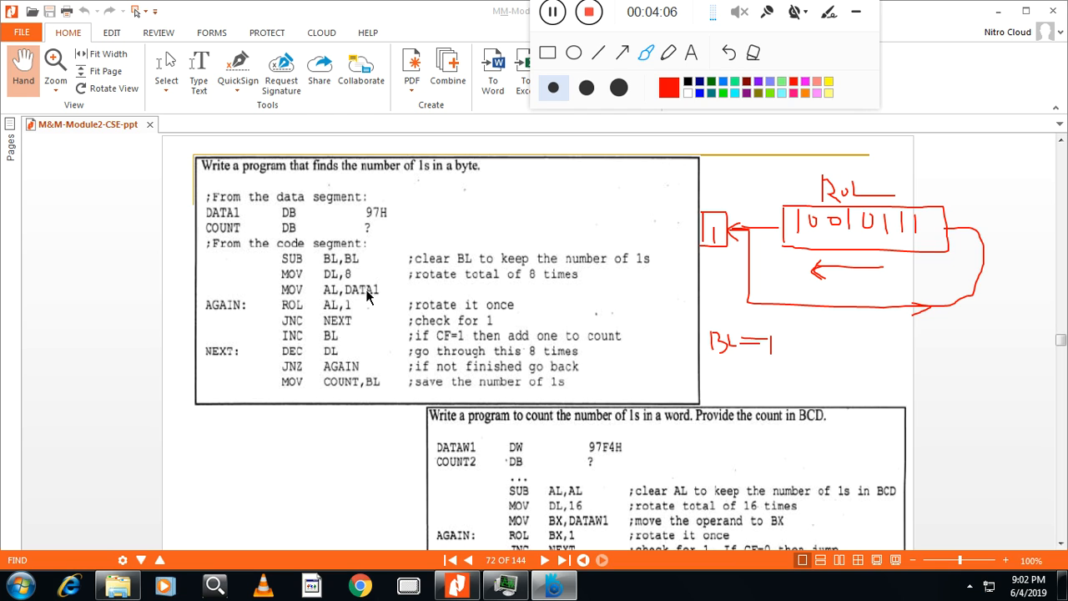
mouse_move(377, 260)
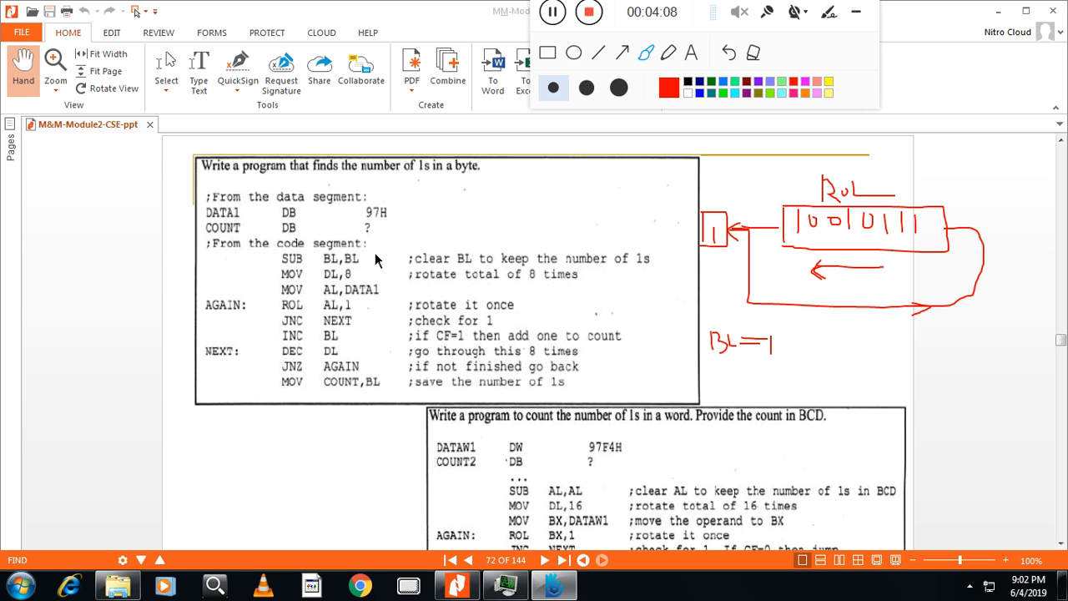
mouse_move(288, 382)
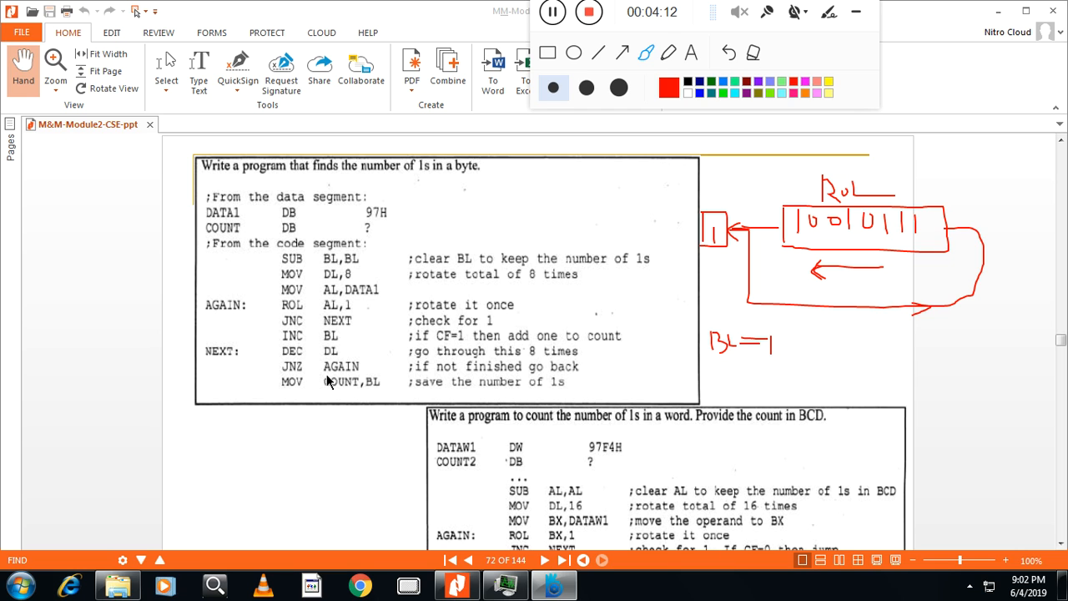
mouse_move(576, 272)
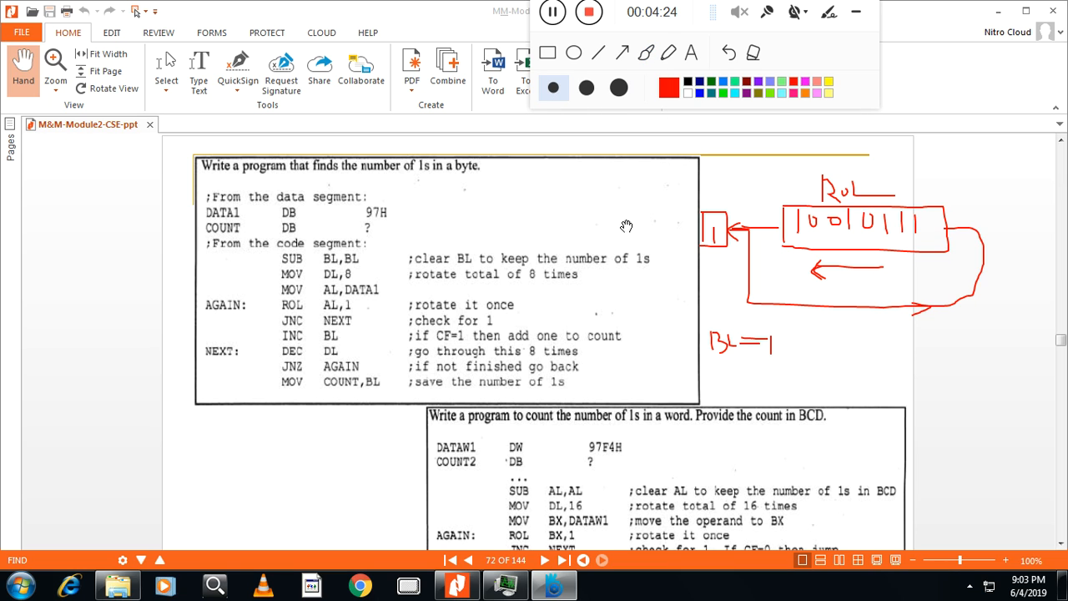
mouse_move(370, 391)
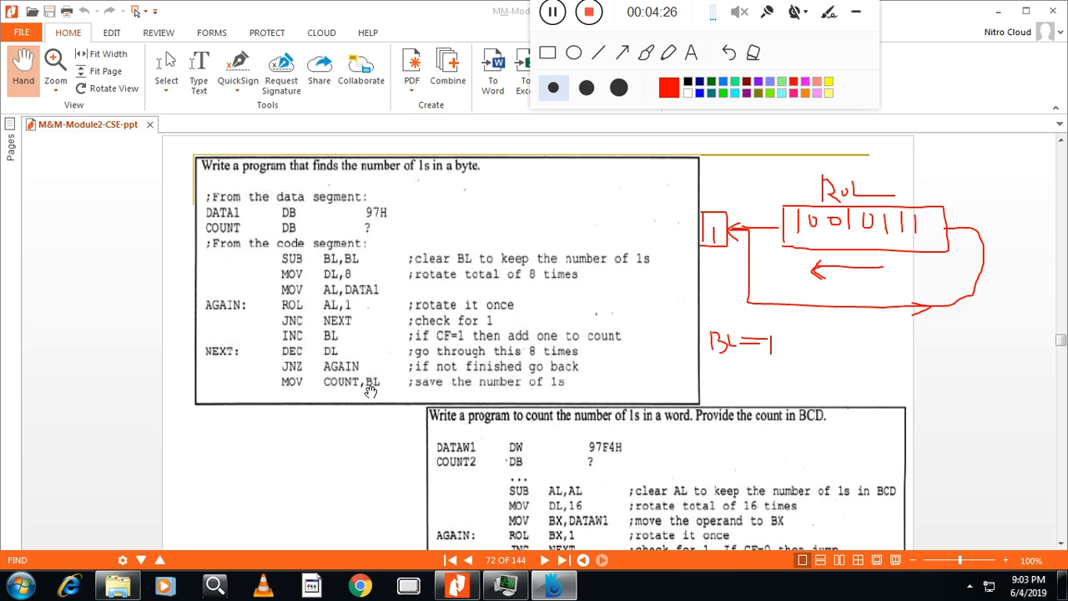
mouse_move(368, 386)
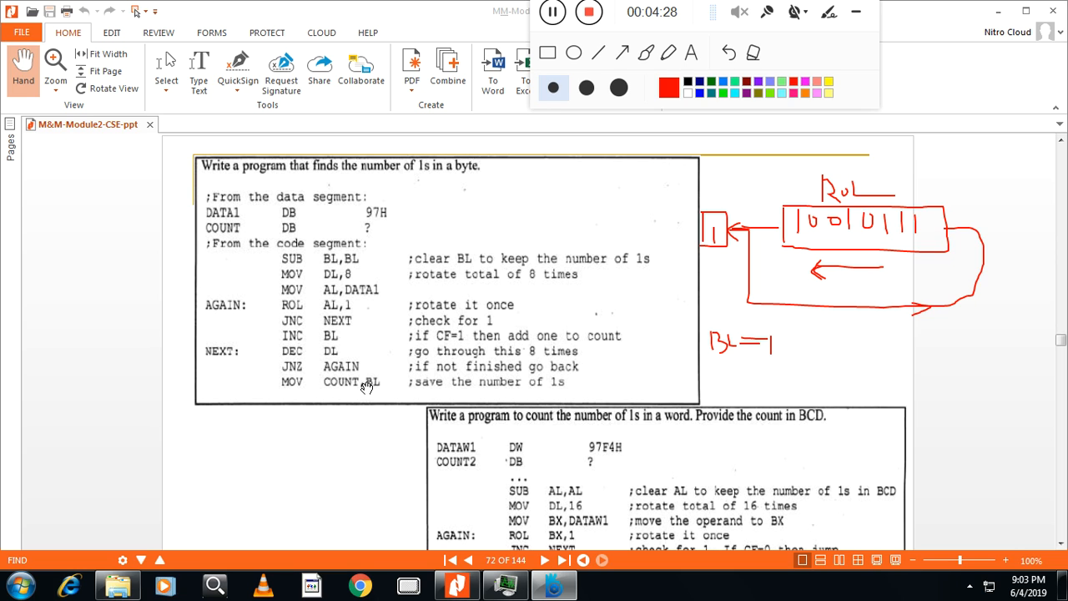
mouse_move(329, 389)
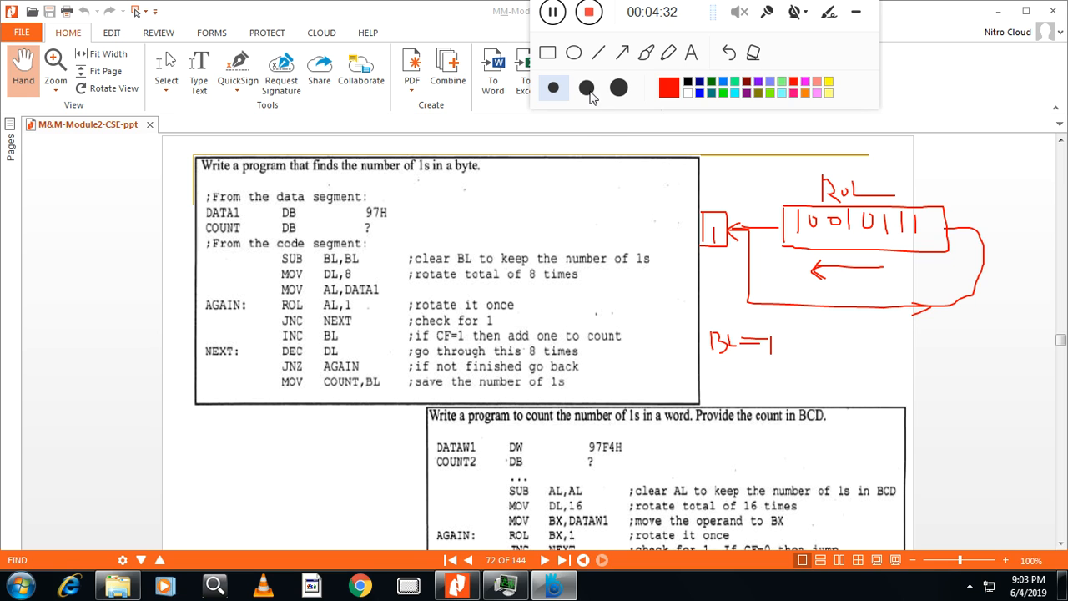
Wipe all the red rotation drawings and BL=1 note off page 72
left_click(667, 52)
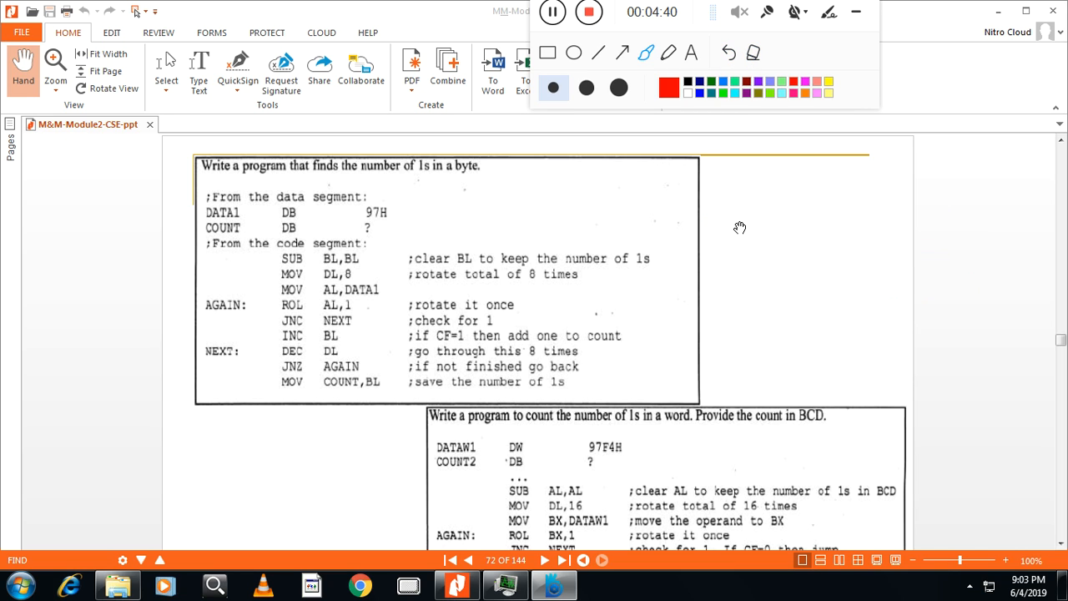
mouse_move(646, 291)
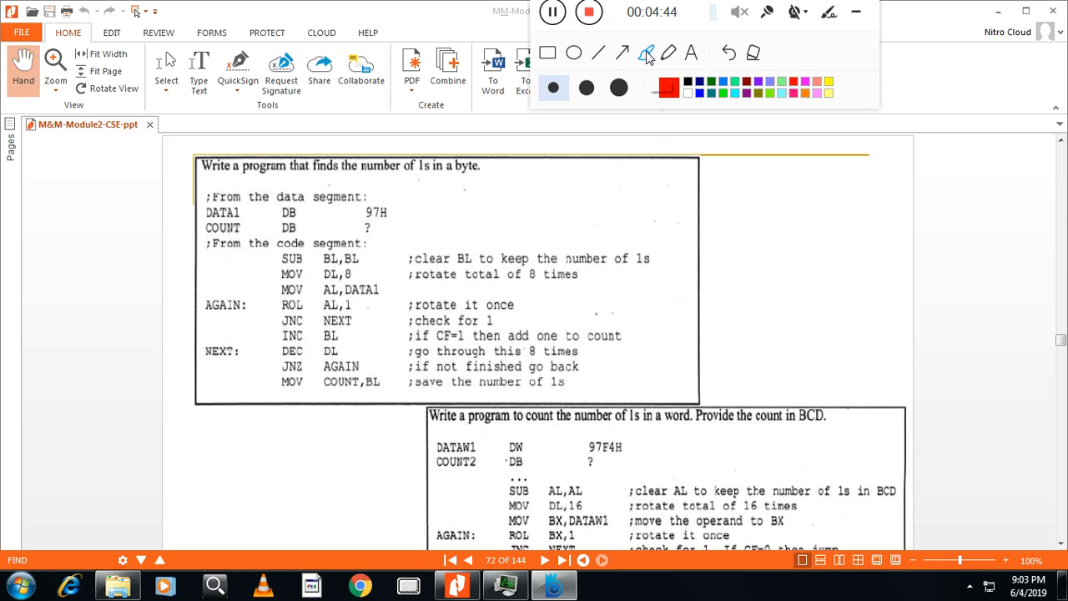
scroll("down", 3)
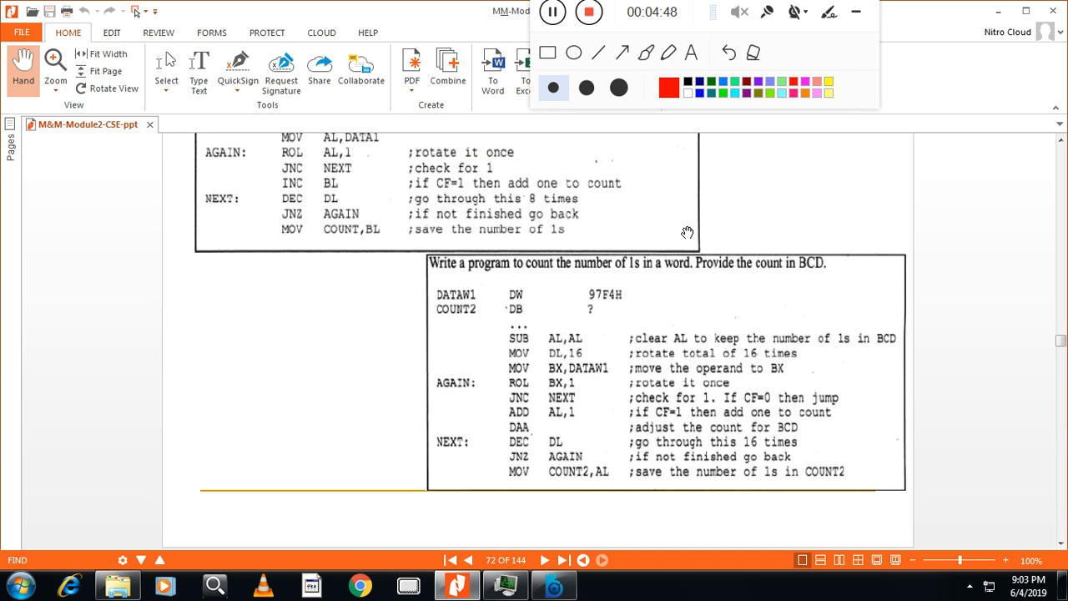
mouse_move(676, 243)
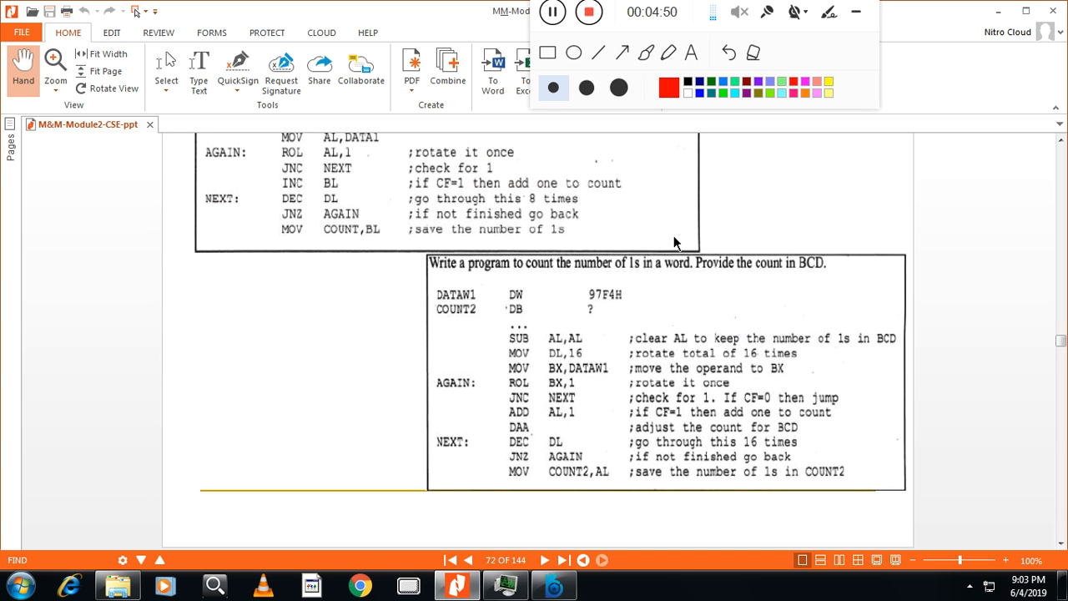
mouse_move(672, 224)
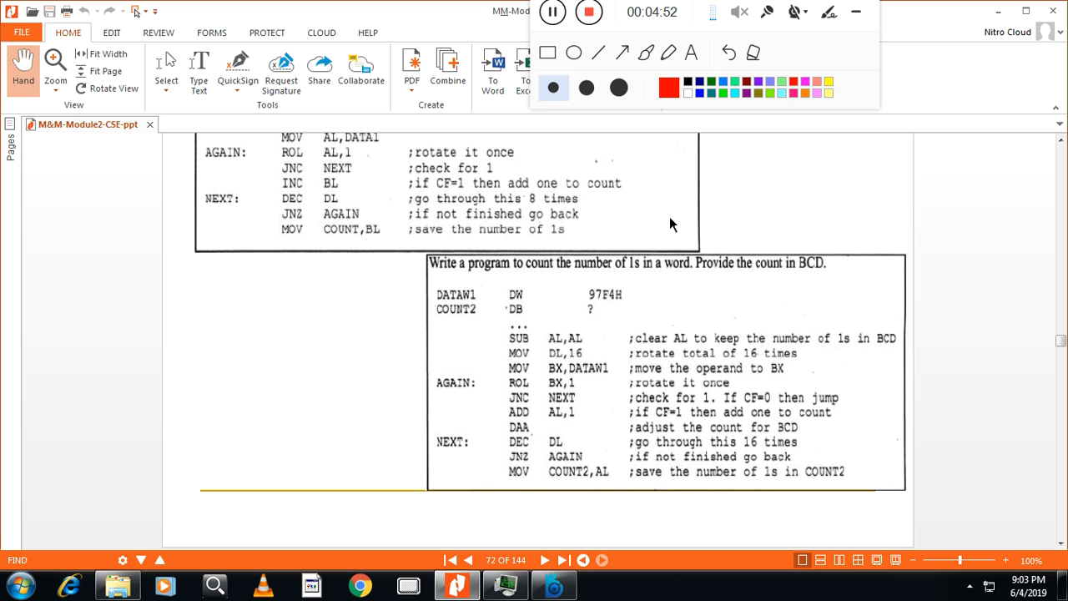
left_click(644, 53)
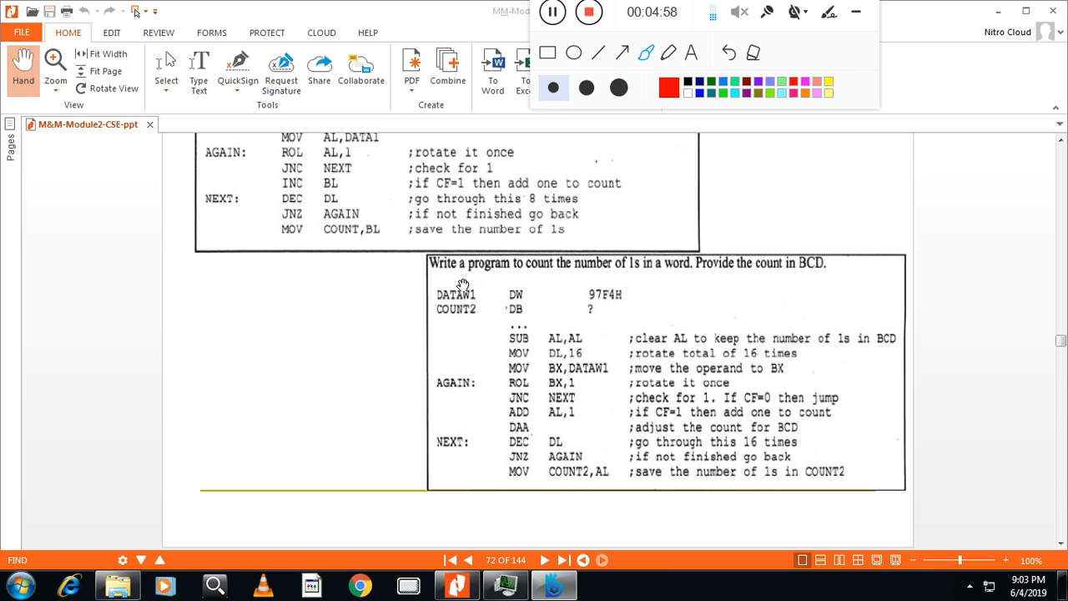
mouse_move(468, 293)
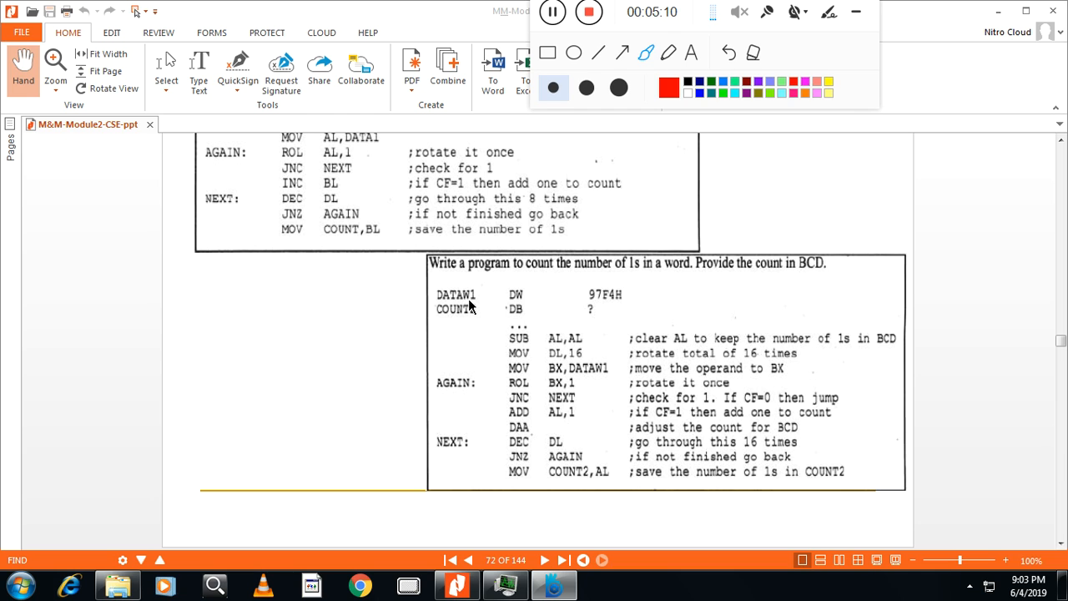
mouse_move(526, 312)
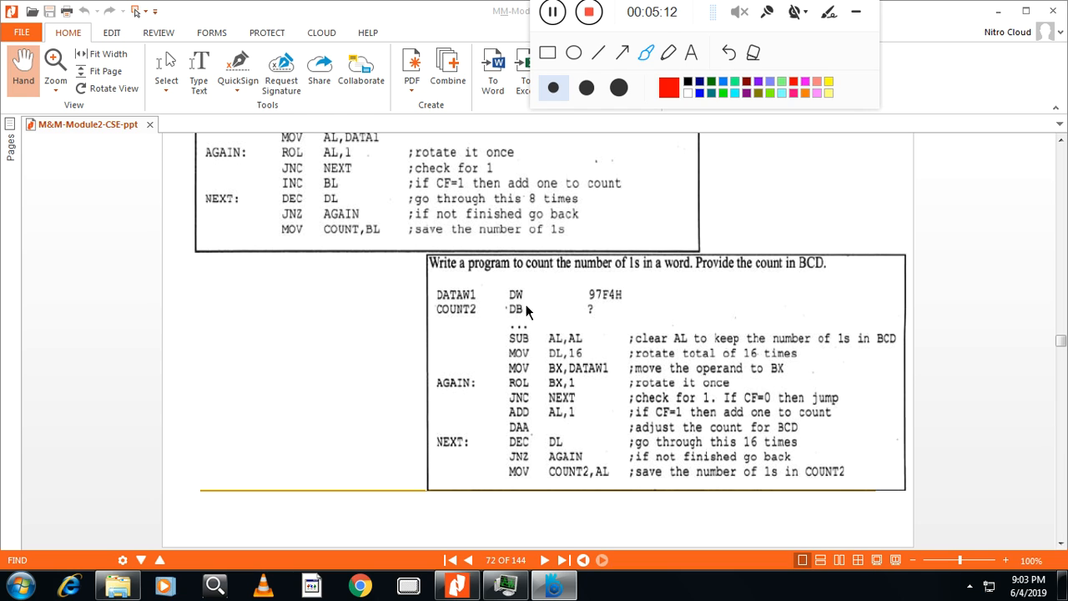
mouse_move(621, 308)
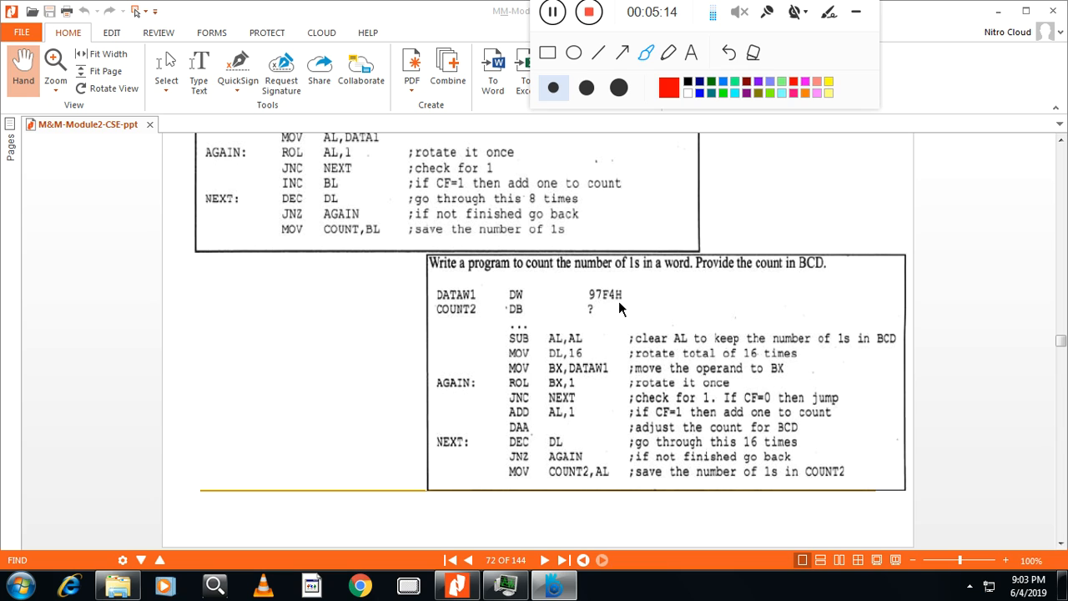
mouse_move(469, 322)
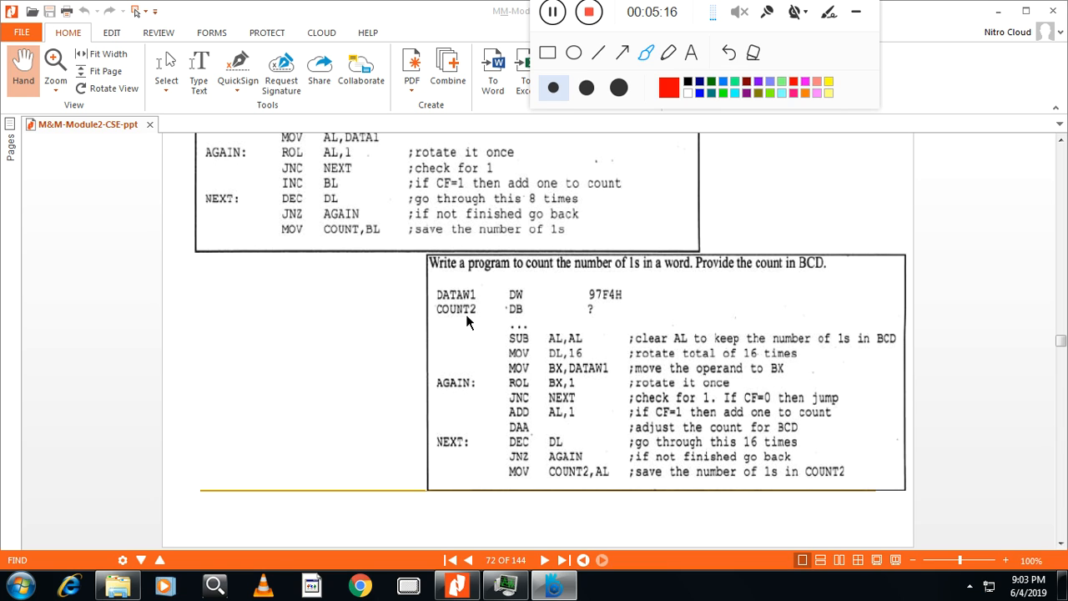
mouse_move(478, 324)
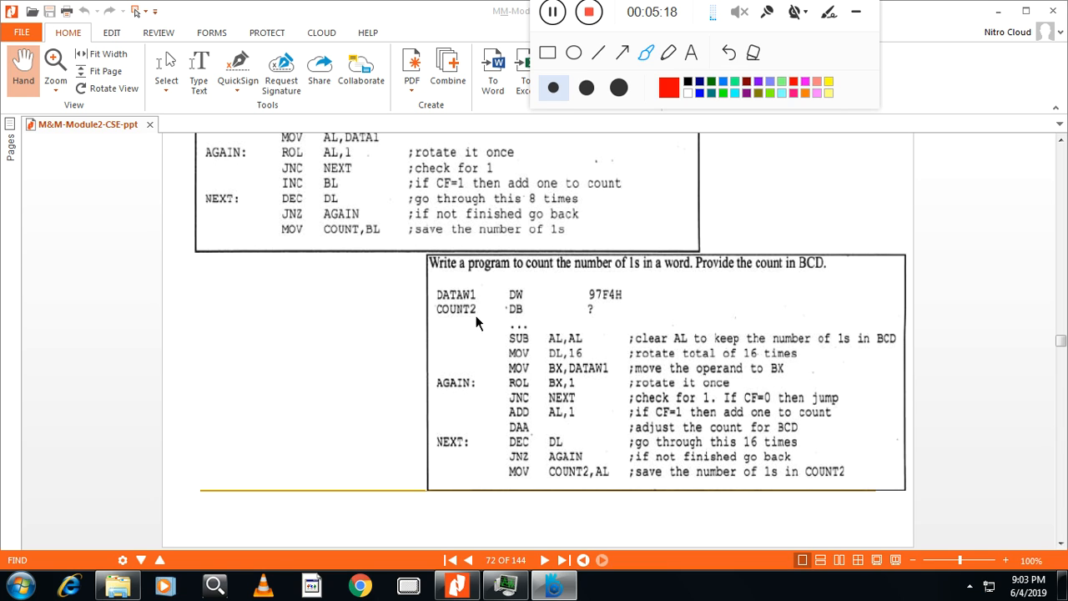
mouse_move(593, 326)
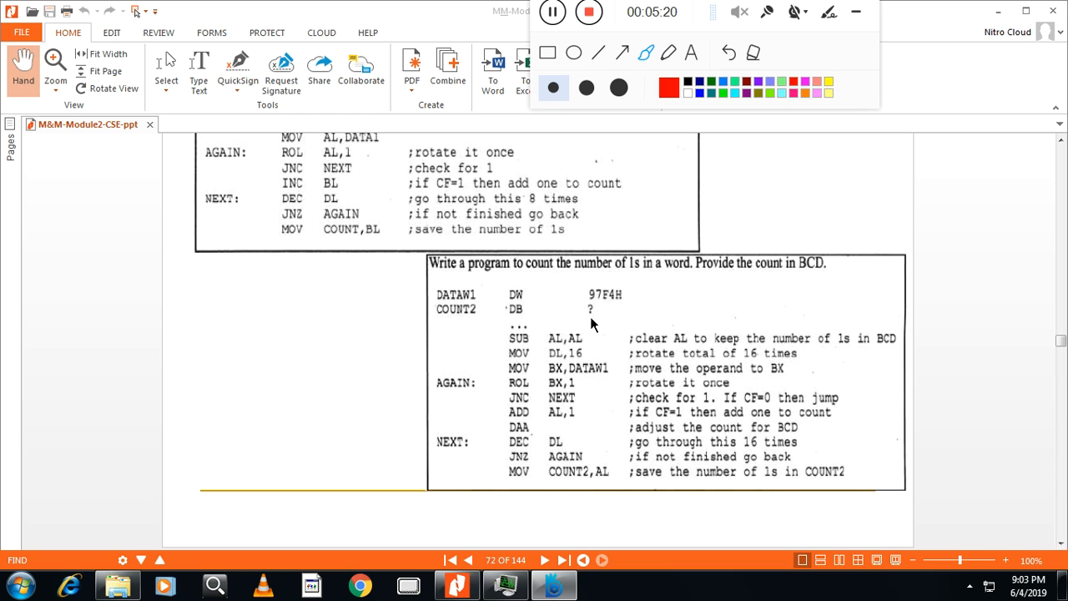
mouse_move(602, 317)
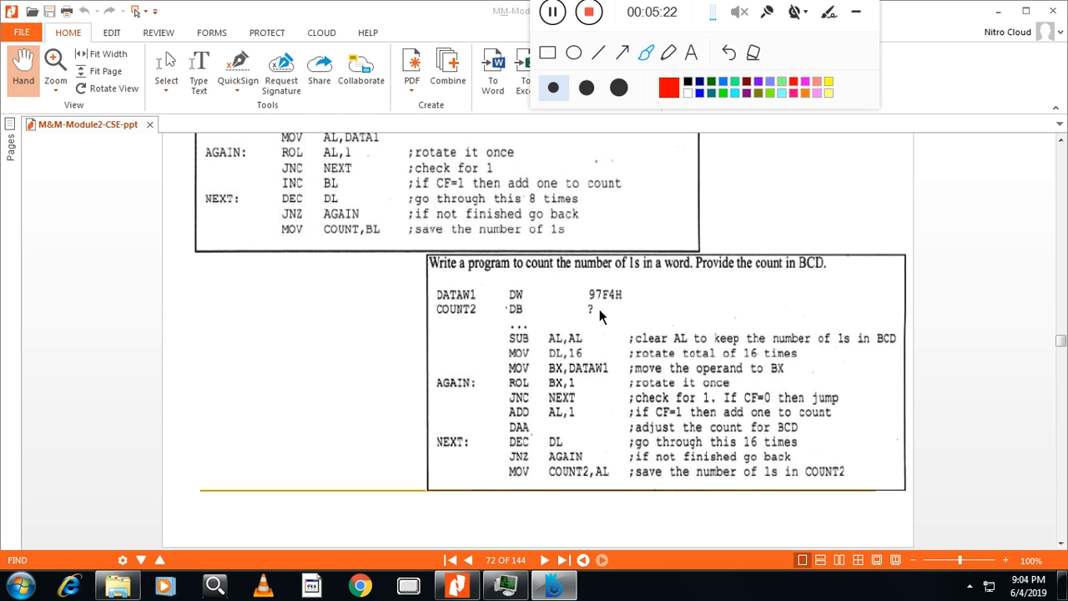
mouse_move(603, 312)
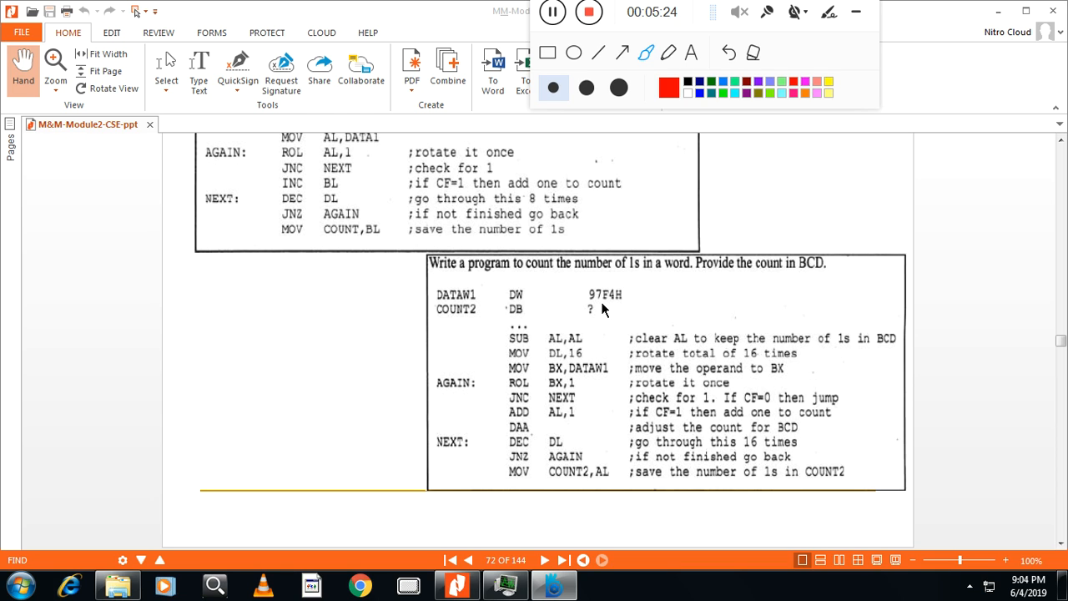
mouse_move(719, 279)
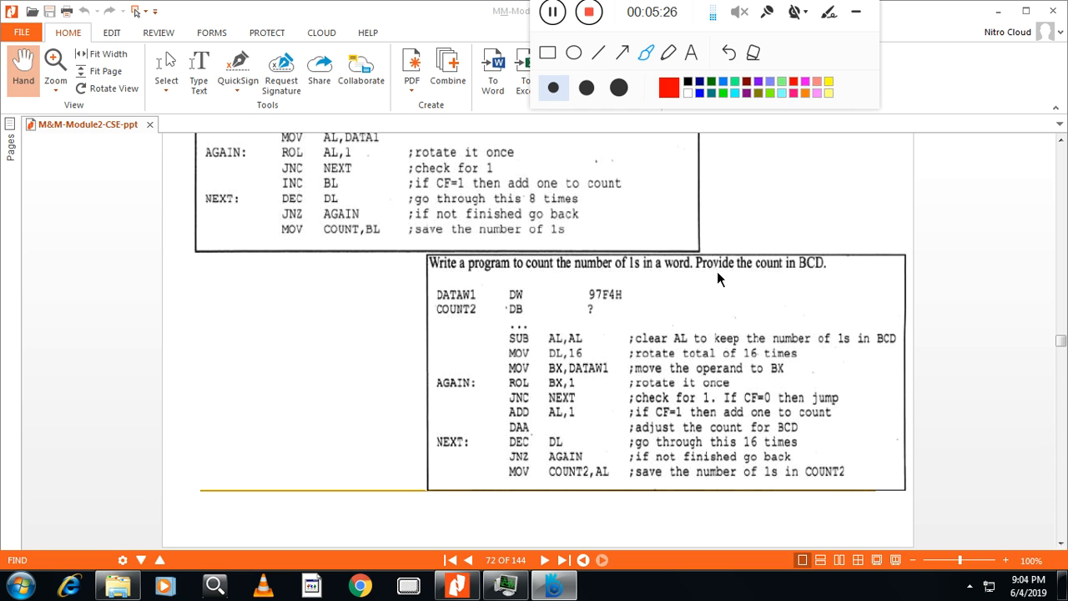
mouse_move(812, 281)
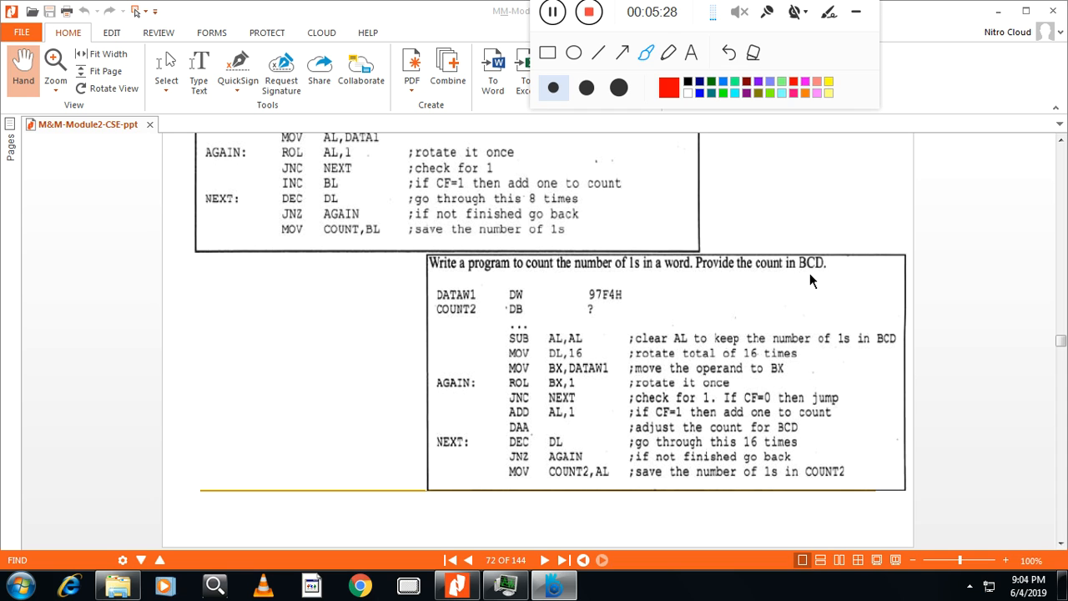
mouse_move(533, 346)
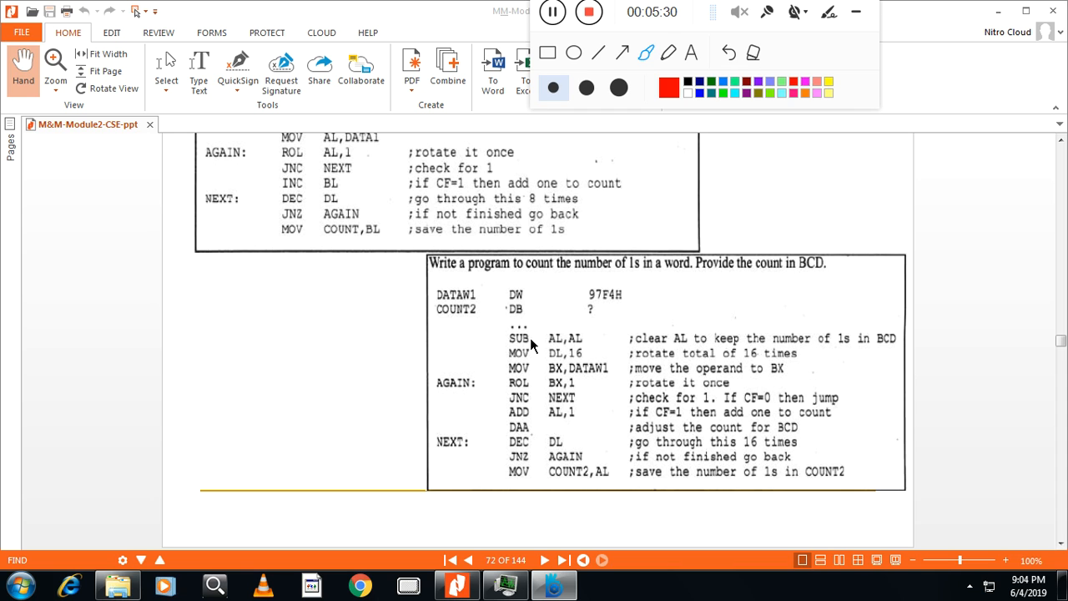
mouse_move(549, 354)
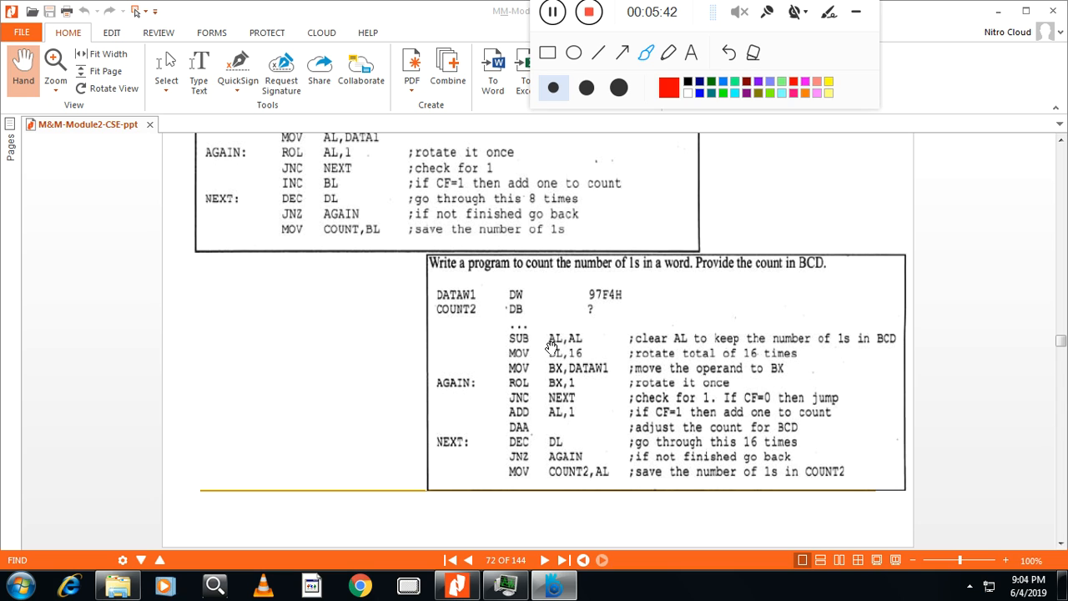
mouse_move(566, 363)
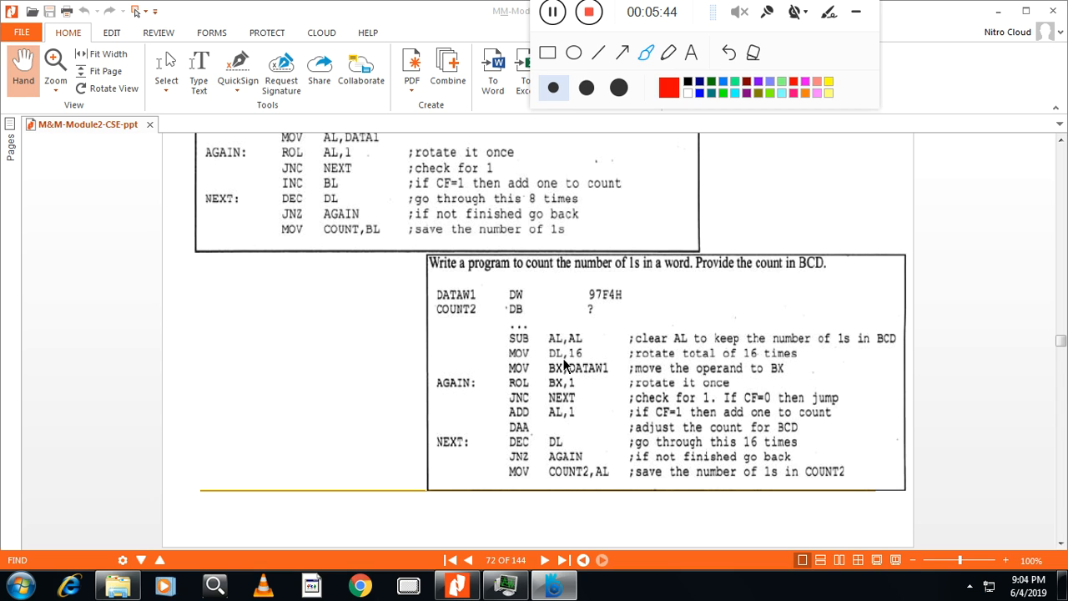
mouse_move(559, 365)
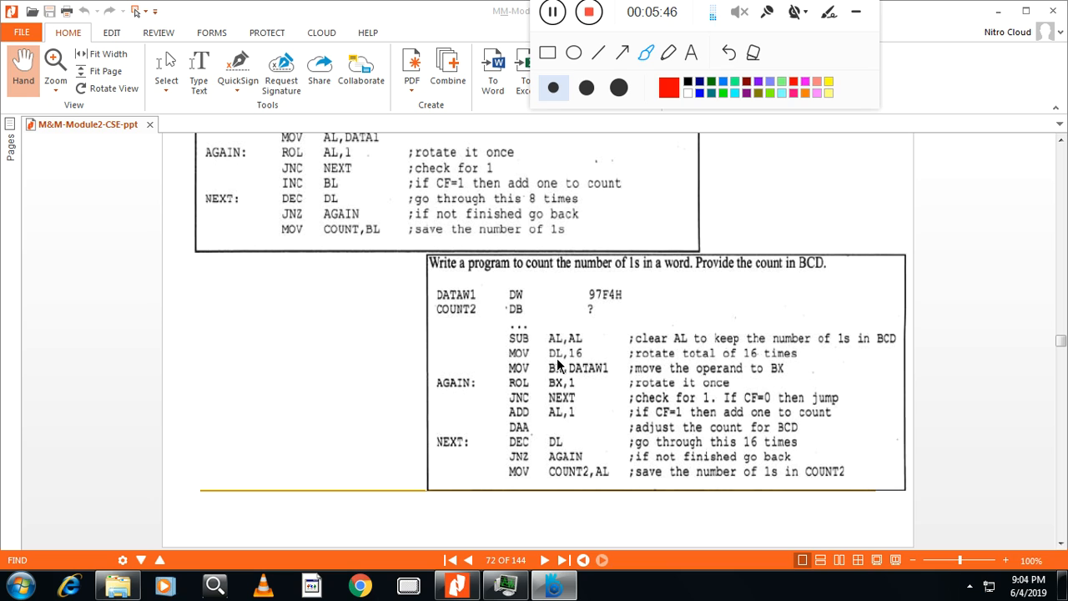
mouse_move(575, 366)
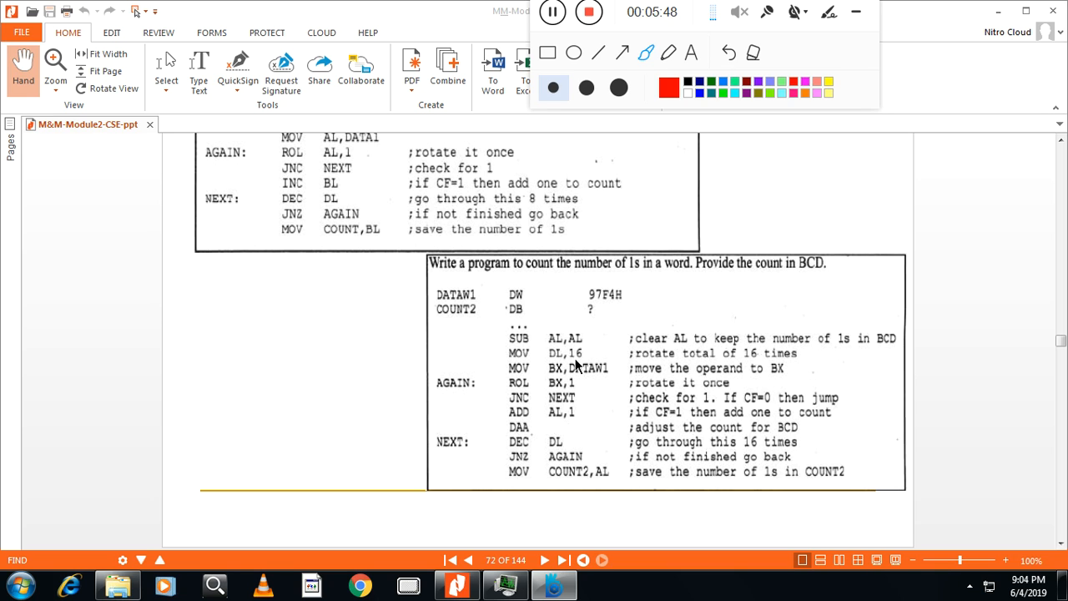
mouse_move(731, 389)
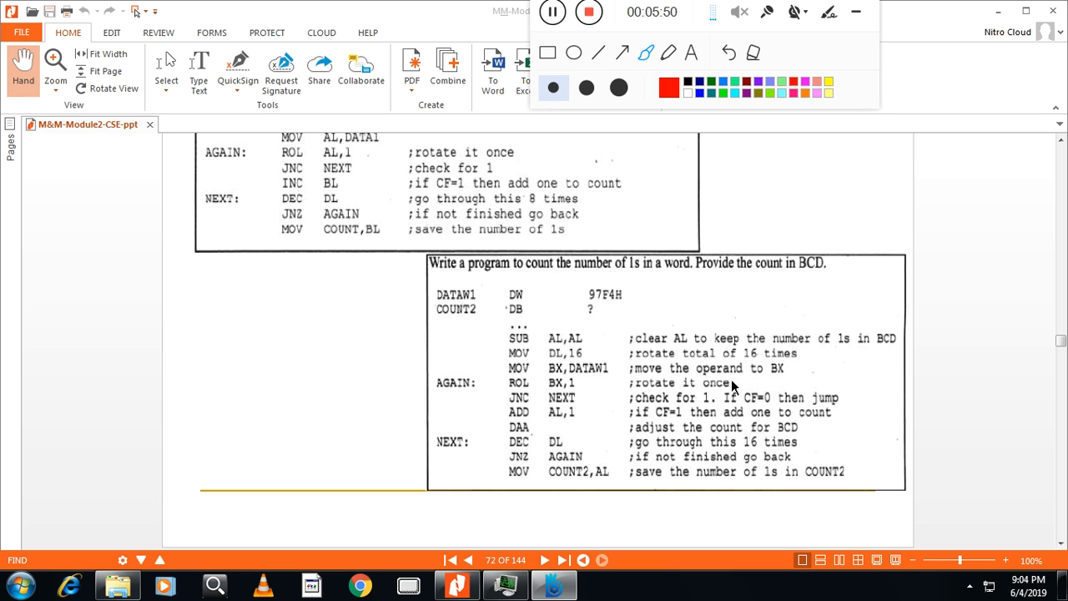
mouse_move(680, 368)
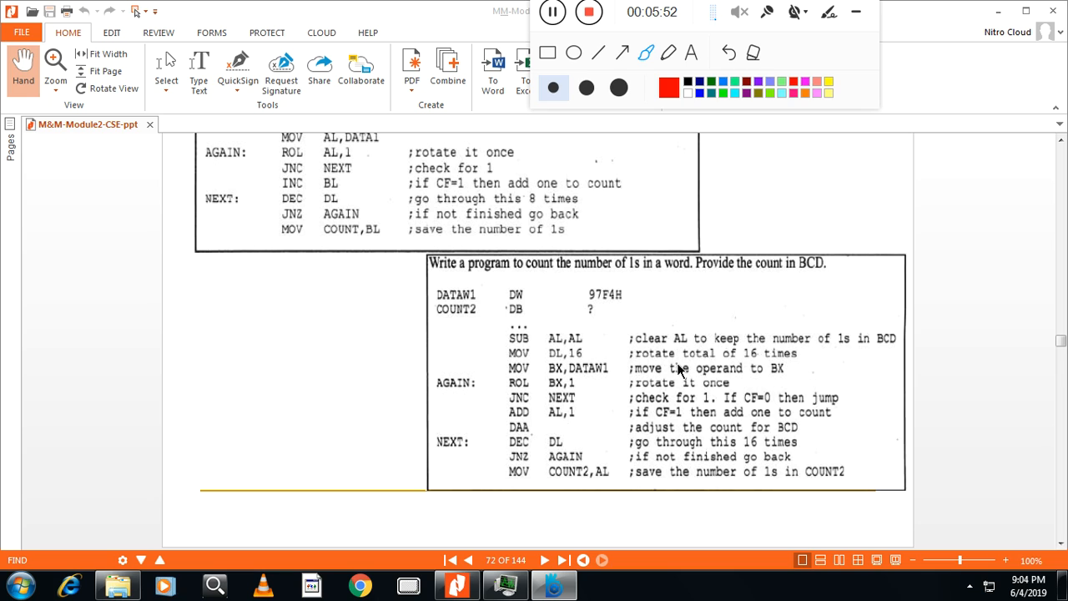
mouse_move(620, 311)
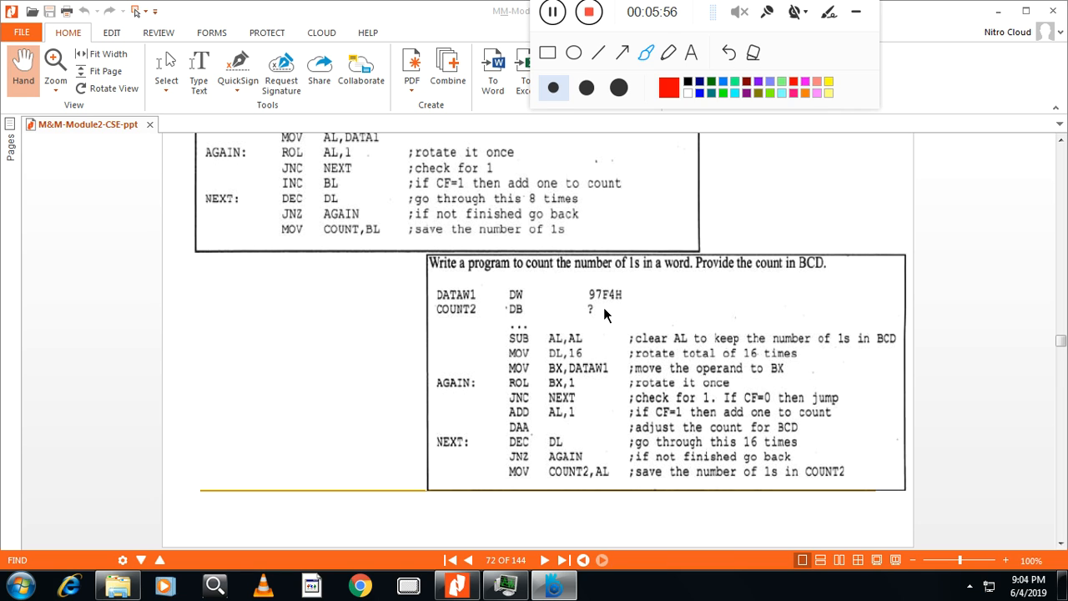
mouse_move(599, 381)
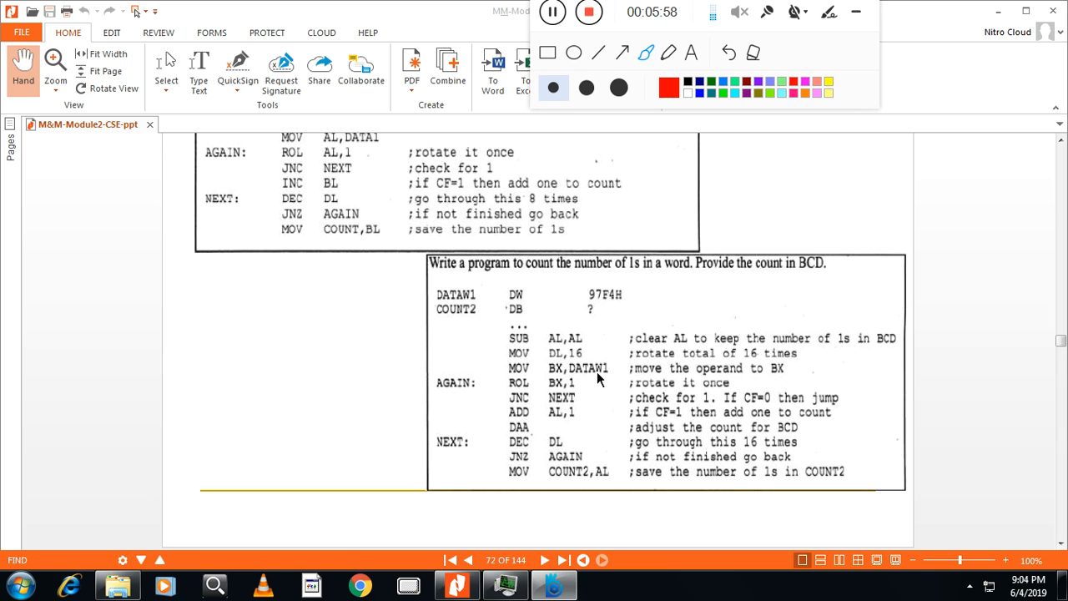
mouse_move(553, 377)
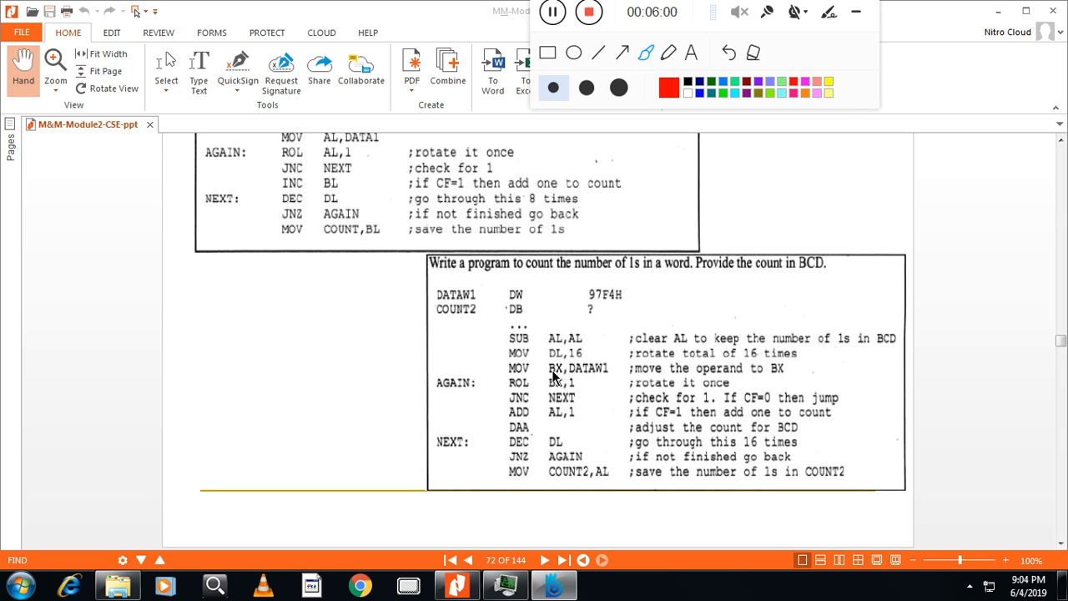
mouse_move(563, 368)
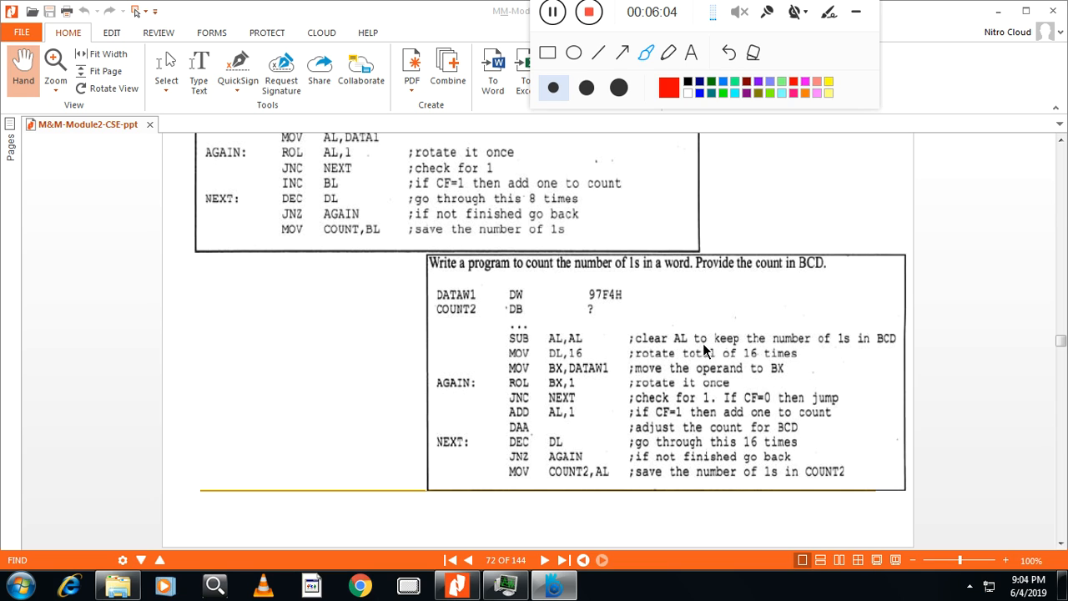
mouse_move(527, 390)
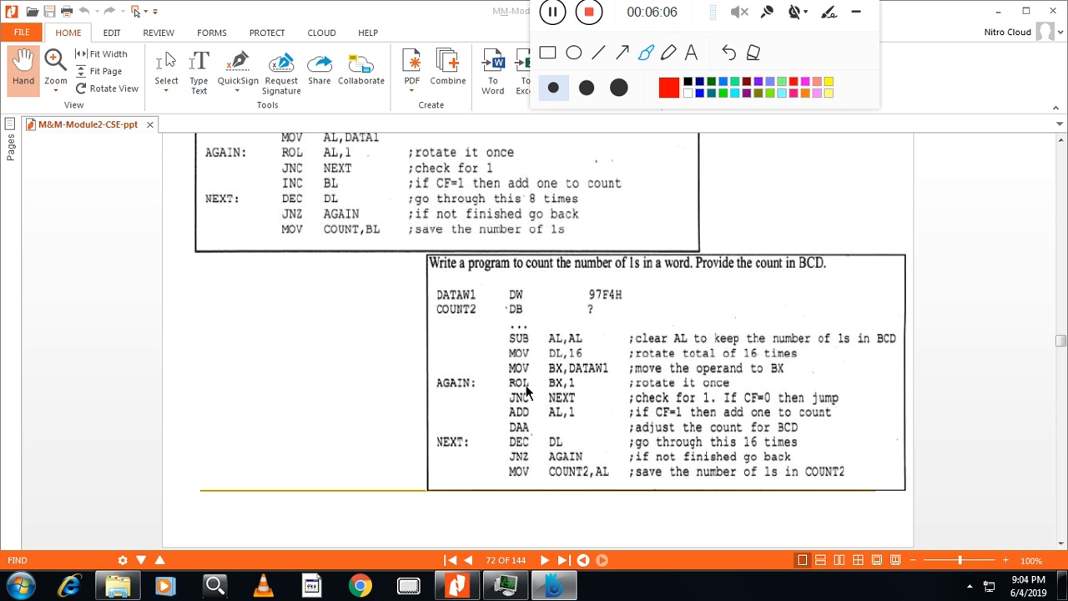
mouse_move(573, 392)
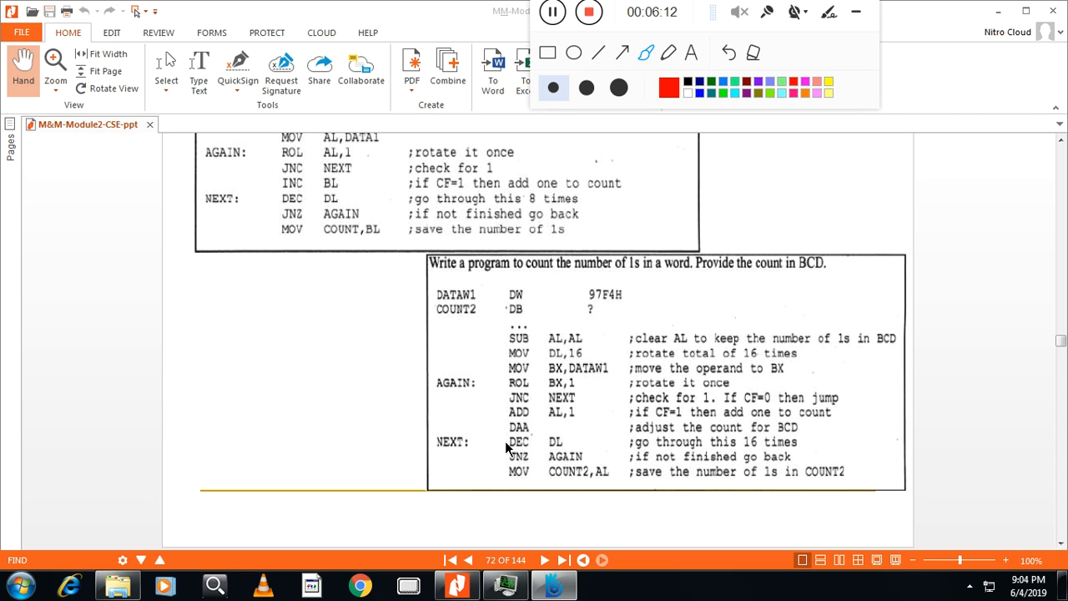
mouse_move(534, 419)
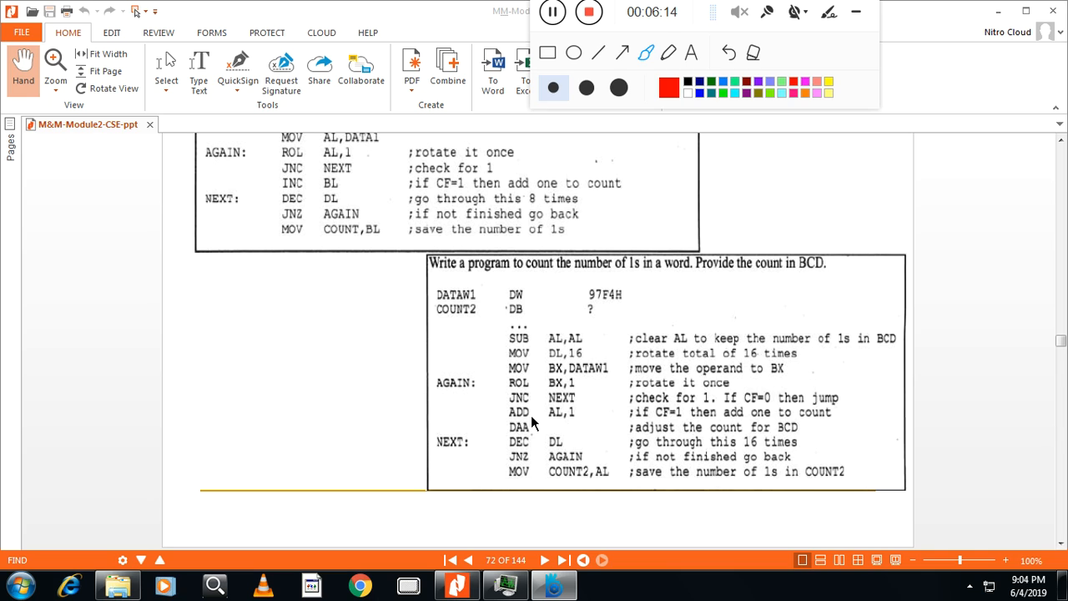
mouse_move(571, 430)
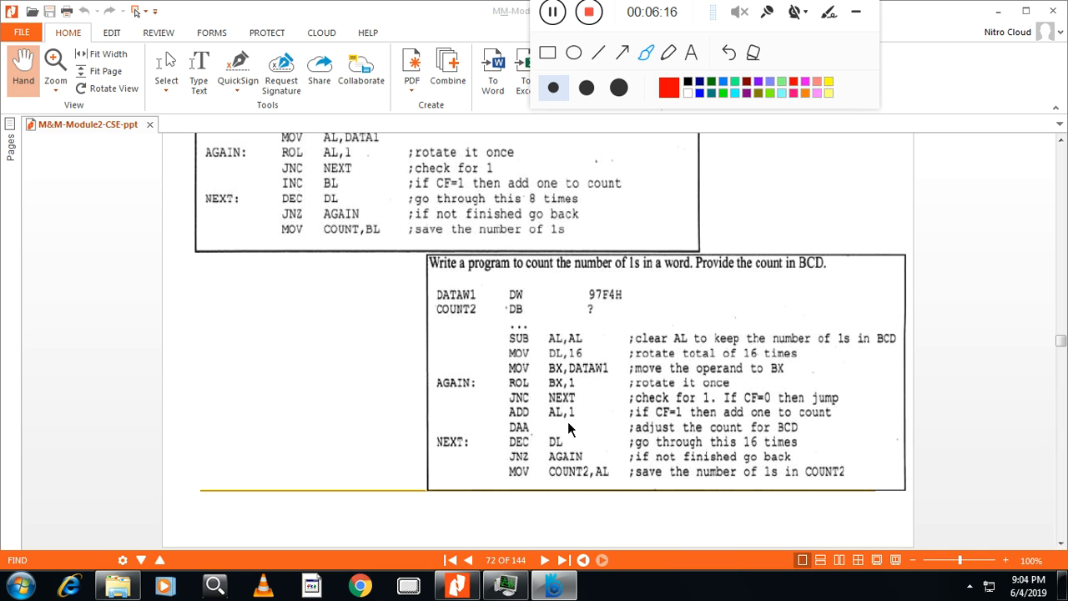
mouse_move(596, 350)
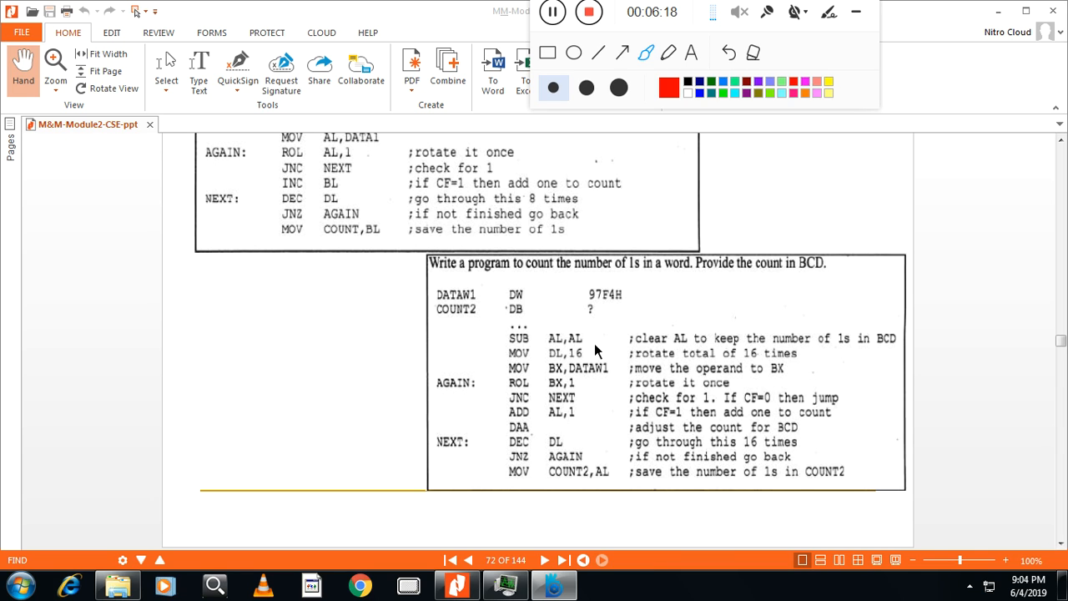
mouse_move(574, 423)
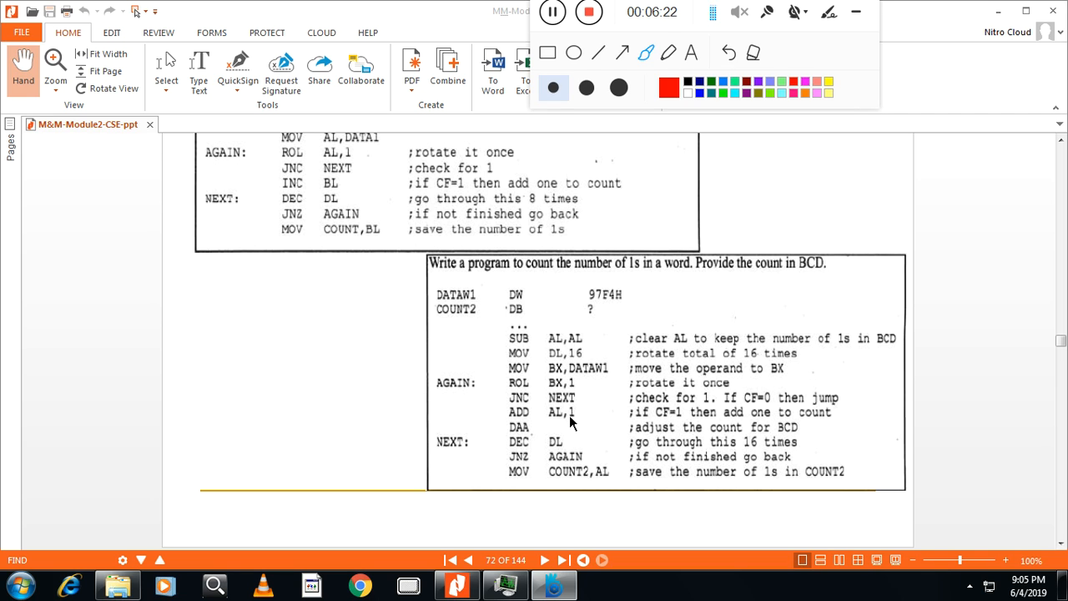
mouse_move(541, 435)
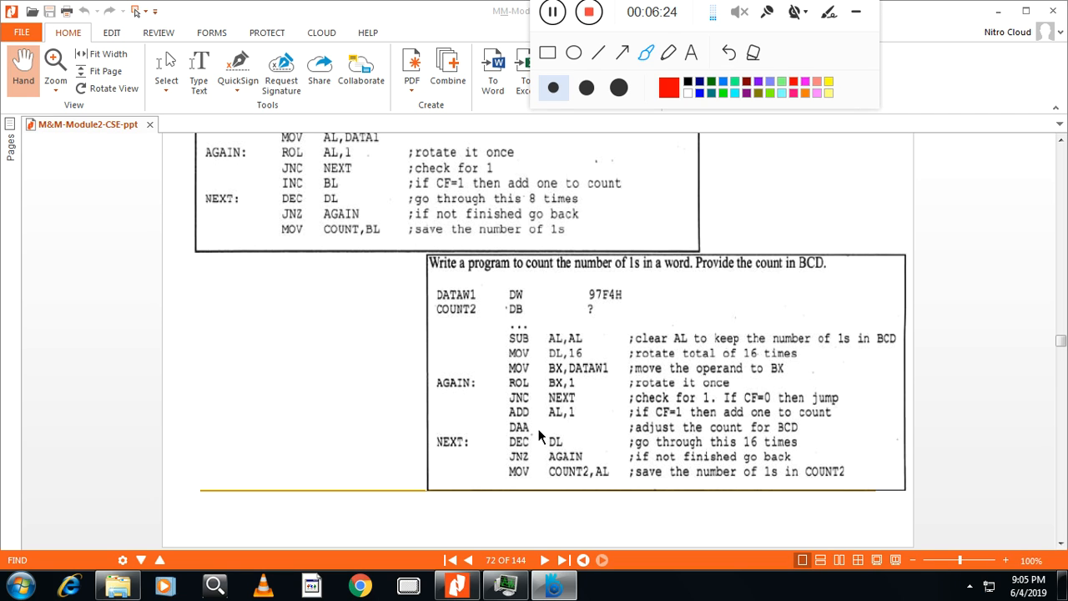
mouse_move(524, 438)
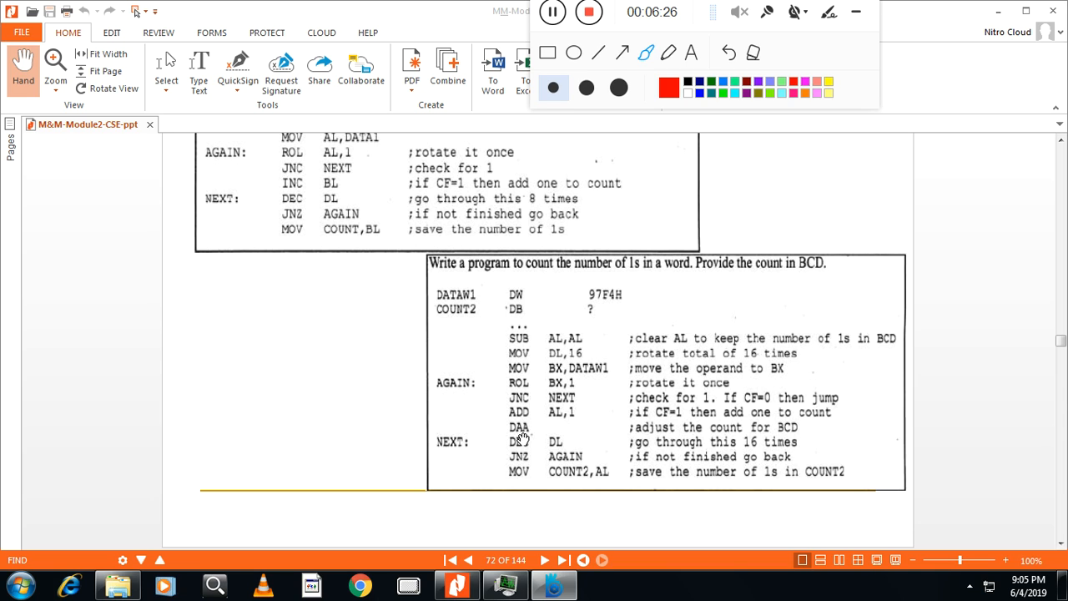
mouse_move(528, 443)
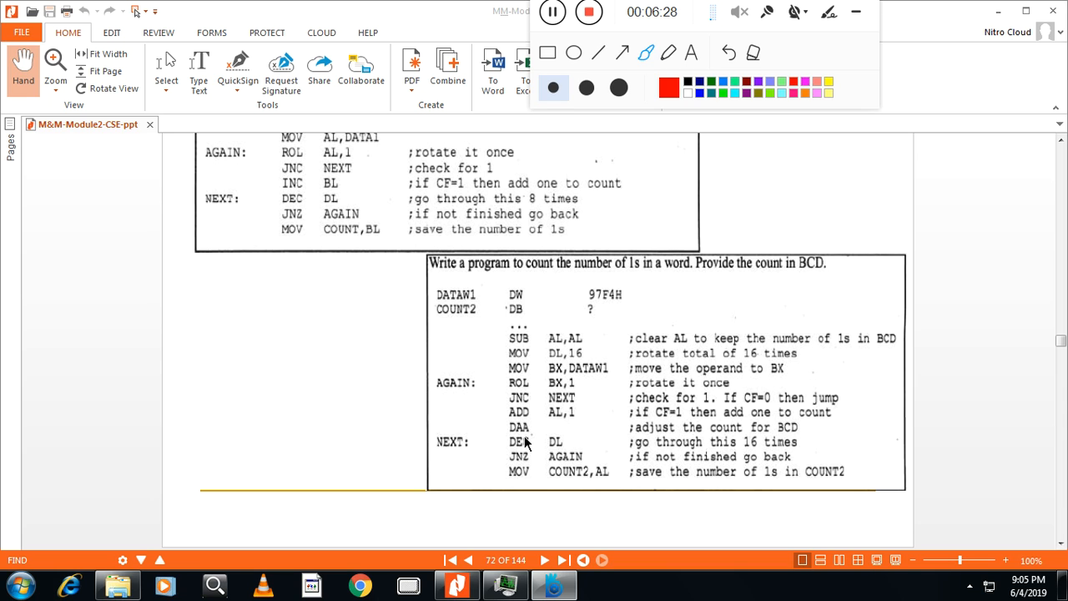
mouse_move(534, 436)
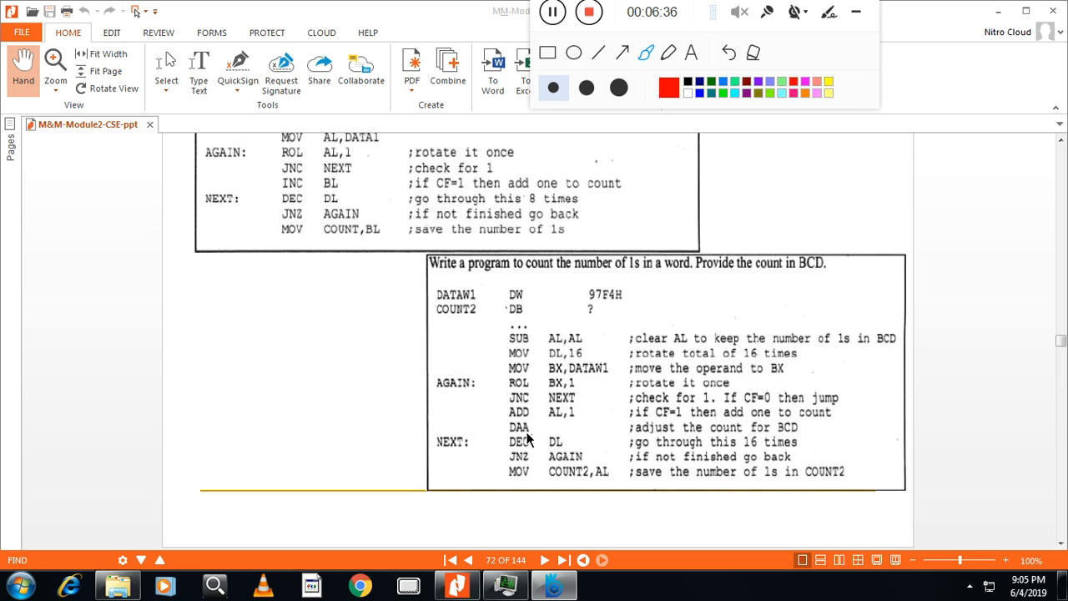
mouse_move(578, 430)
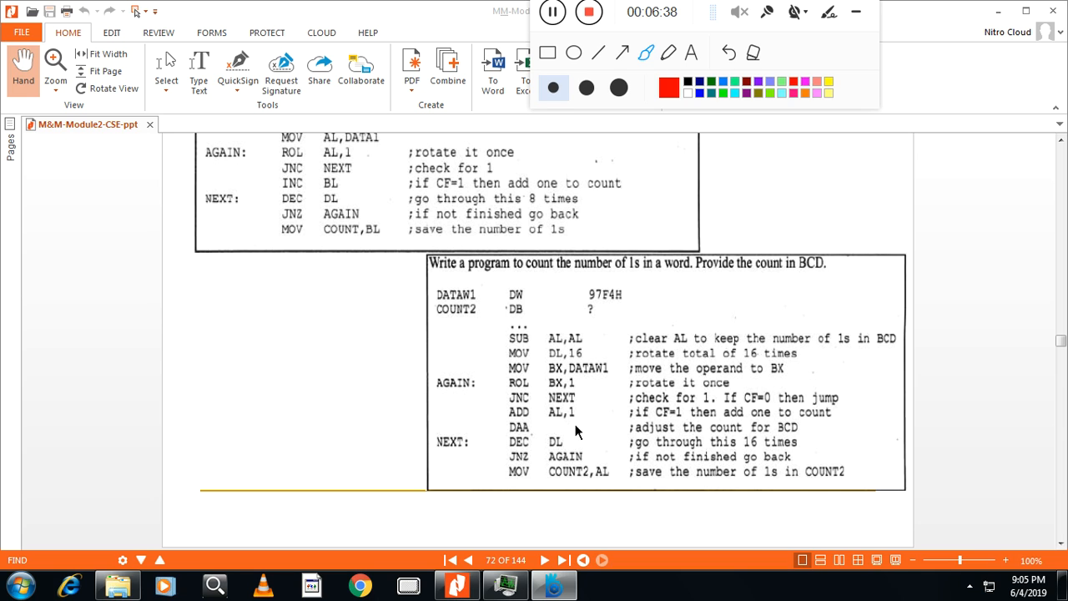
mouse_move(594, 306)
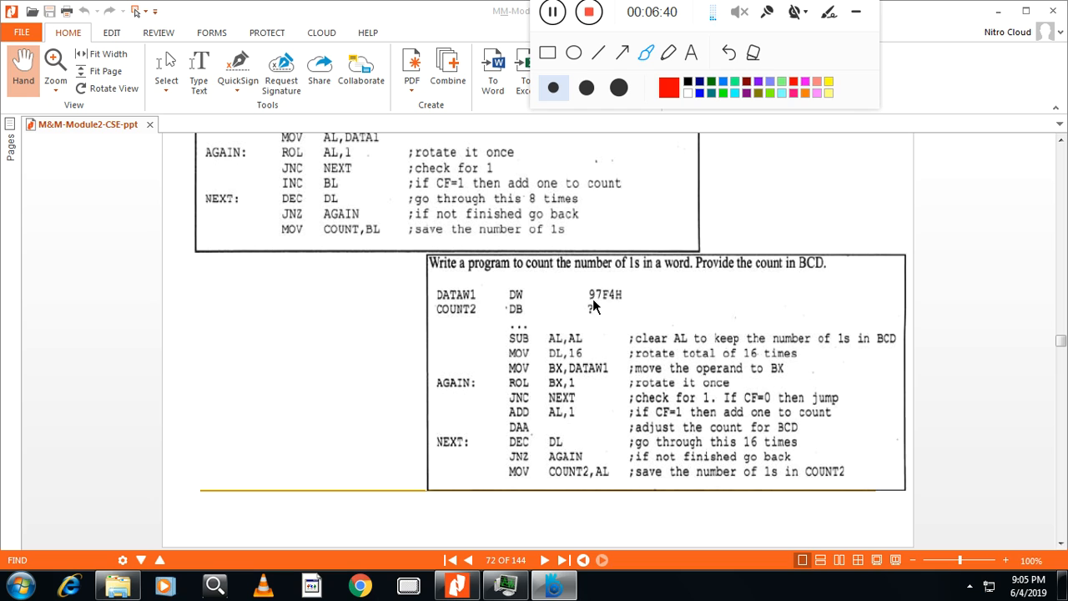
mouse_move(615, 318)
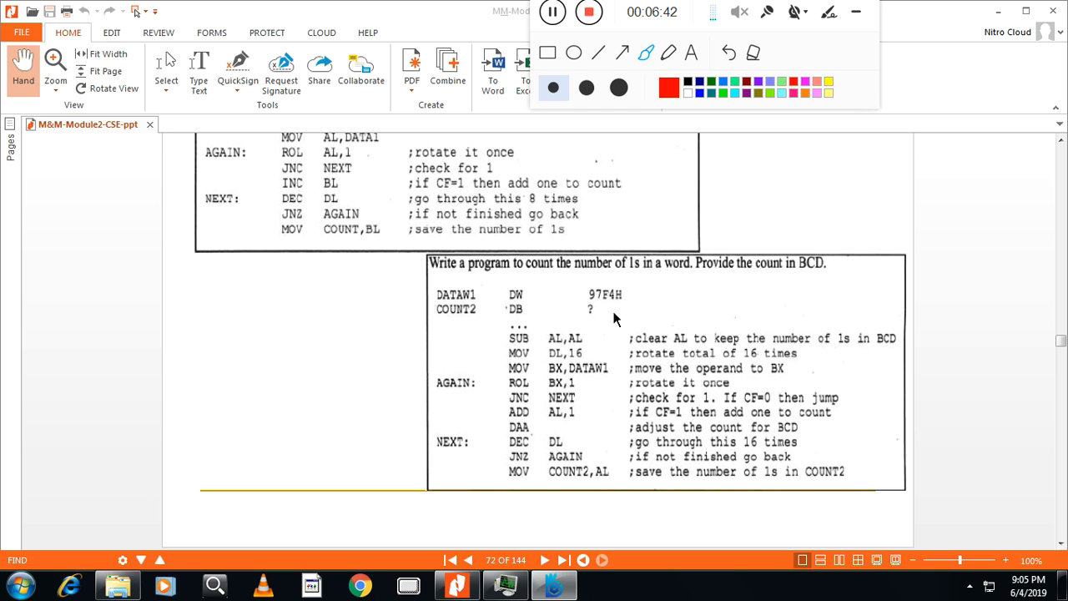
mouse_move(544, 433)
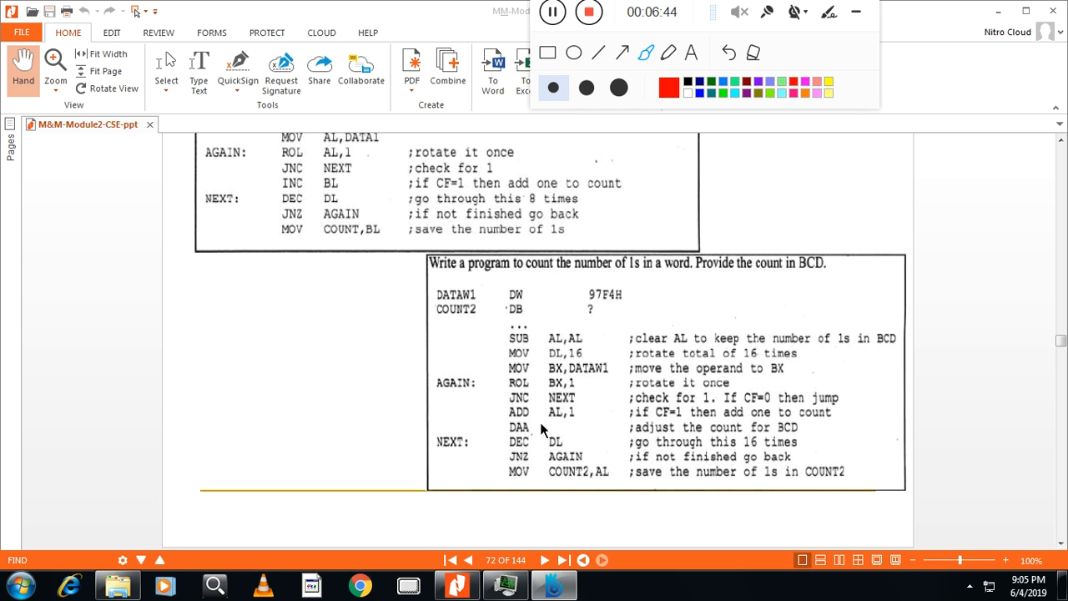
mouse_move(610, 308)
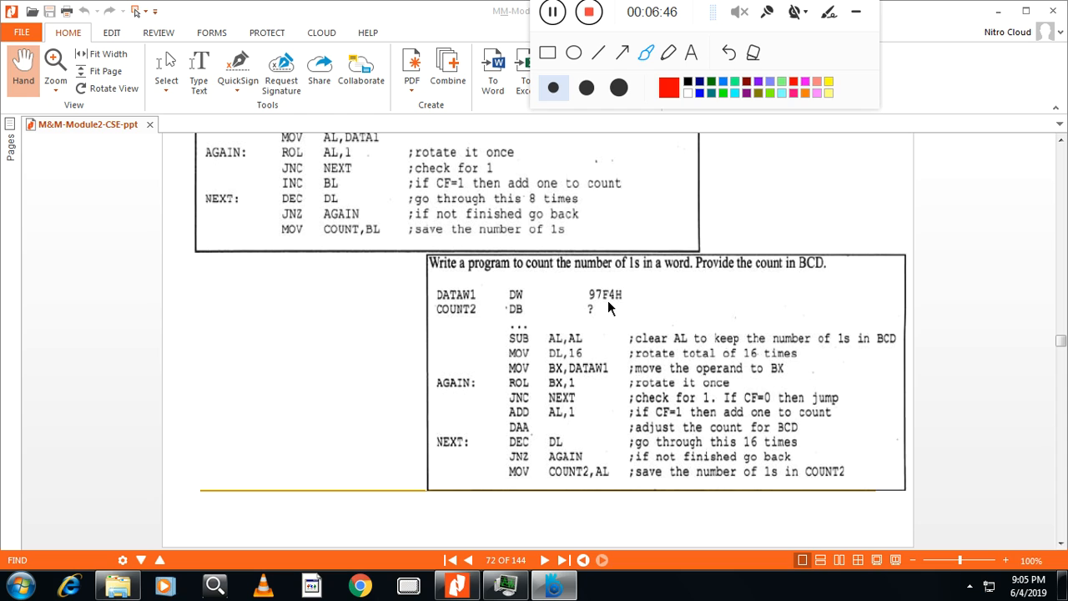
mouse_move(555, 437)
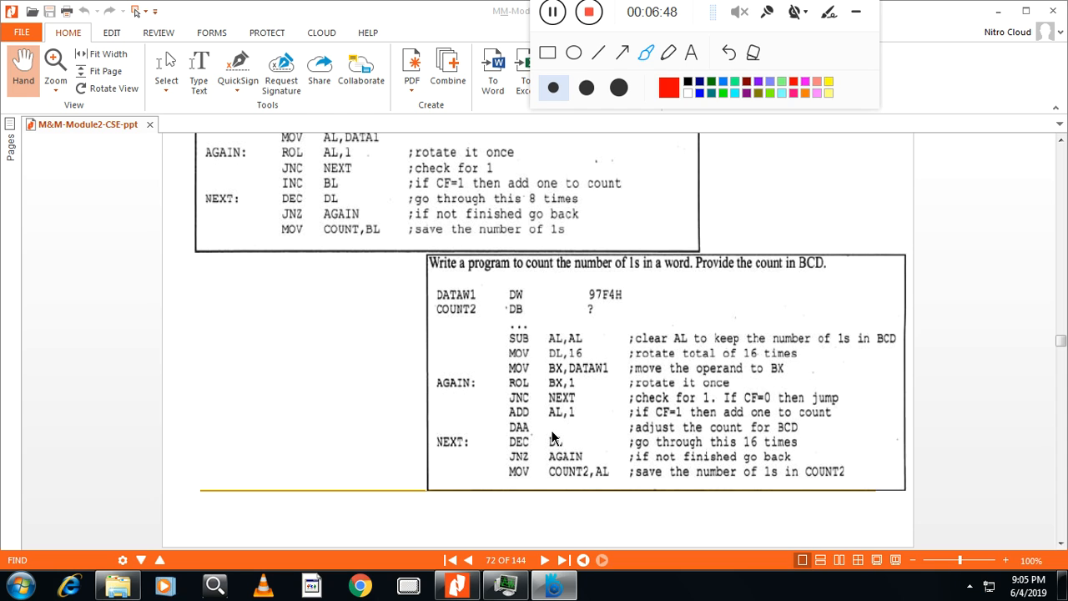
mouse_move(534, 440)
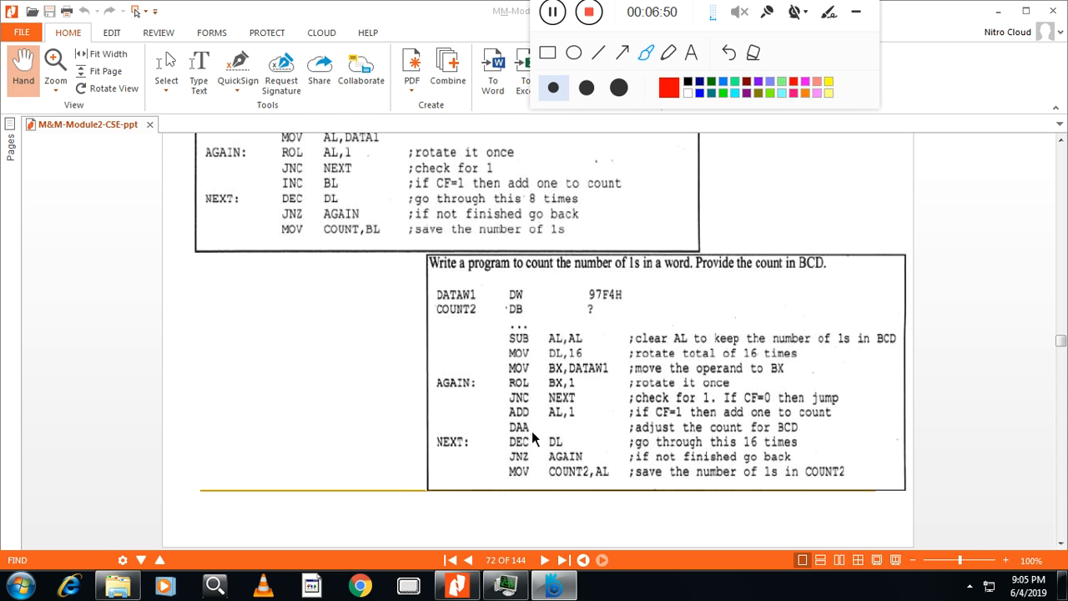
mouse_move(538, 456)
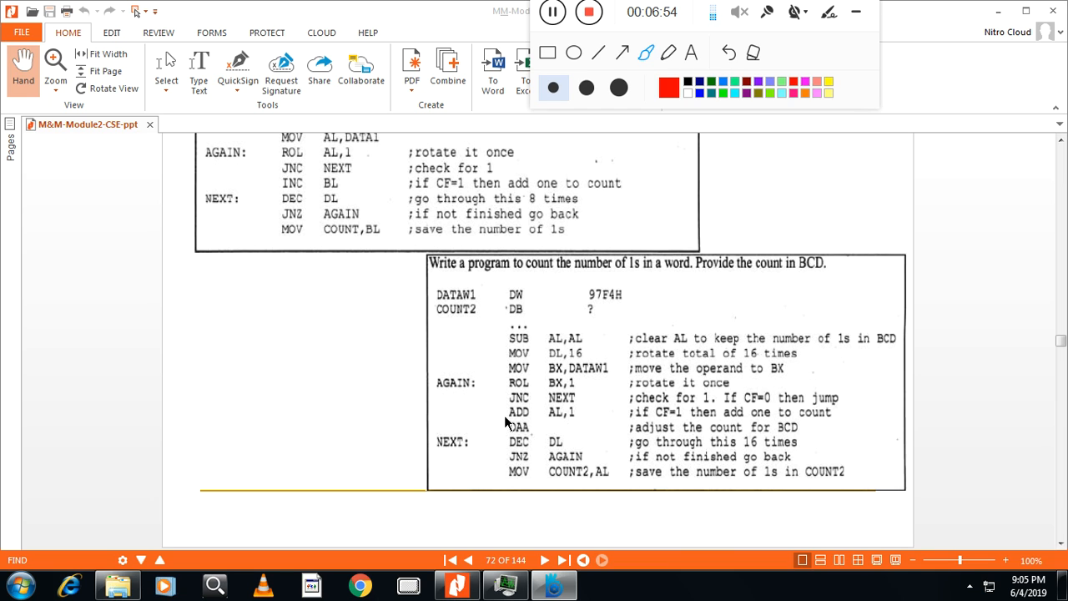
mouse_move(544, 355)
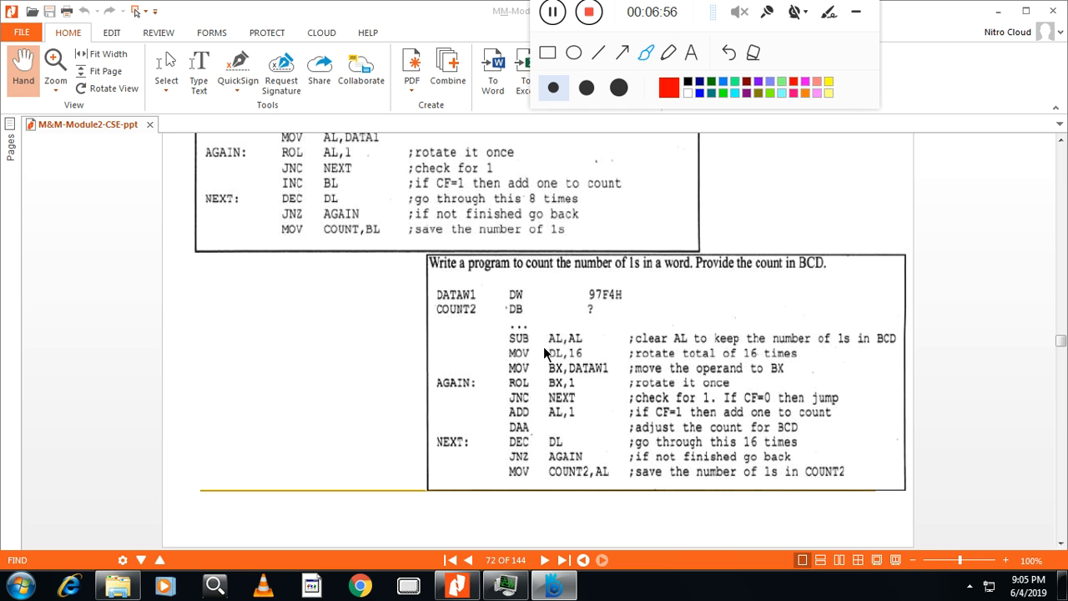